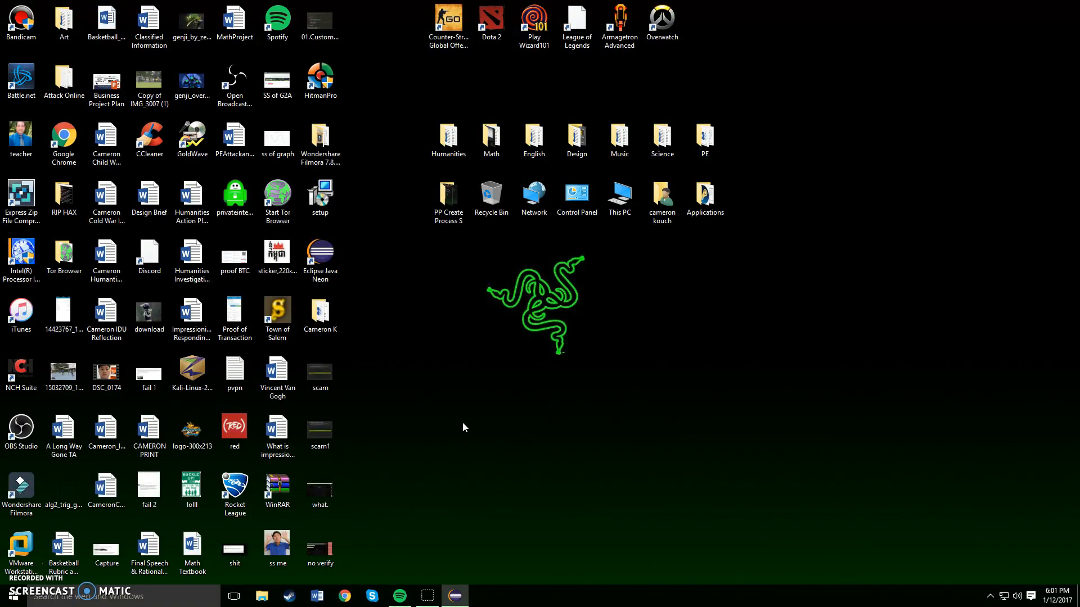
mouse_move(446, 387)
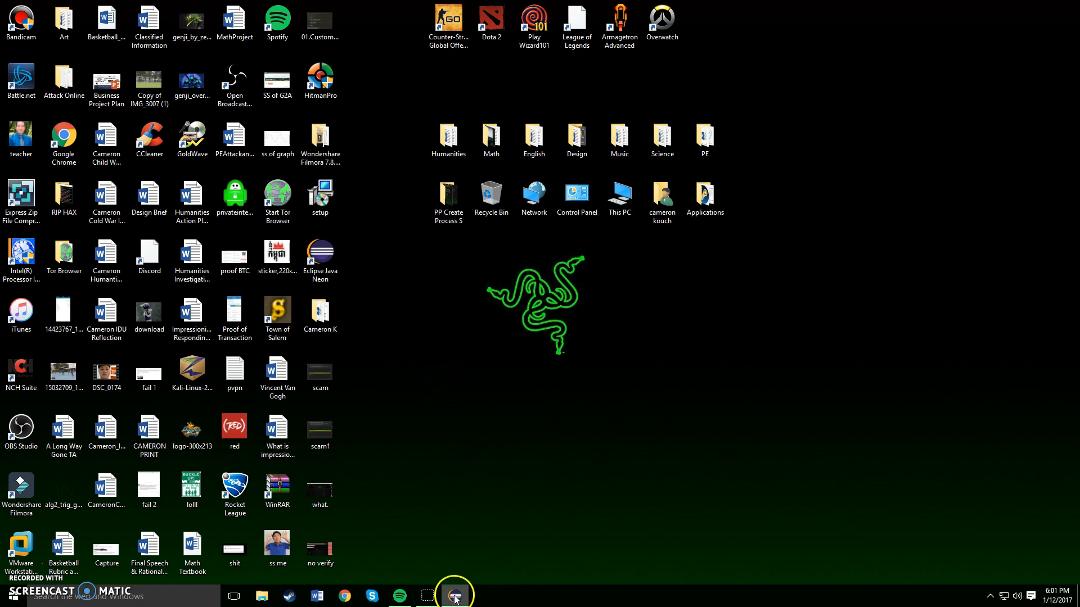
Restore the Eclipse window showing HelloWorld.java from the taskbar
left_click(454, 596)
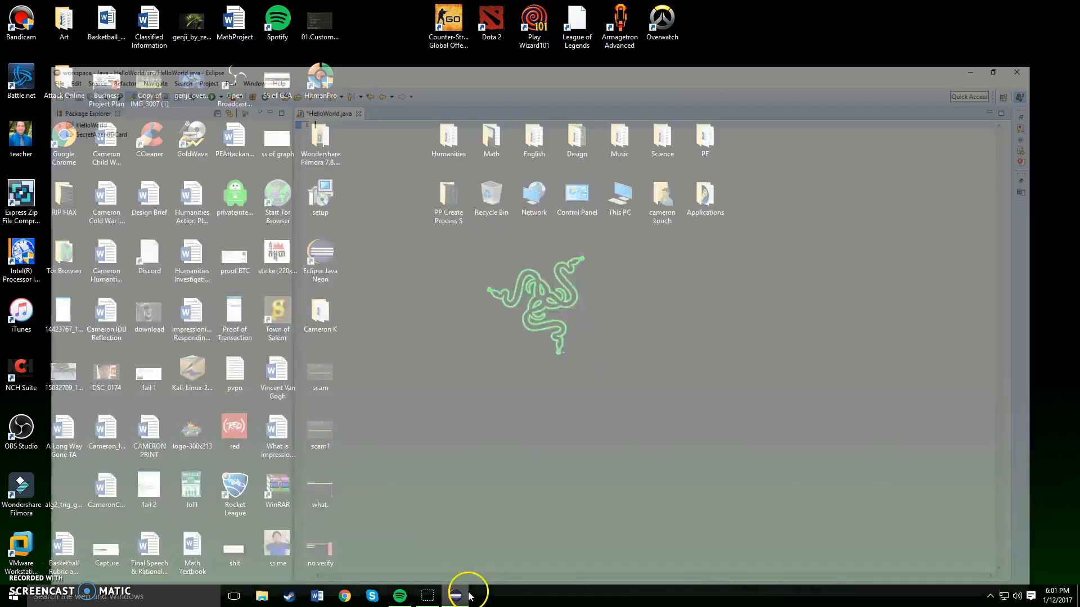
Add import java.util.Random; and import java.util.Scanner; at the top of HelloWorld.java
left_click(454, 595)
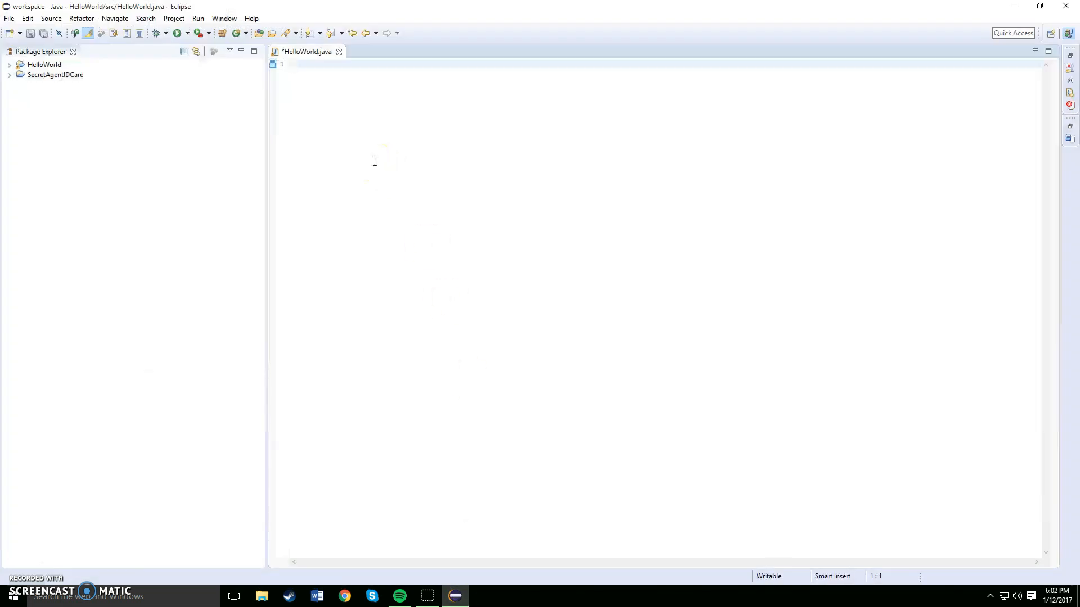
type("import")
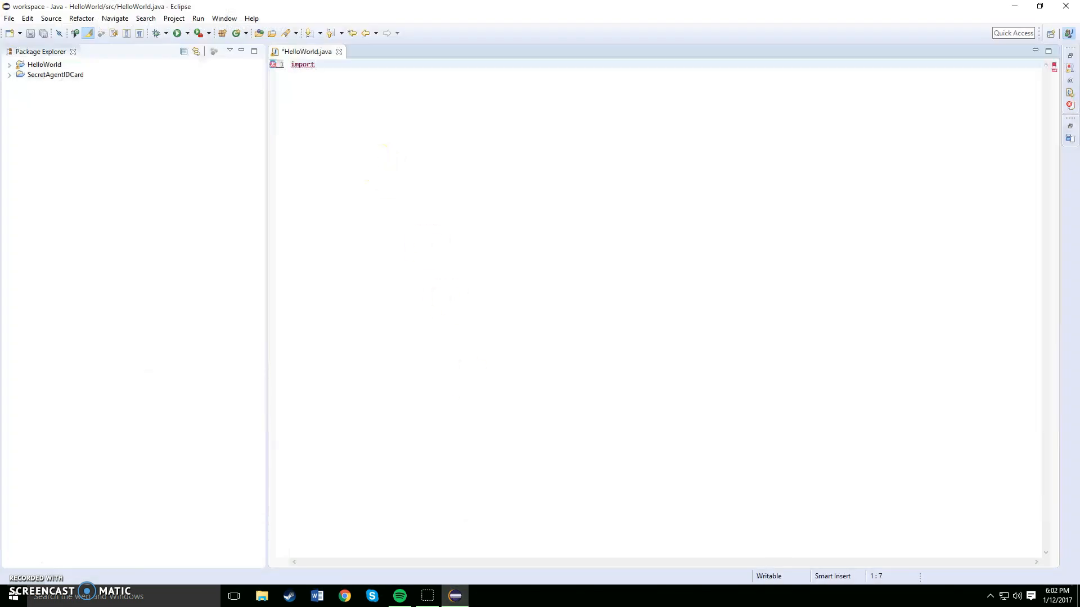
type("java")
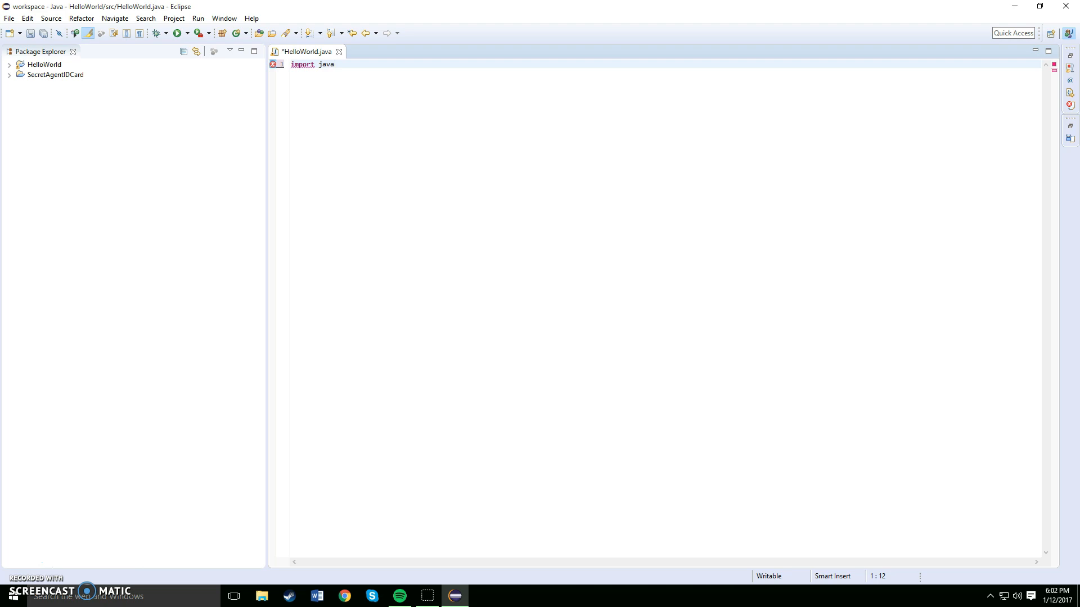
type(".util")
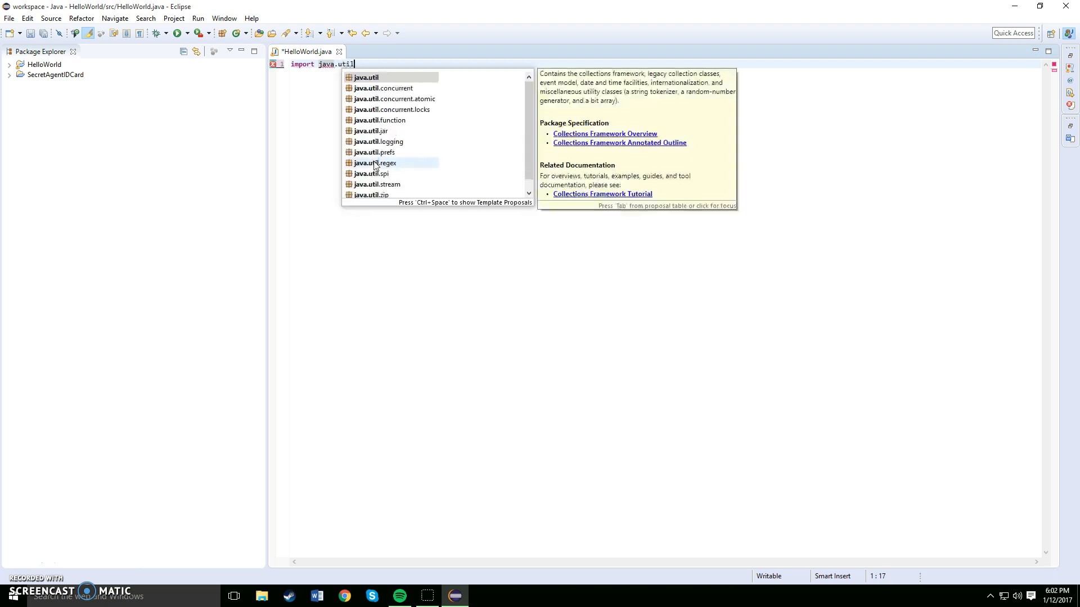
type(".Random;")
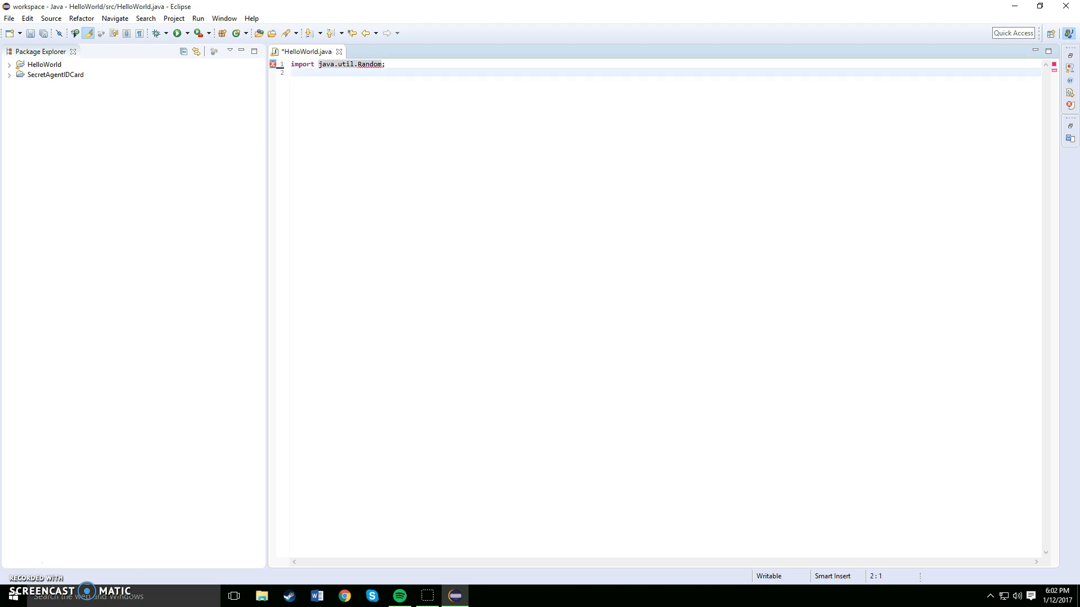
type("import")
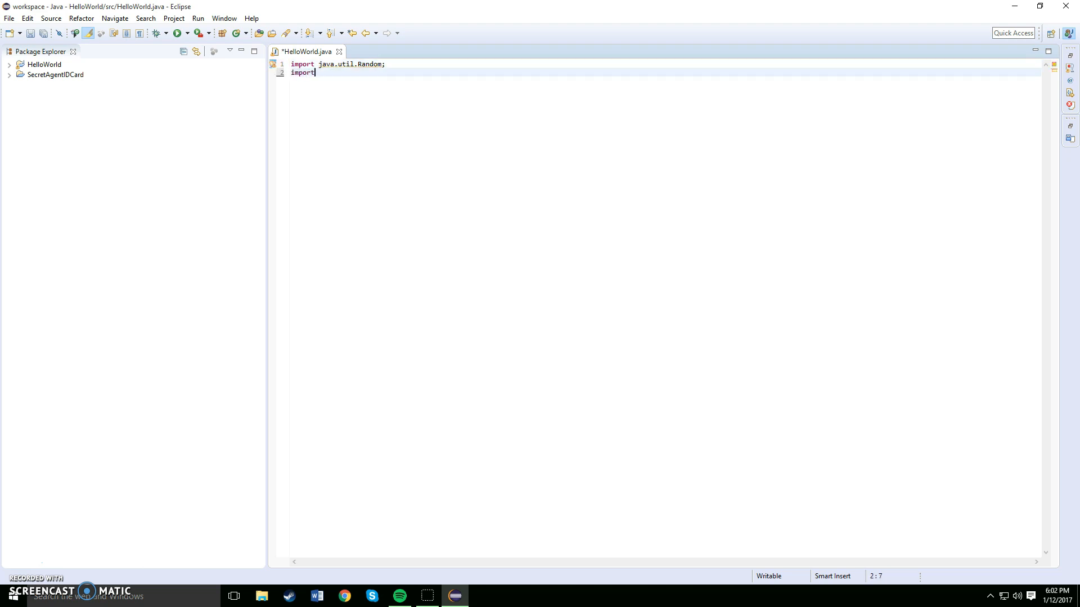
type("java.util.Sca")
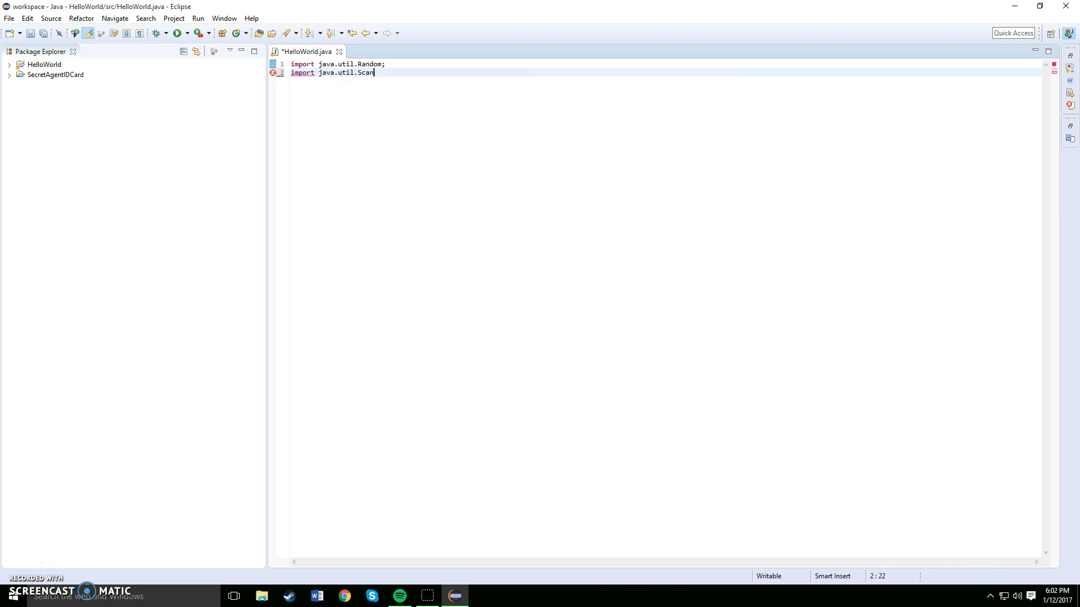
type("ner;")
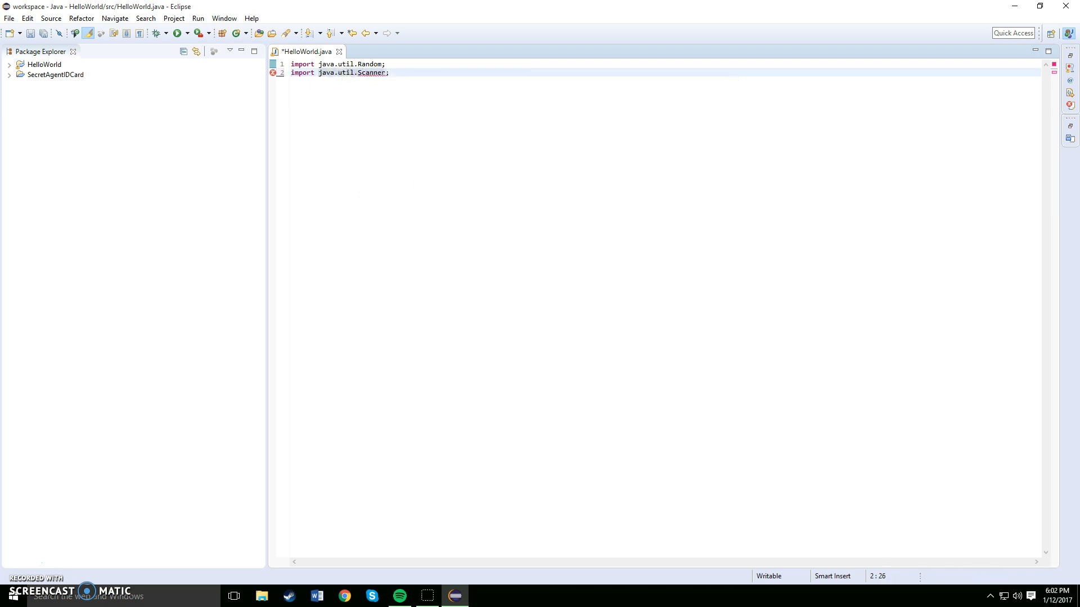
type("public class")
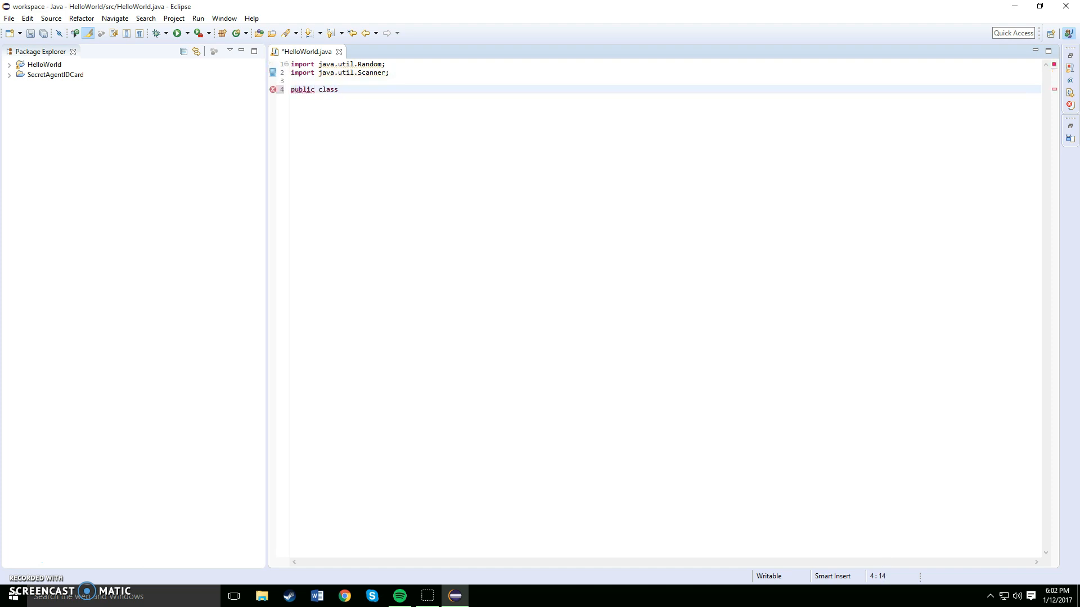
Declare public class HelloWorld with an empty public static void main(String args) method
type("HelloWorld")
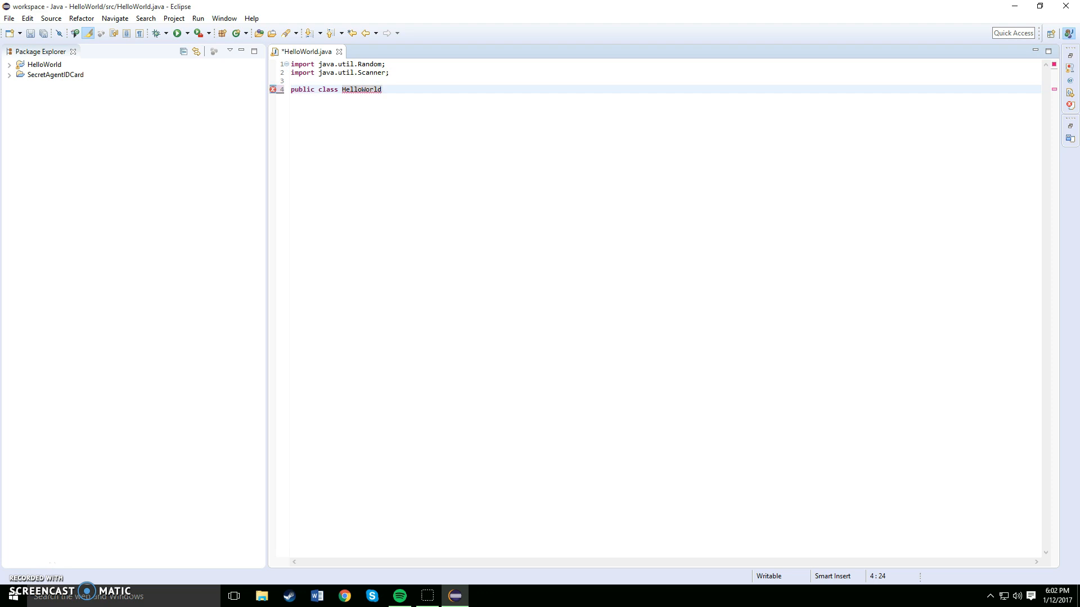
type("{")
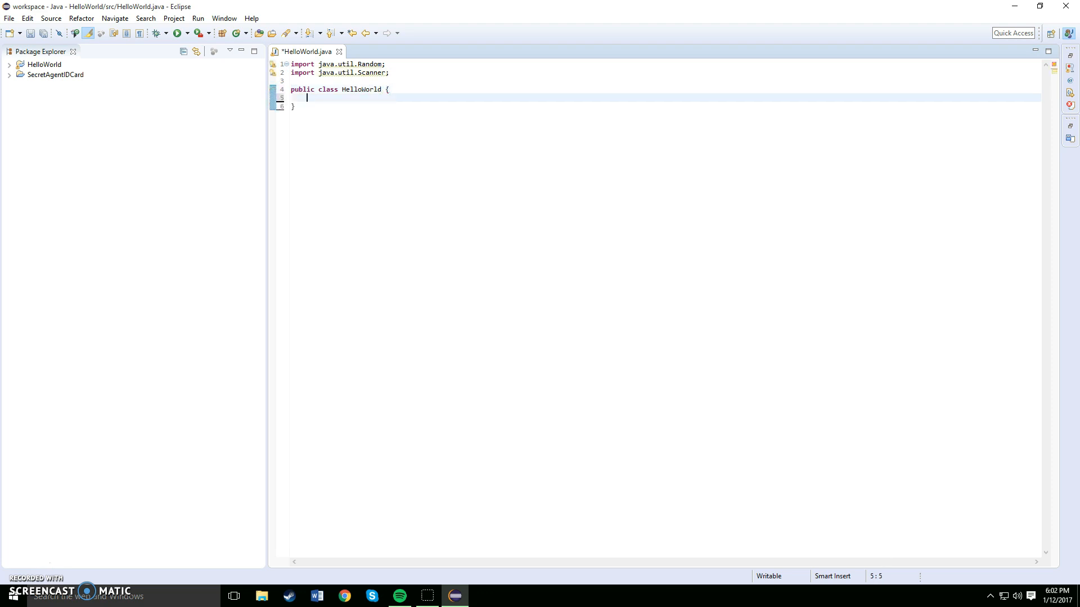
type("public s")
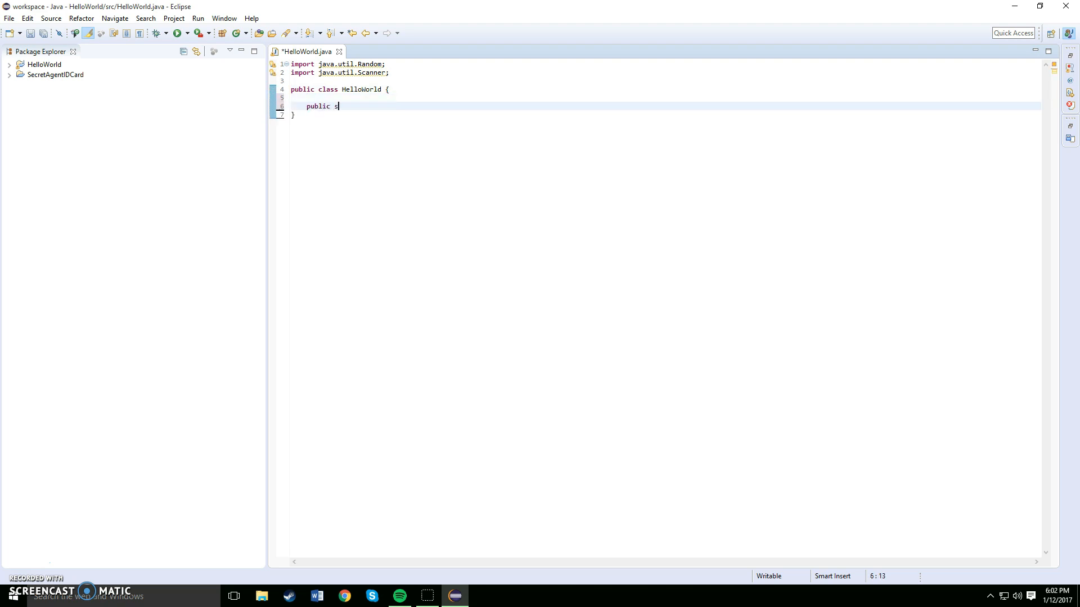
type("tatic voiud")
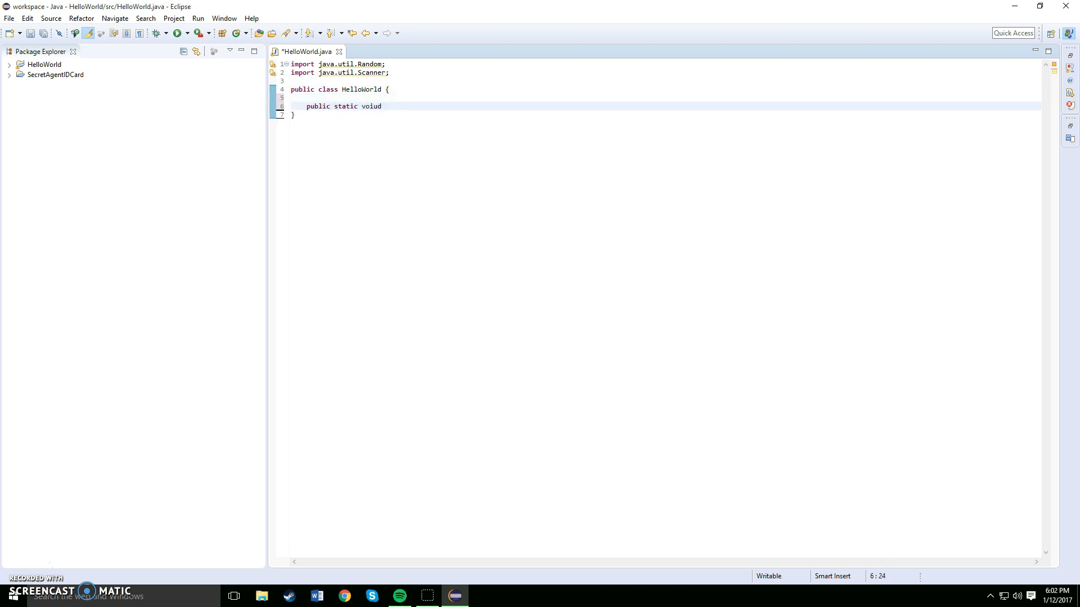
type("main")
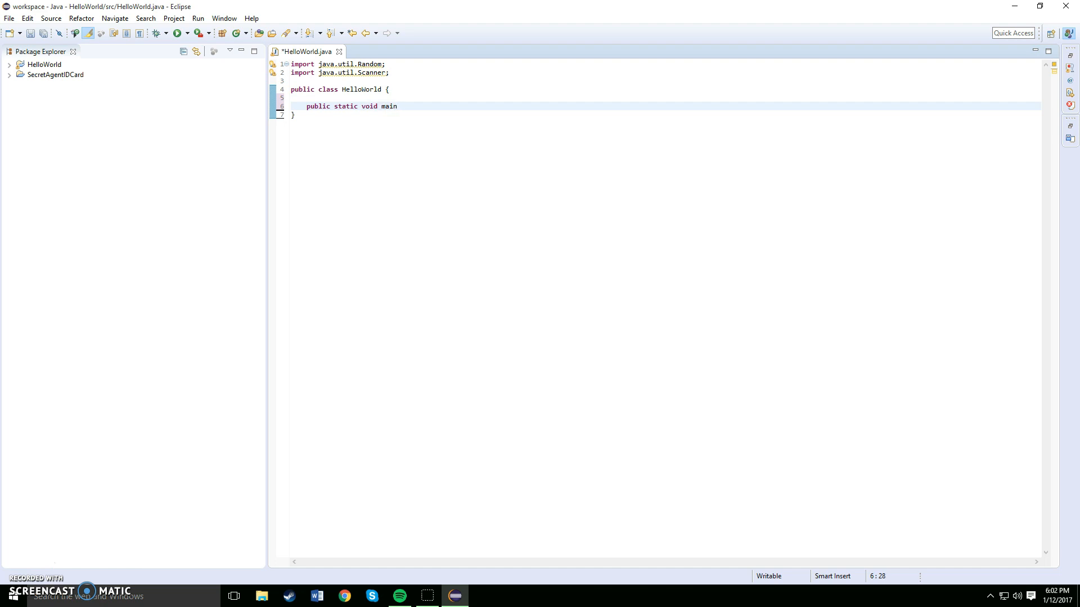
type("(St")
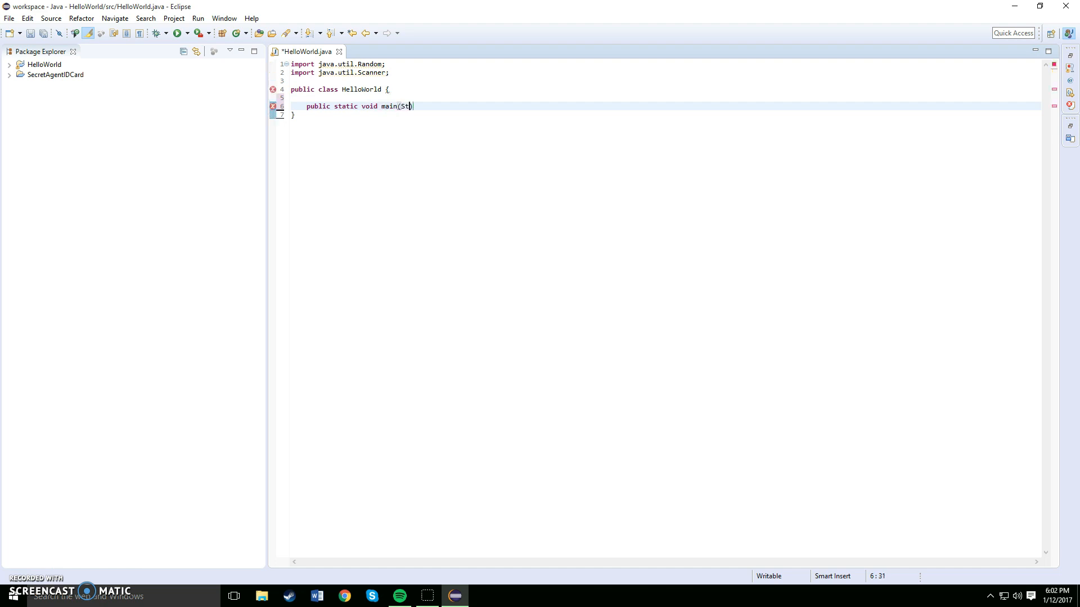
type("ring ar")
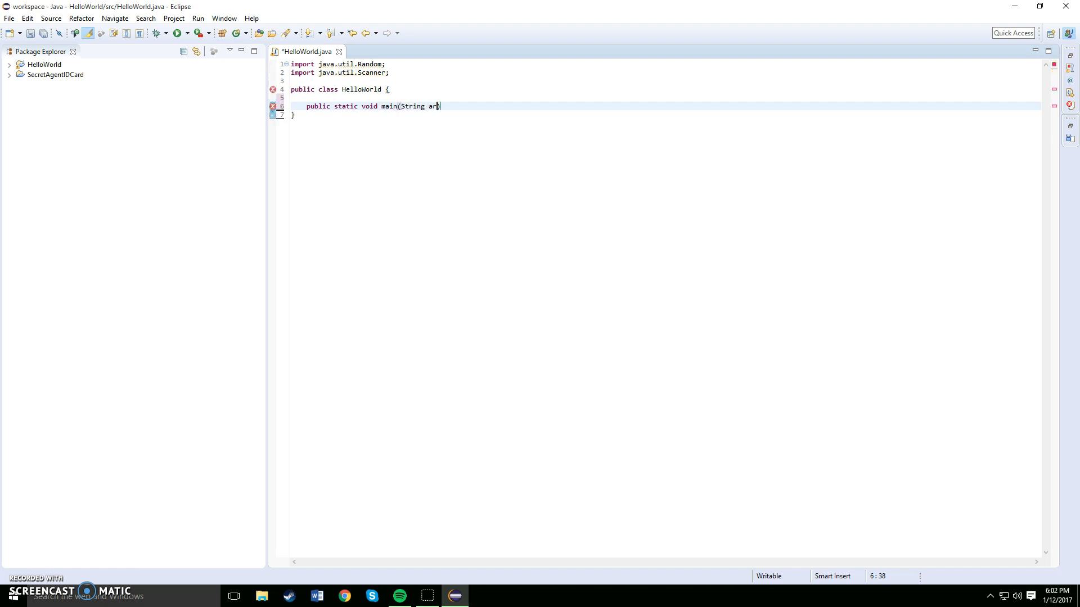
type("gs)")
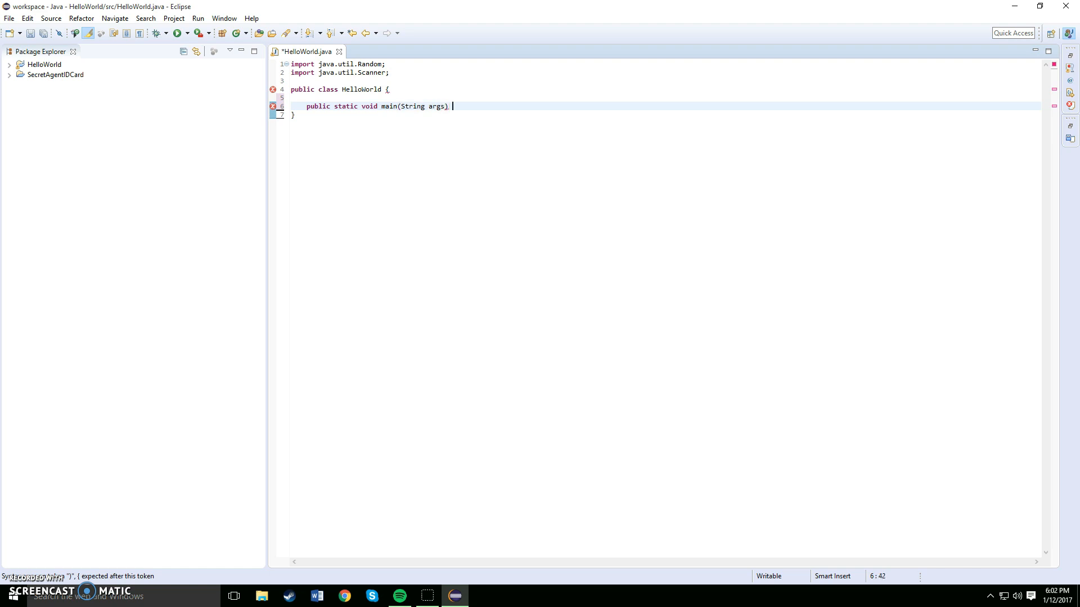
type("{")
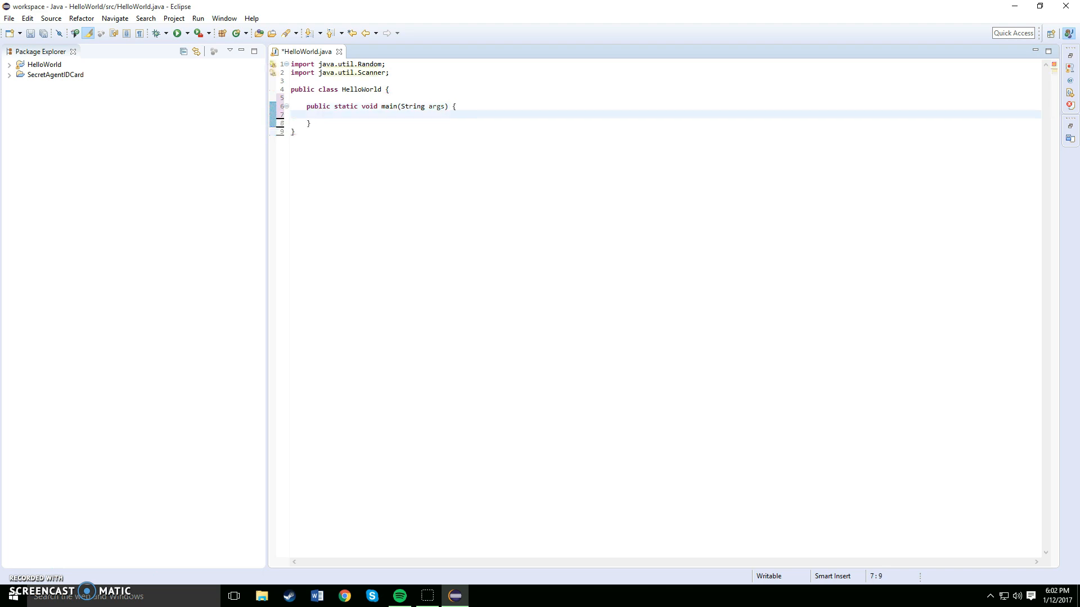
type("Scanner inp")
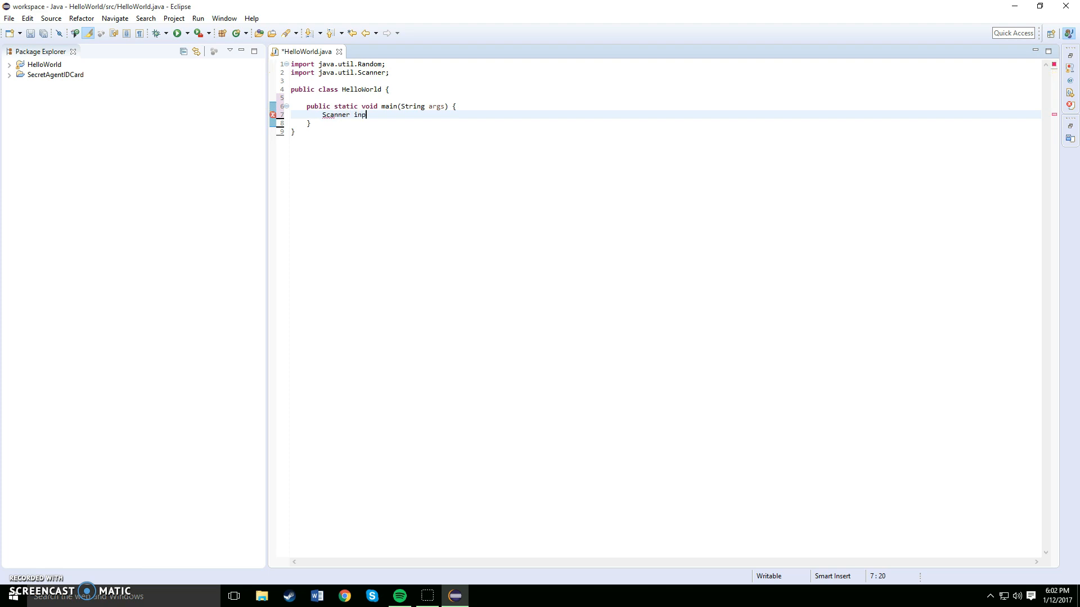
Create Scanner input = new Scanner(System.in); inside main
type("ut")
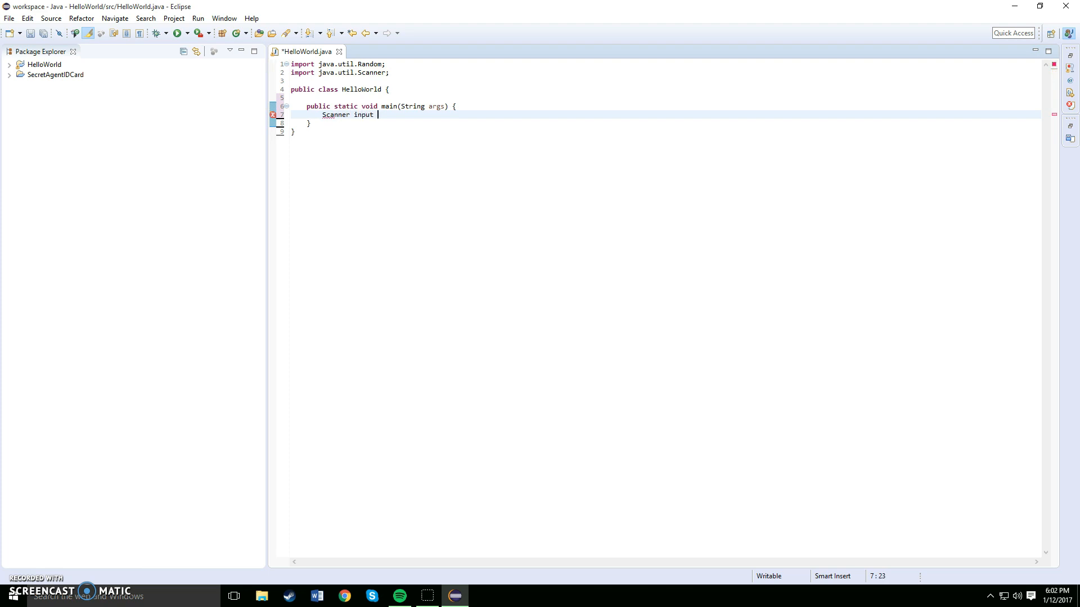
type("= new S")
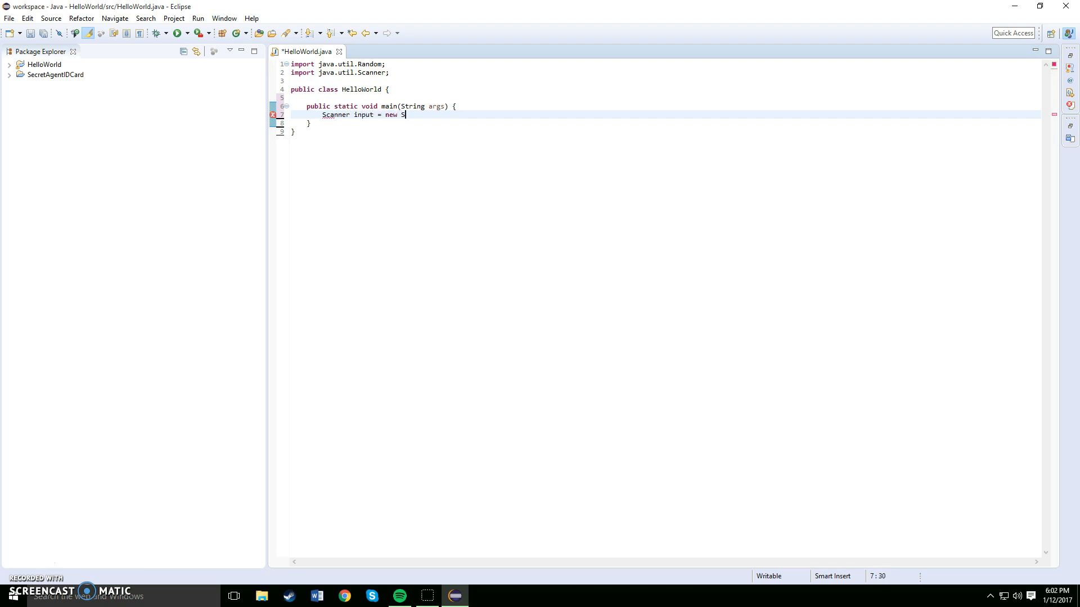
type("canner()")
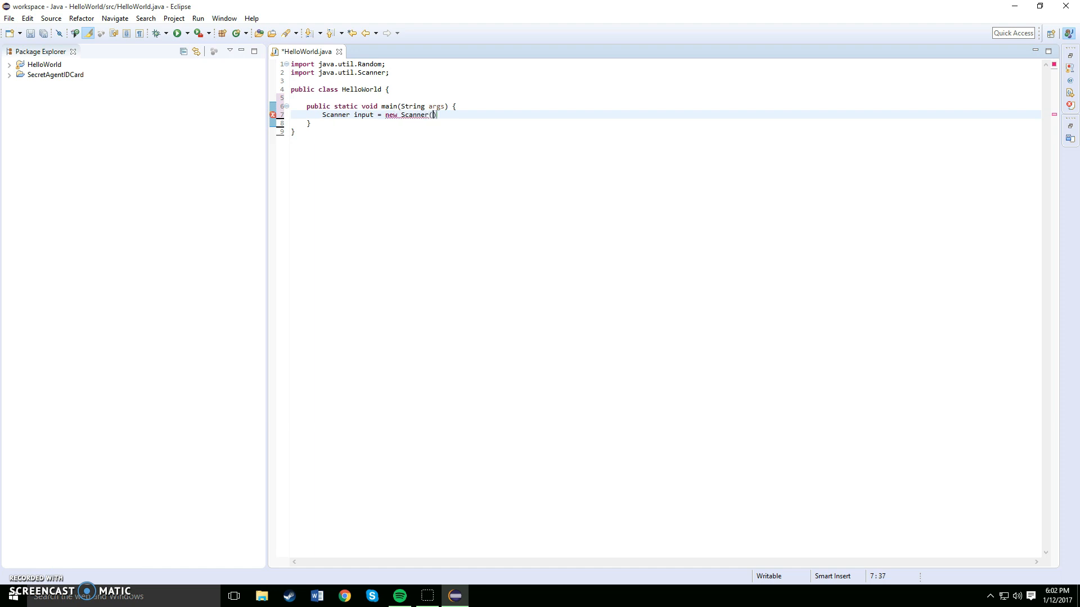
type("S")
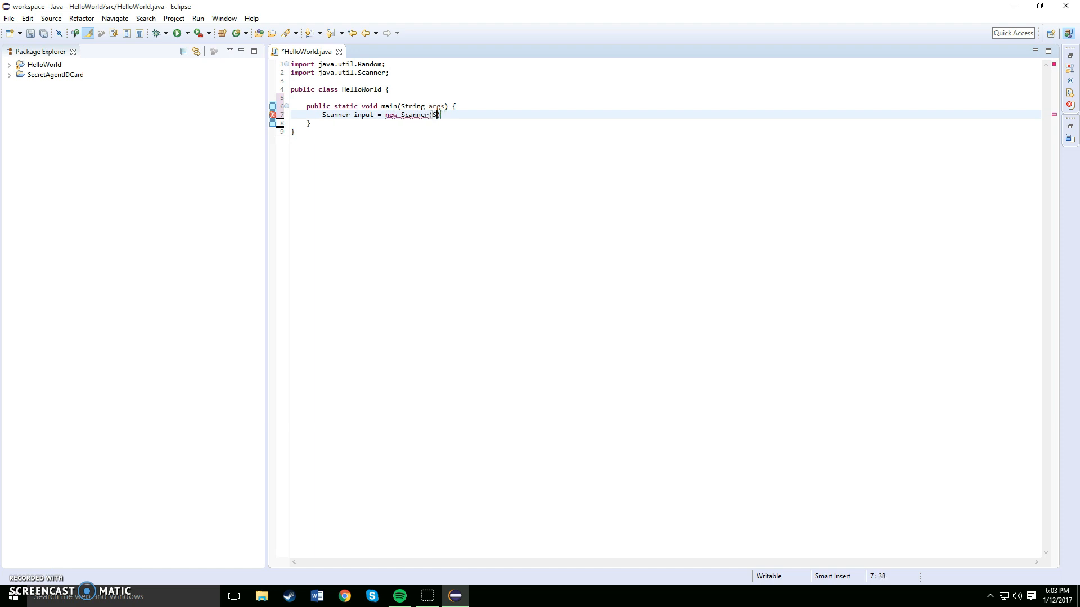
type("ystem")
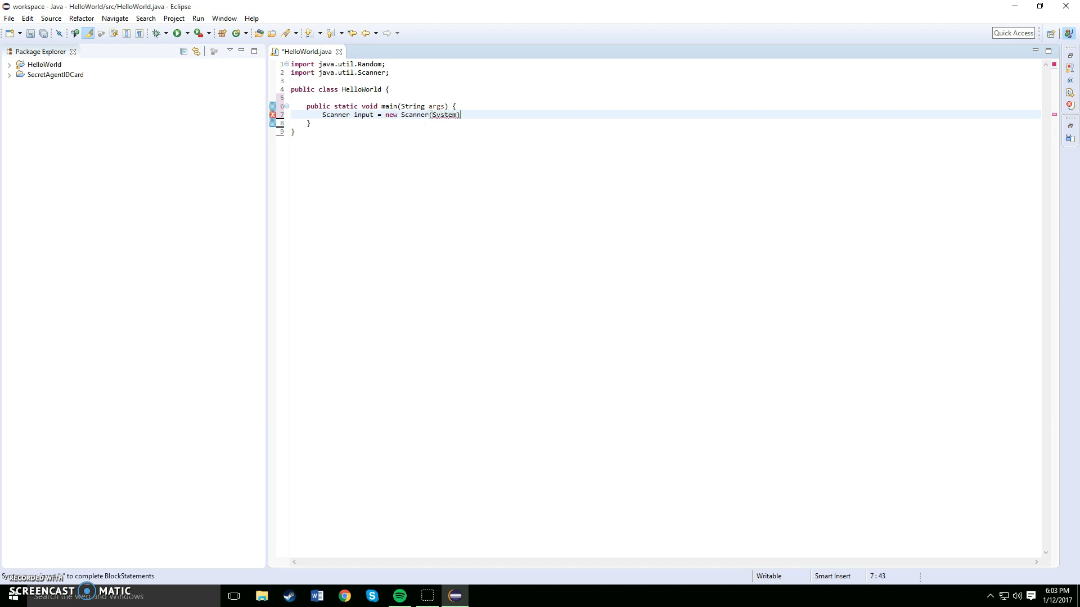
type(".in")
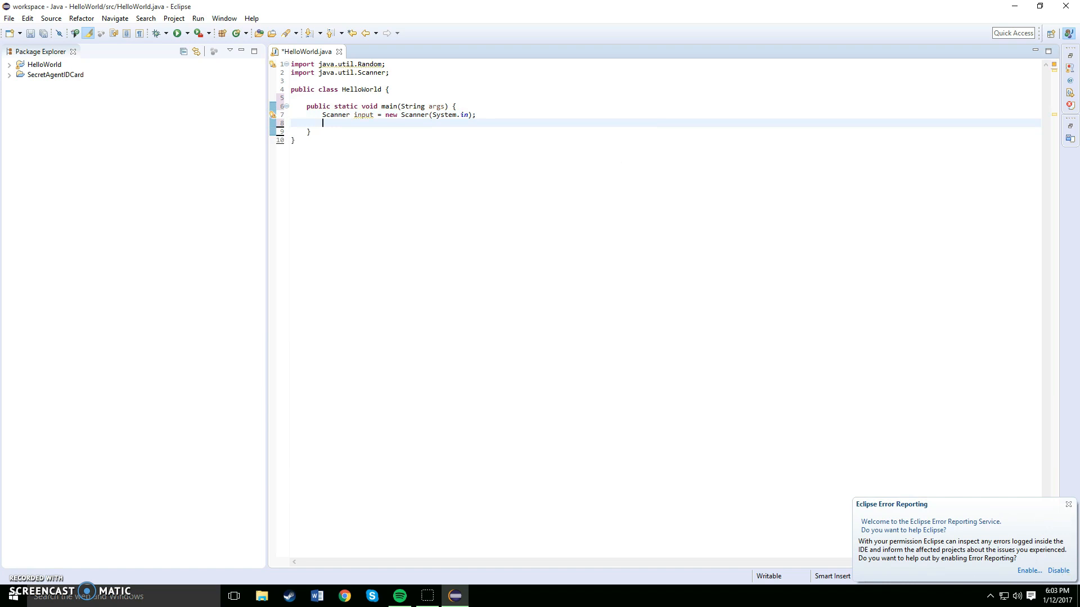
Add Random rand = new Random(); on line 8 below the Scanner
type("R")
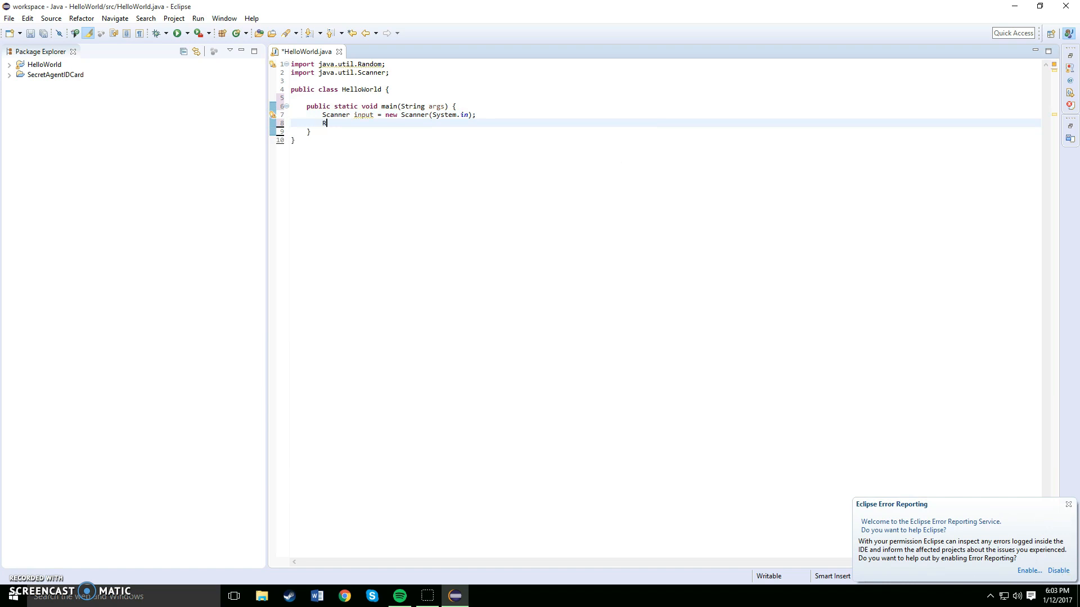
type("andom rand")
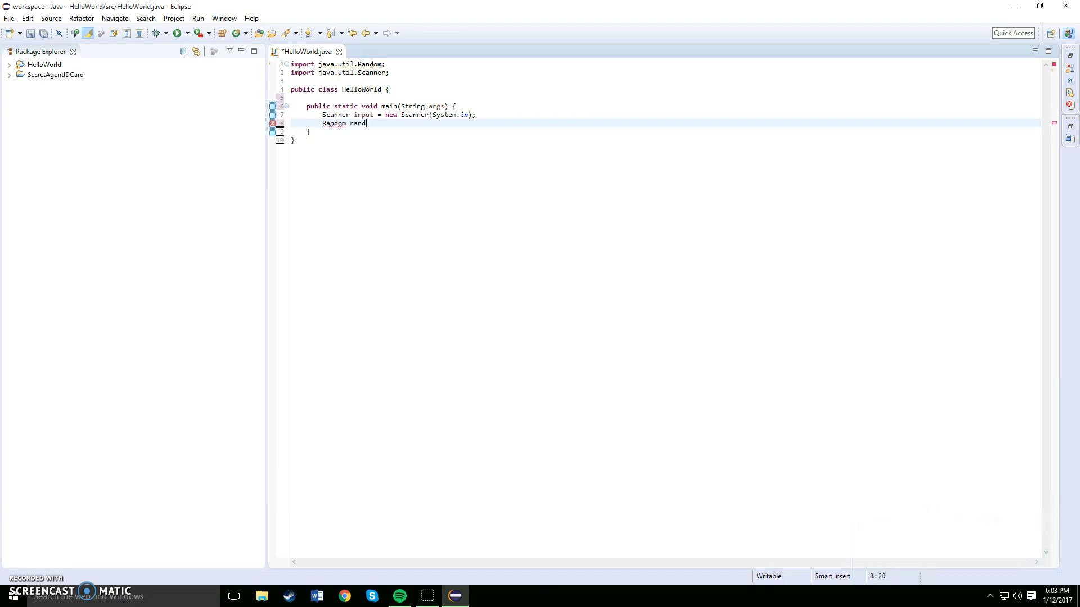
type("=")
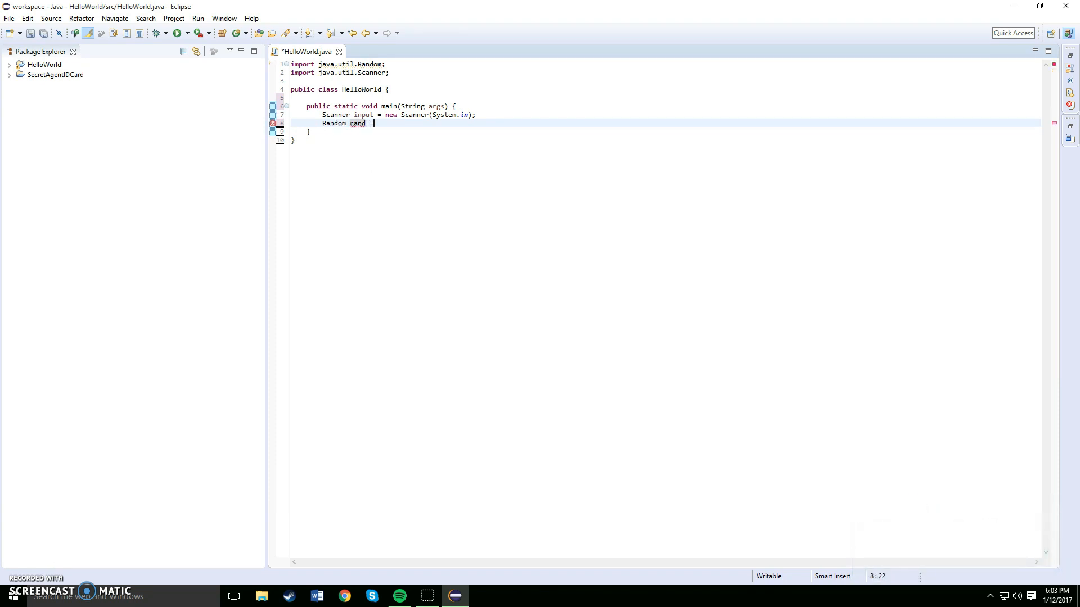
type("new Random9")
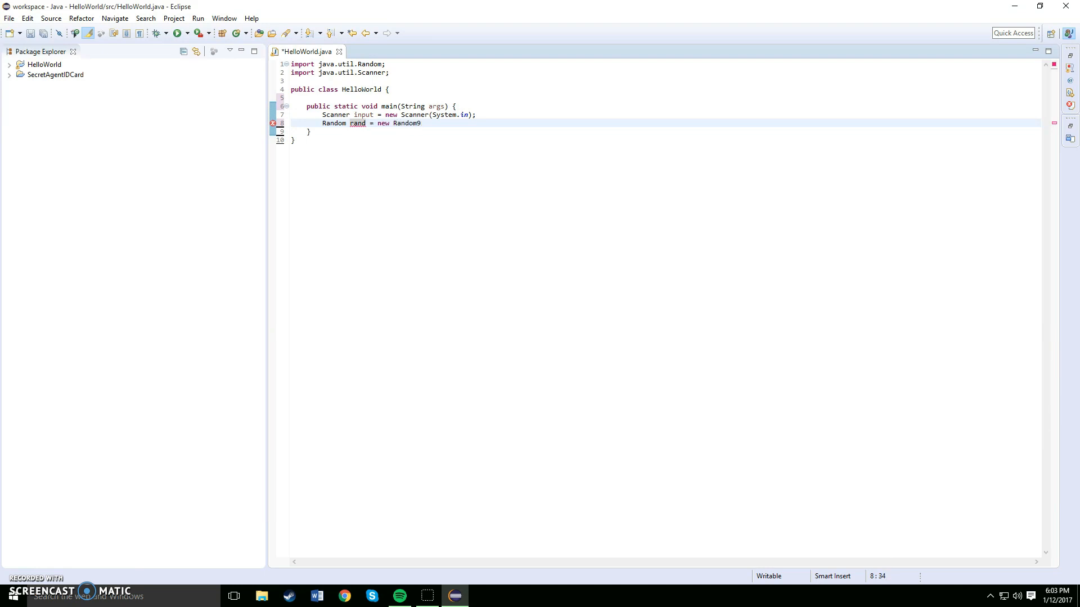
type("()")
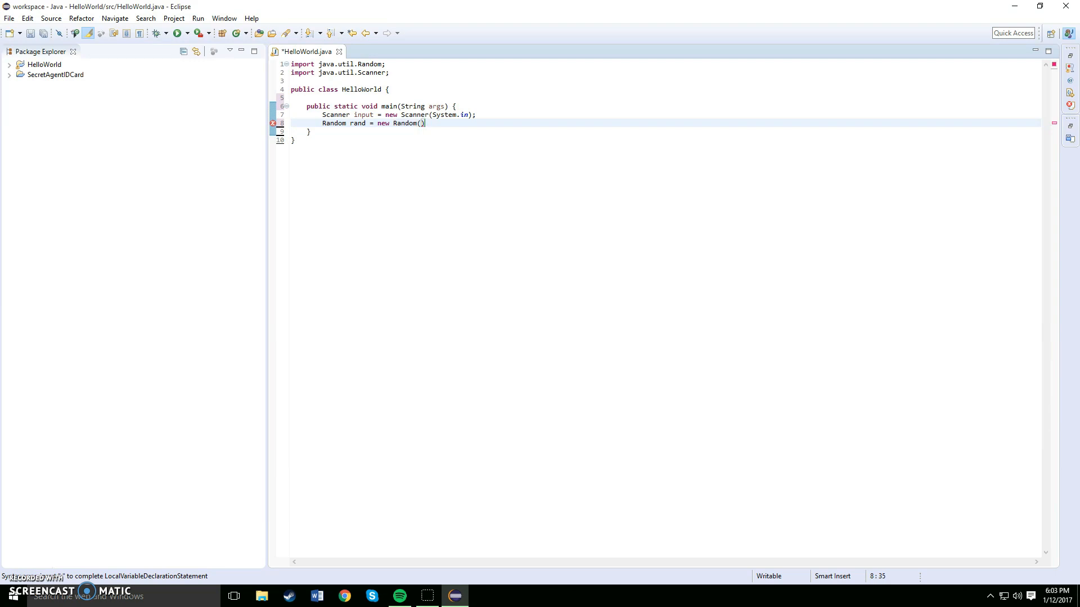
type(";")
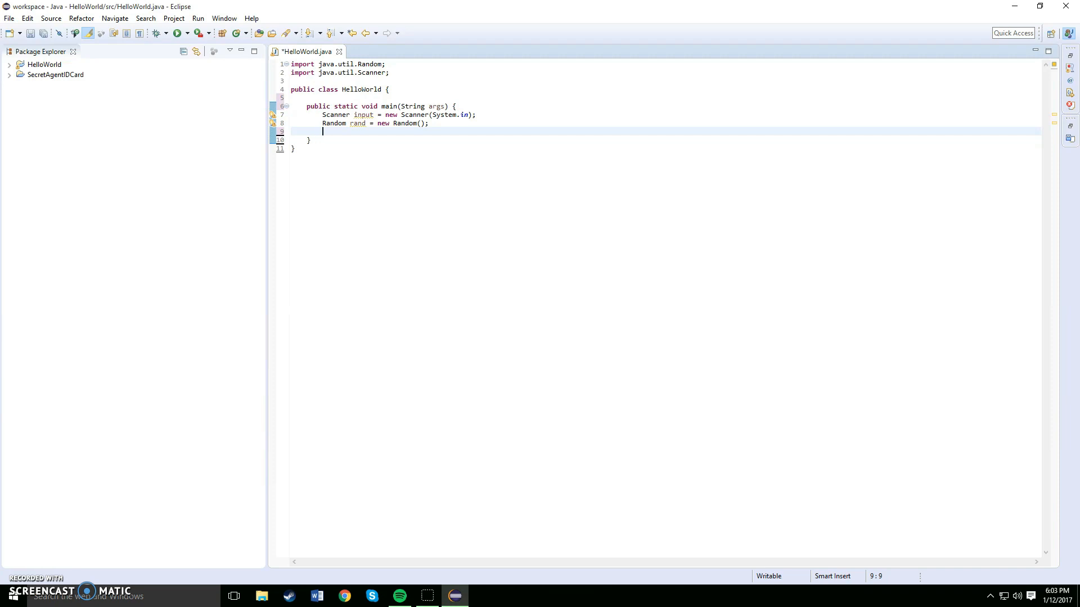
Assign rand.nextInt(101) to int rand1 on line 9, semicolon still missing
type("int")
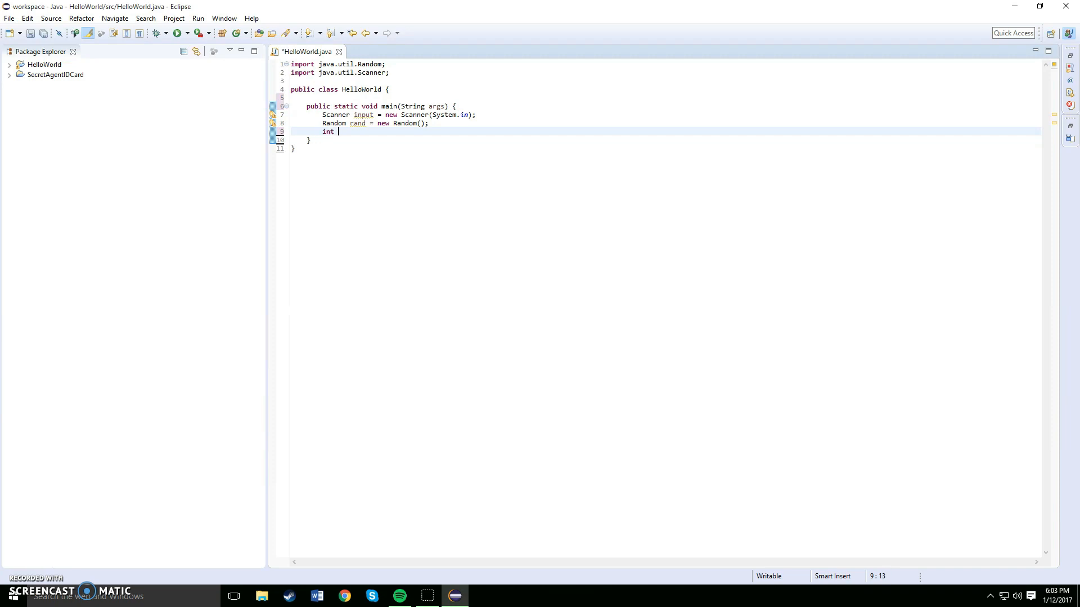
type("rand")
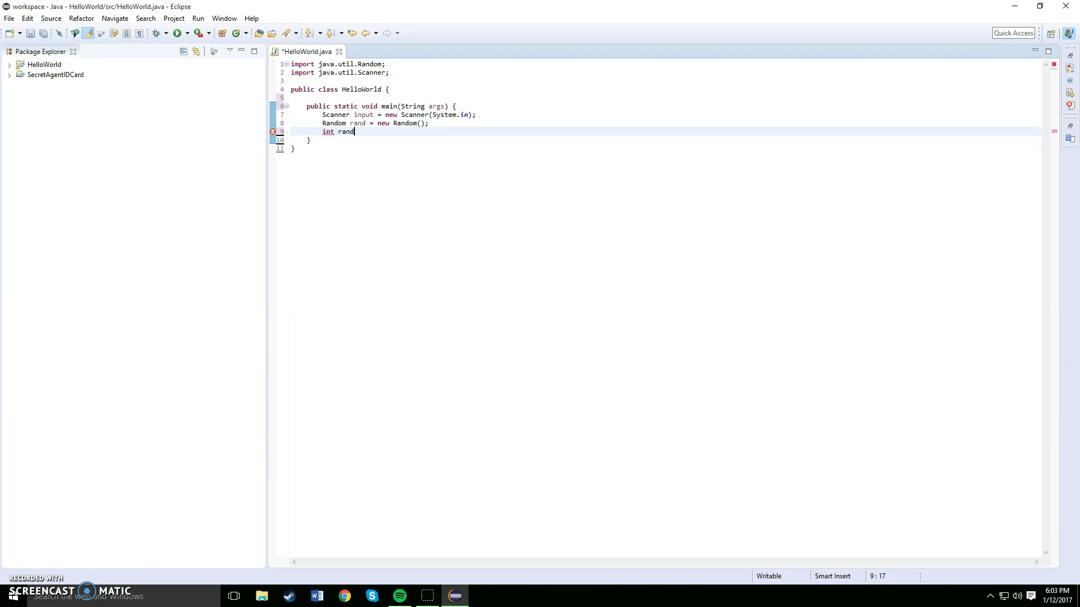
type("1")
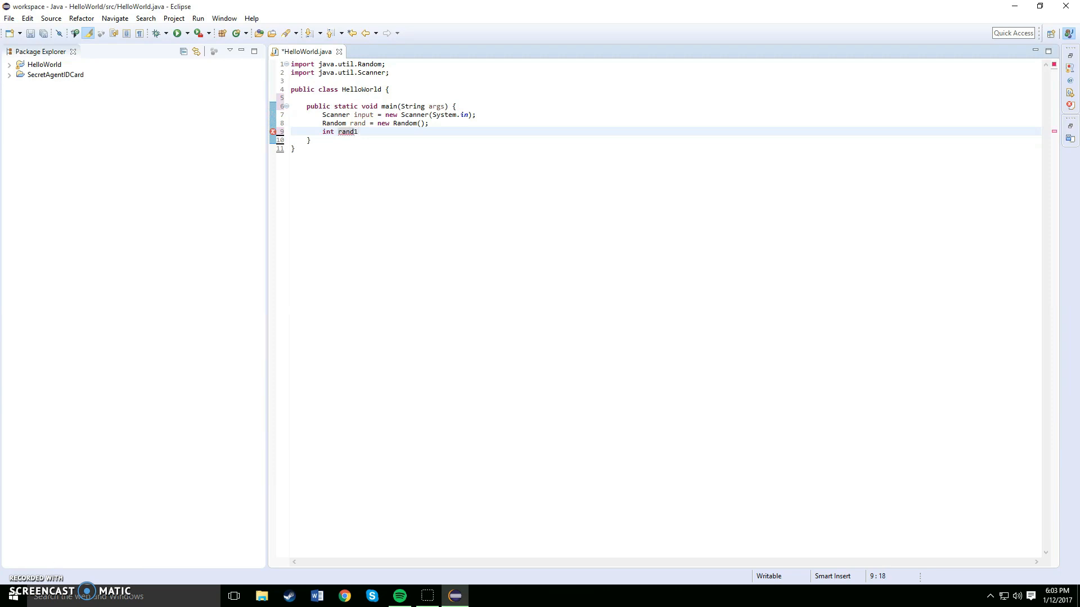
type("=")
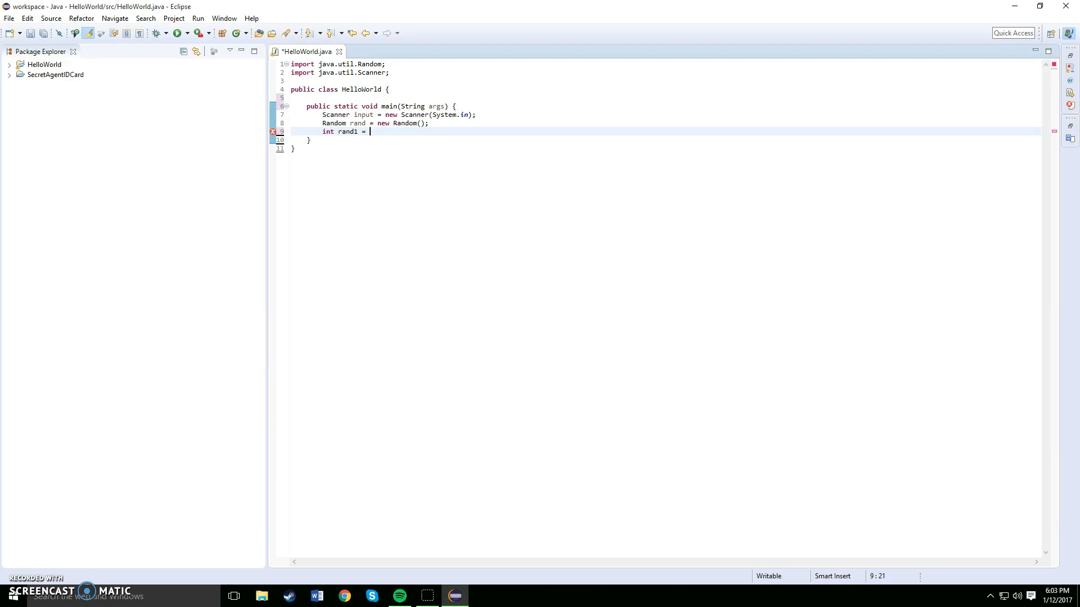
type("rand.ne")
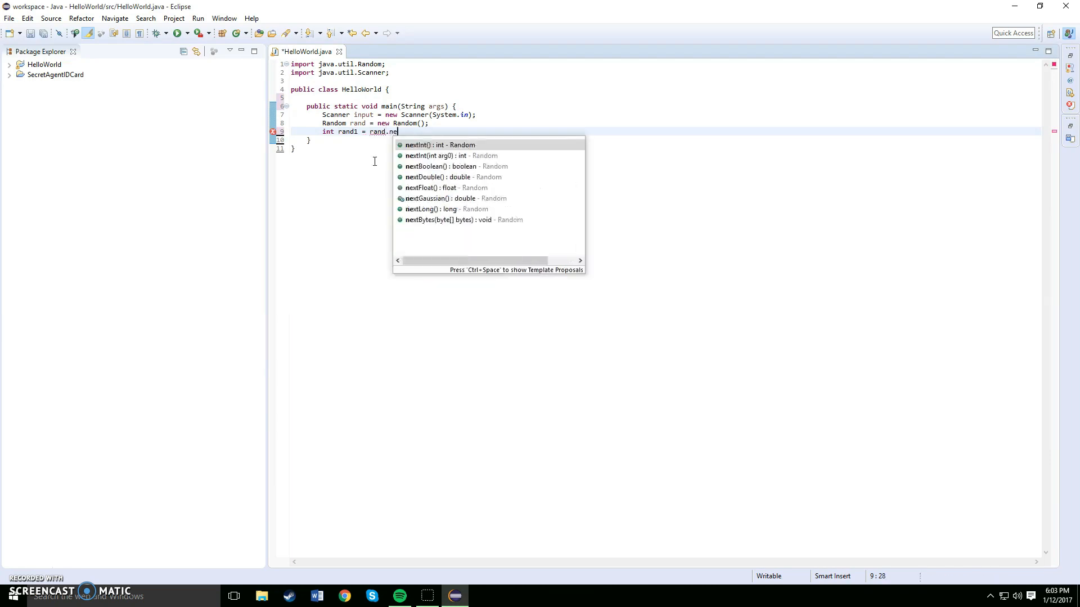
type("t")
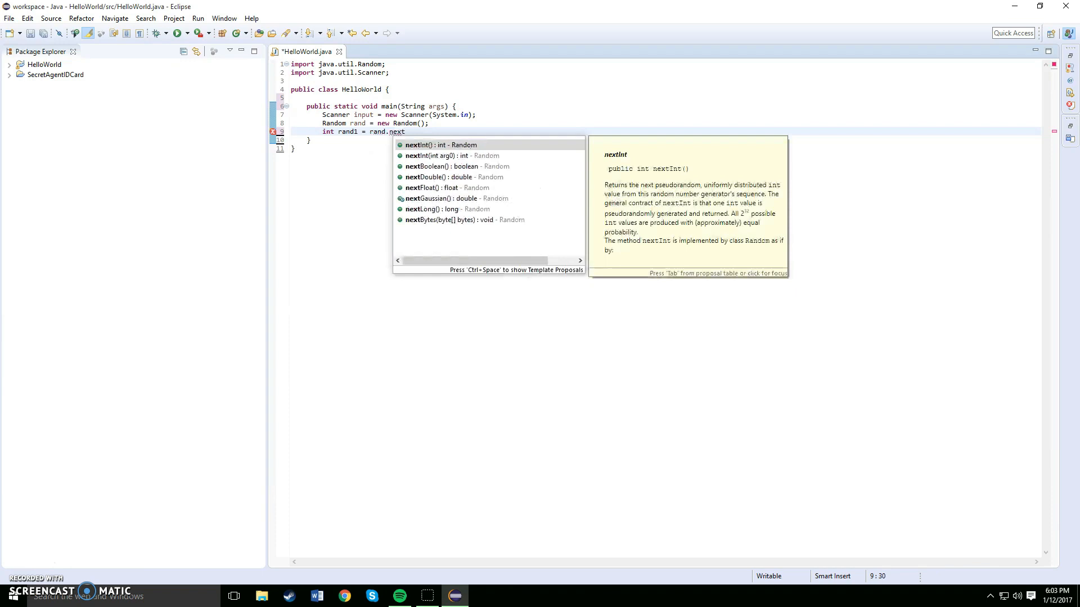
type("In")
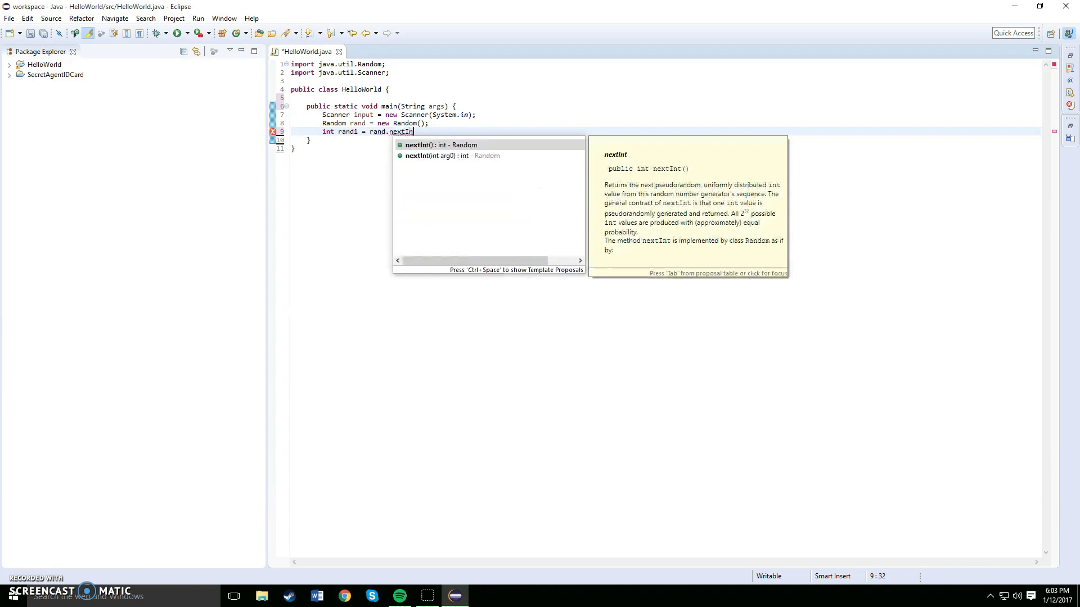
type("t(101)")
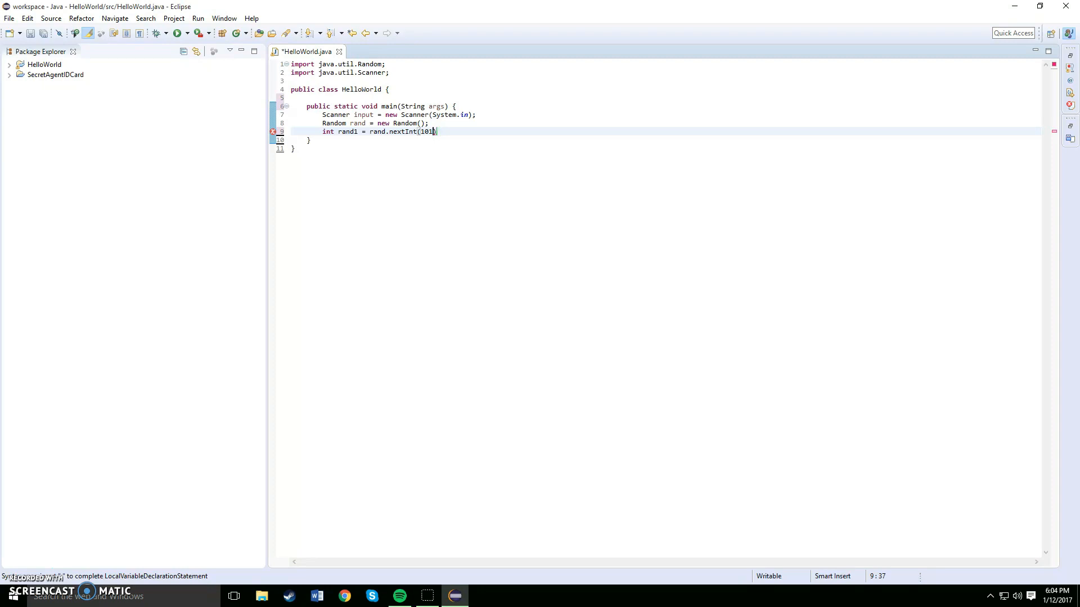
type(")")
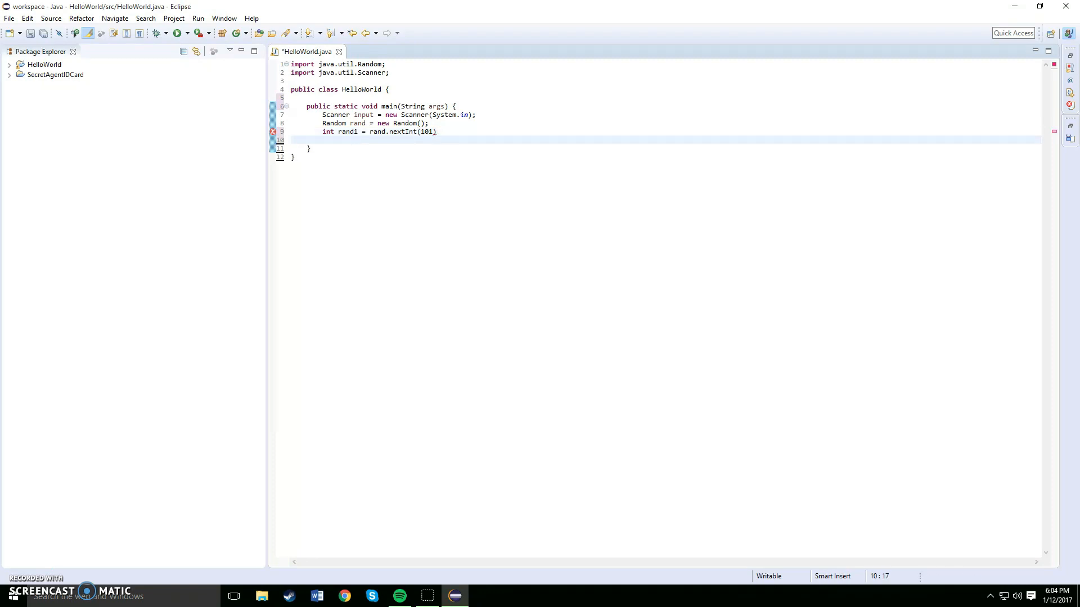
Print "Welcome to the random number guessing game" using the sysout template
type("sysout")
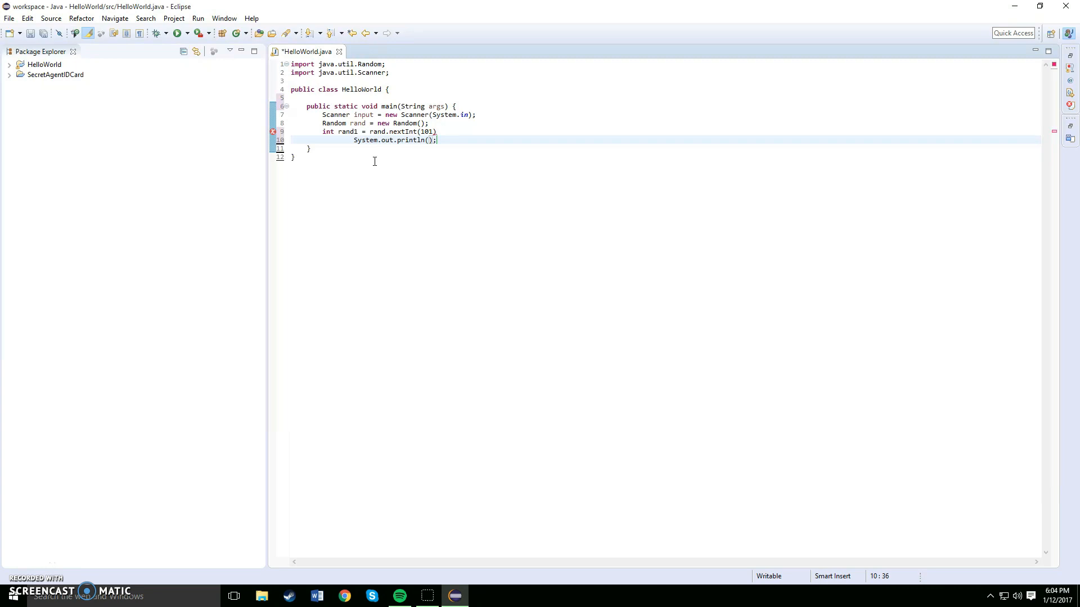
type("\"\"")
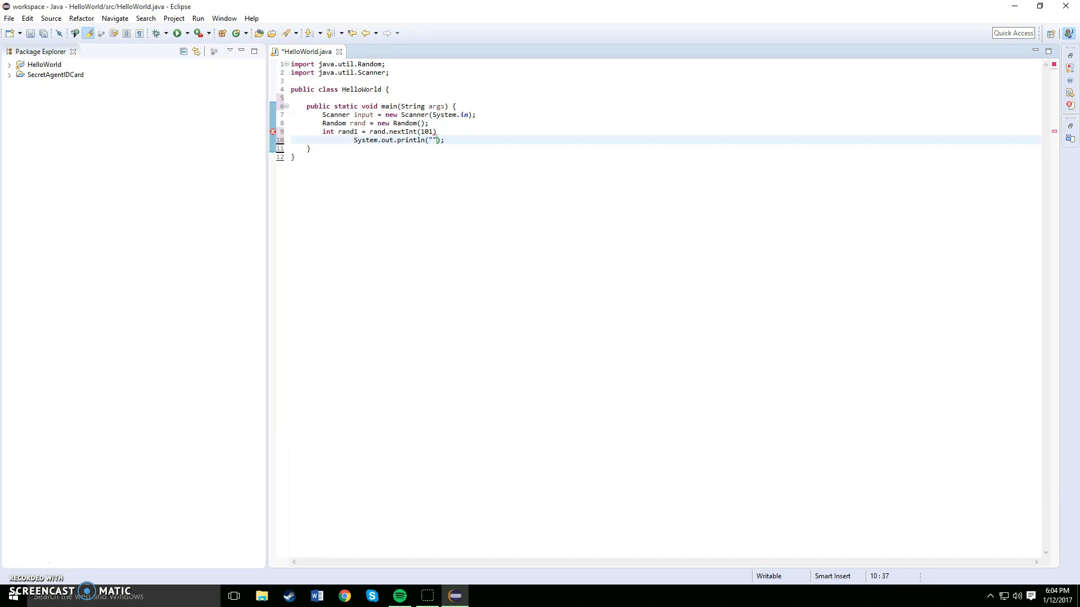
type("W")
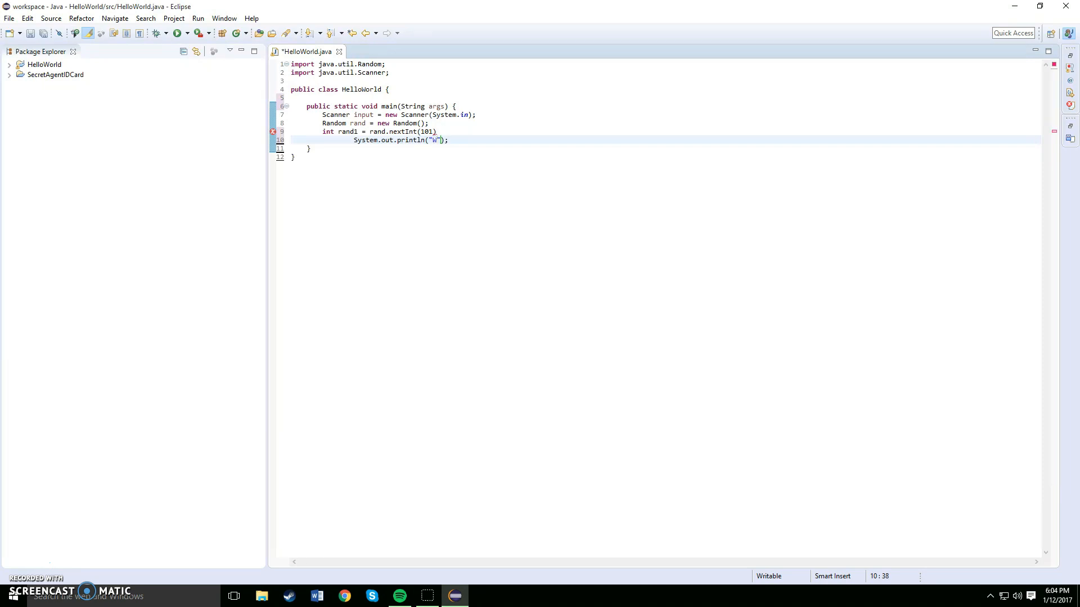
type("ell")
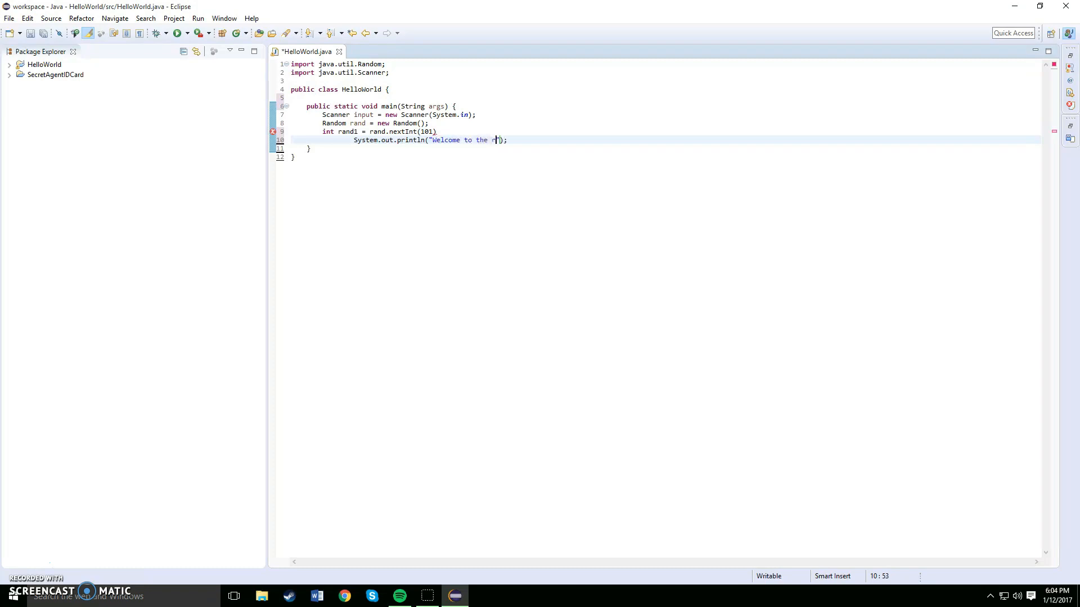
type("andom")
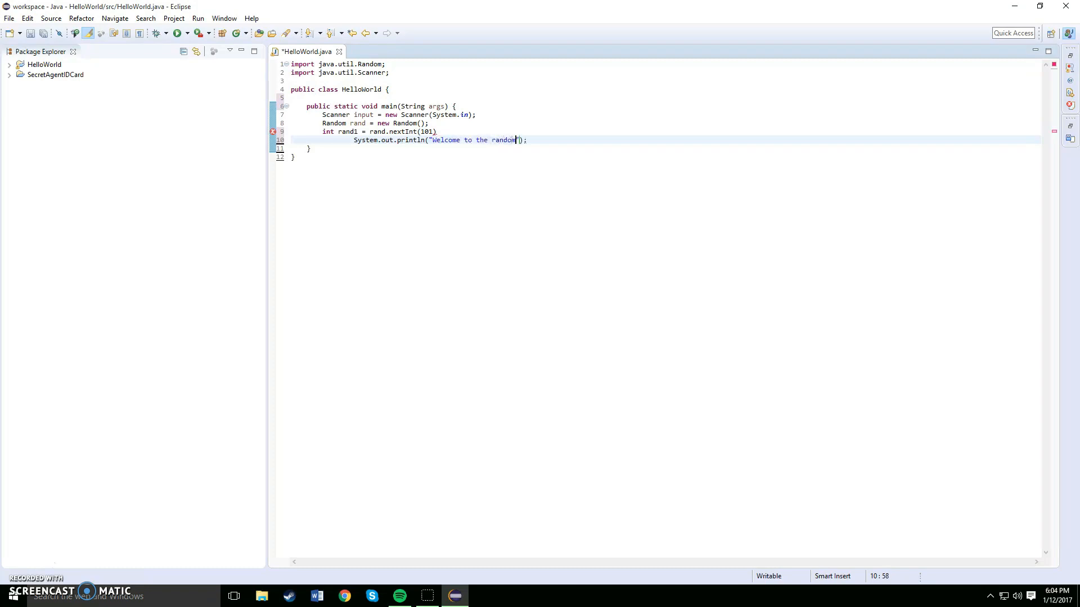
type("number guess")
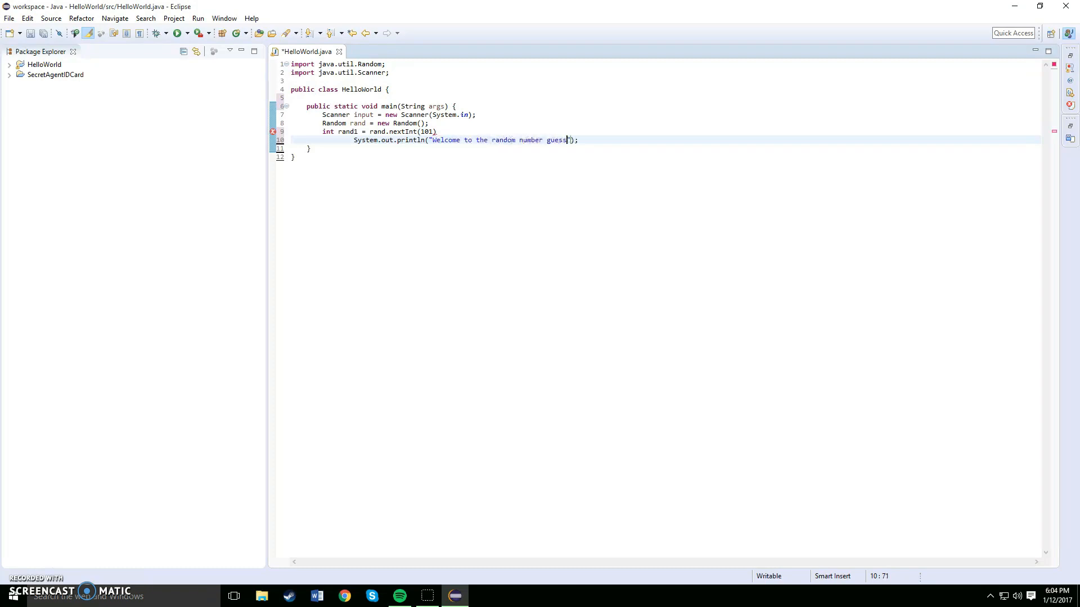
type("ing g")
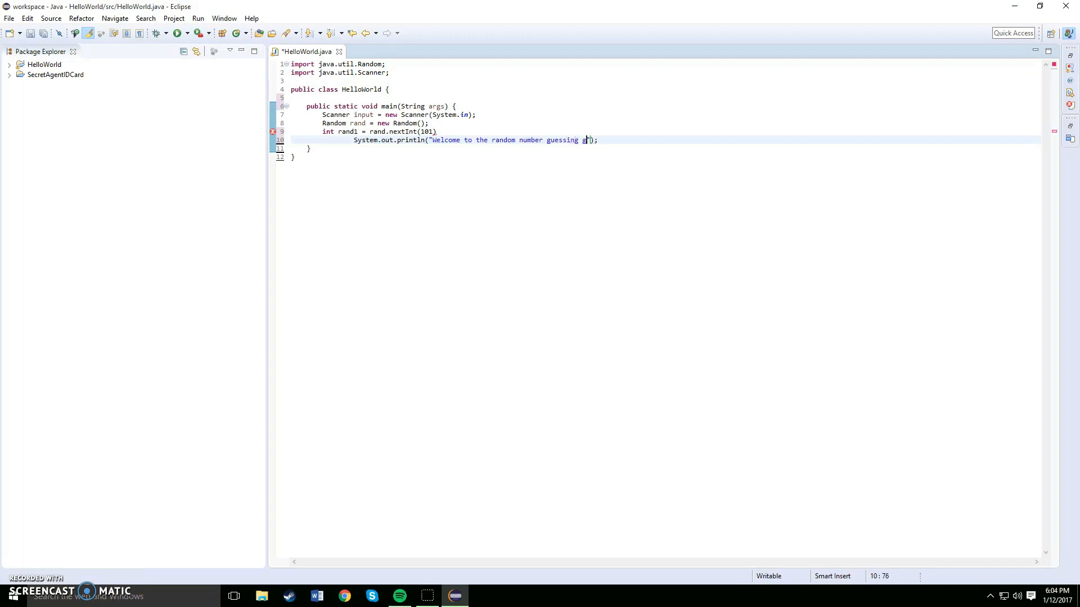
type("ame")
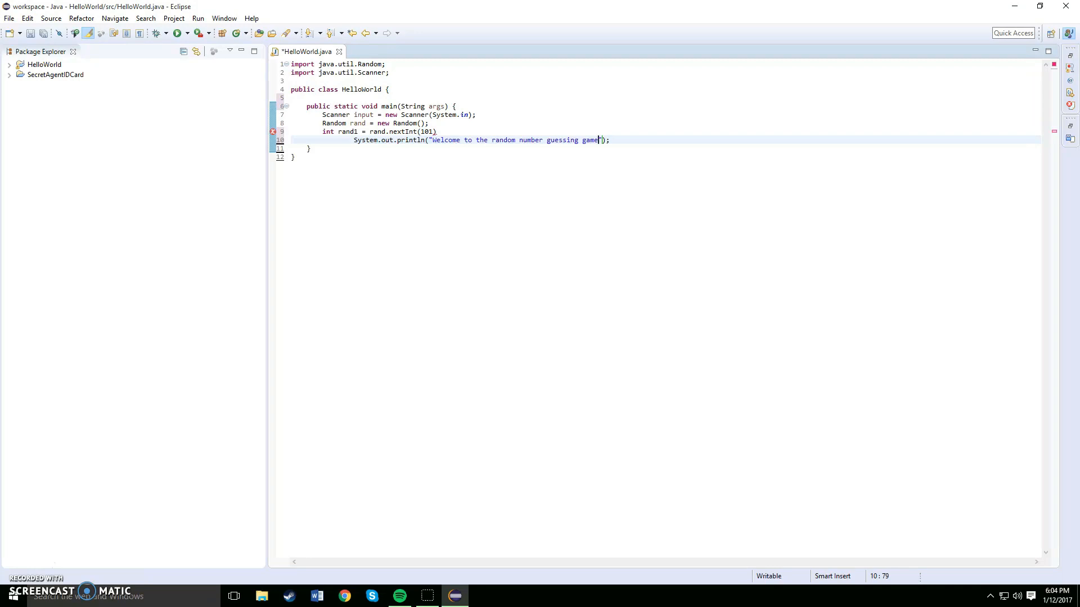
key("enter")
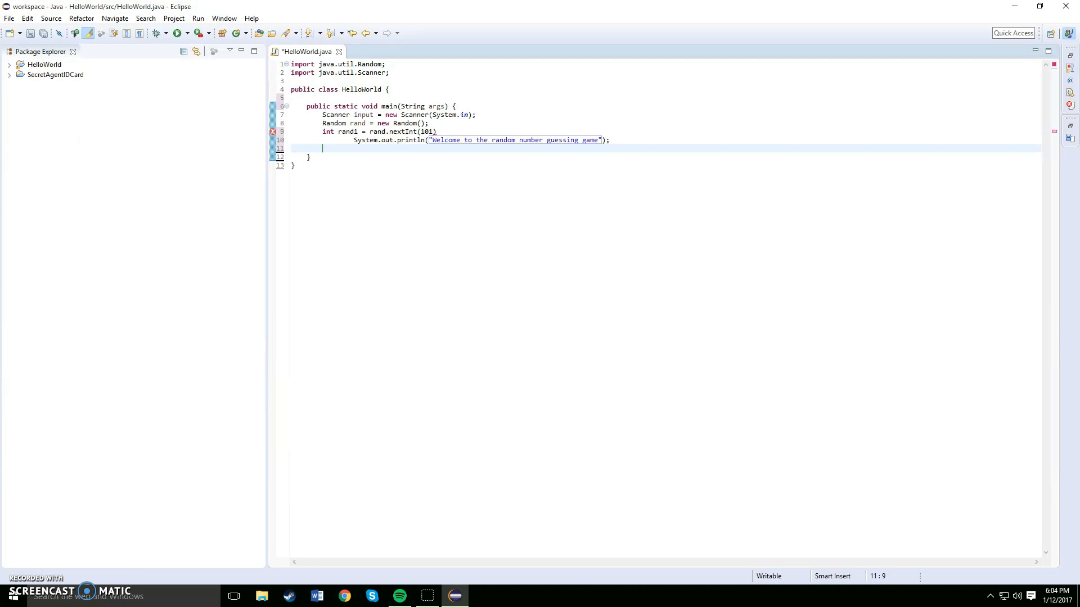
Add the loop for (int i = 0; i < 15; i++) with an empty braced body
type("for")
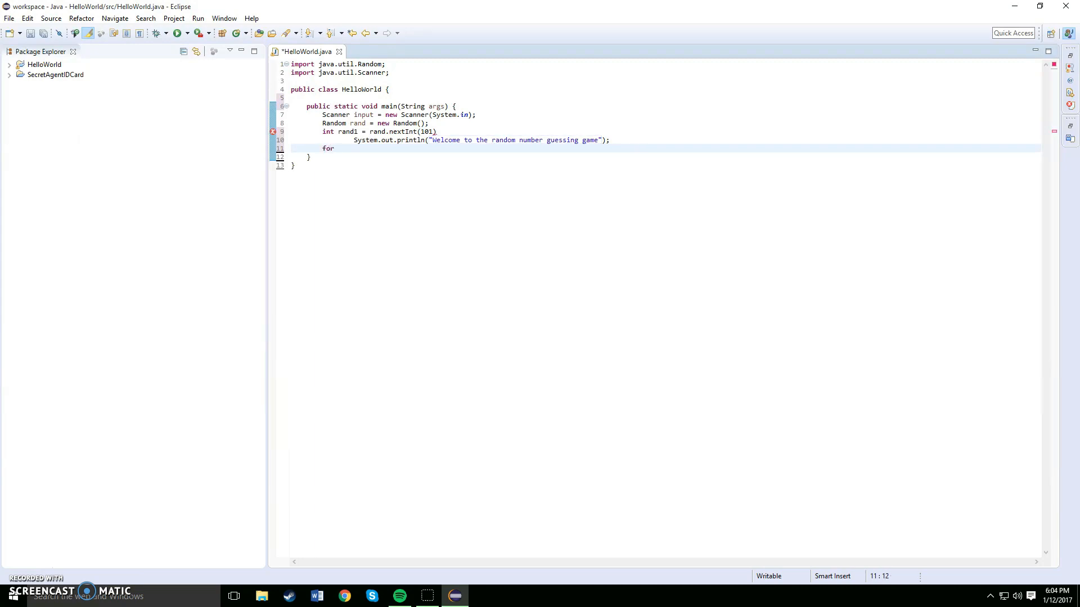
type("()")
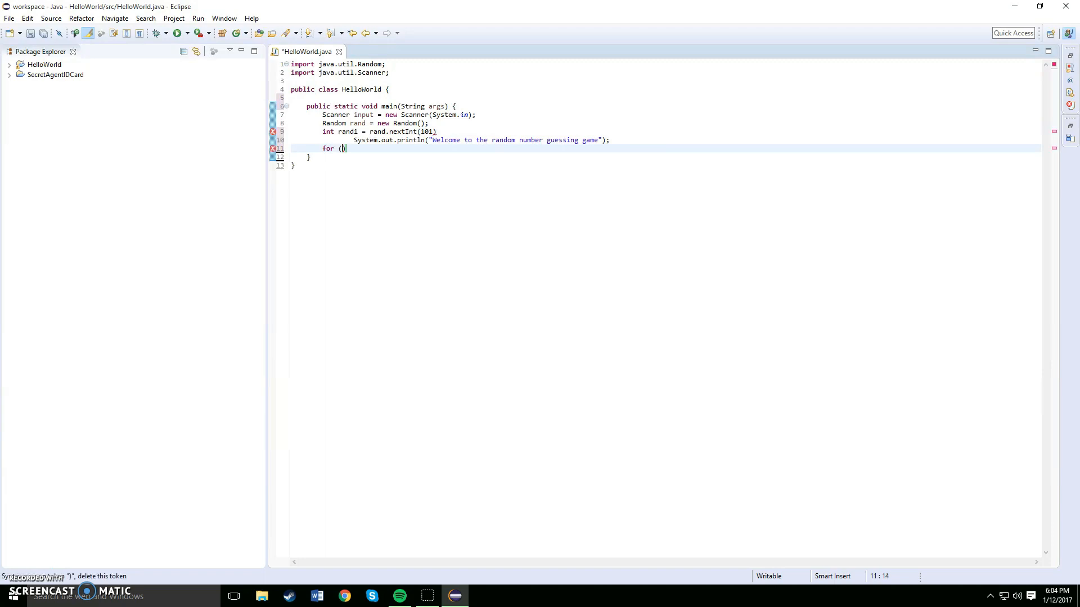
type("int")
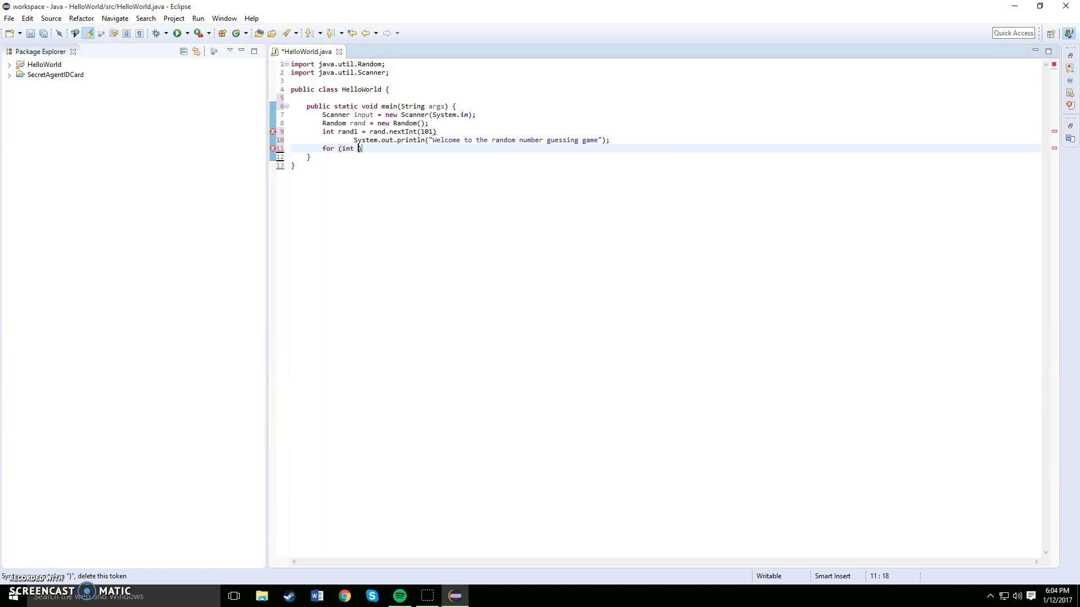
type("i")
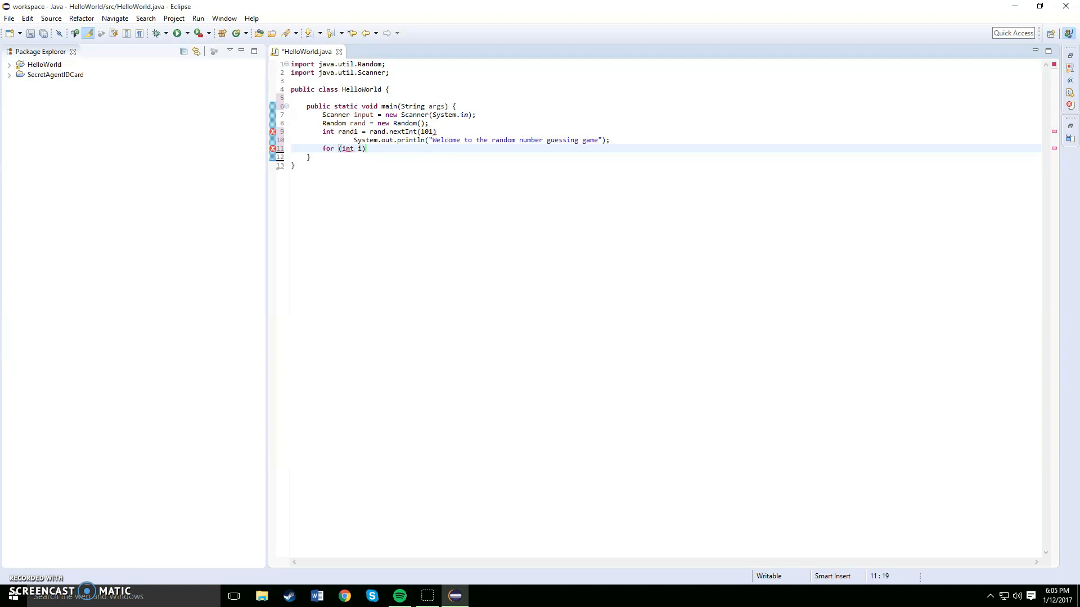
type("= 0")
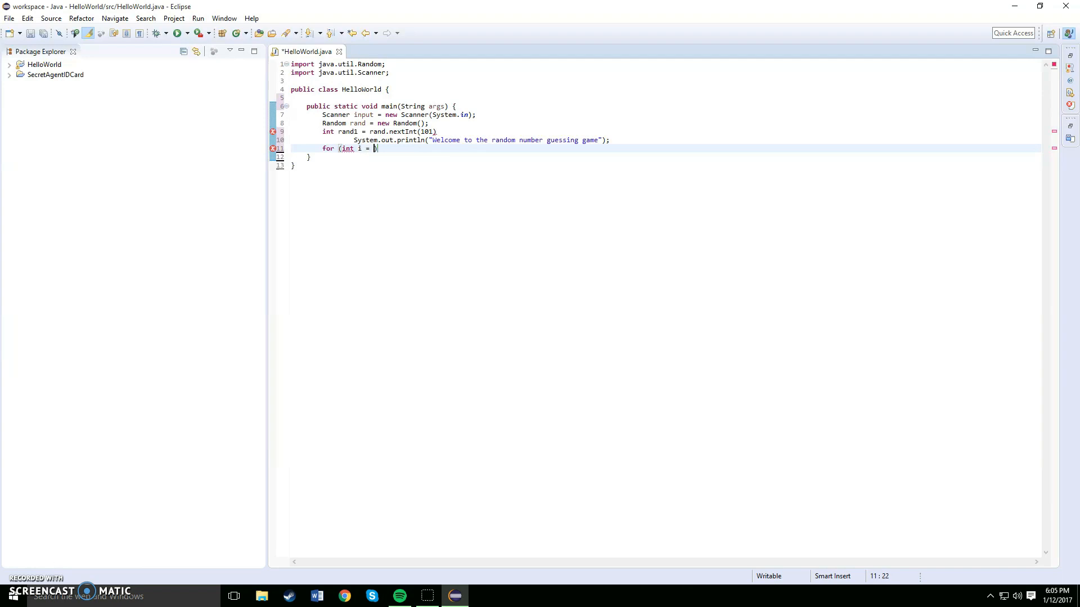
type("0;)")
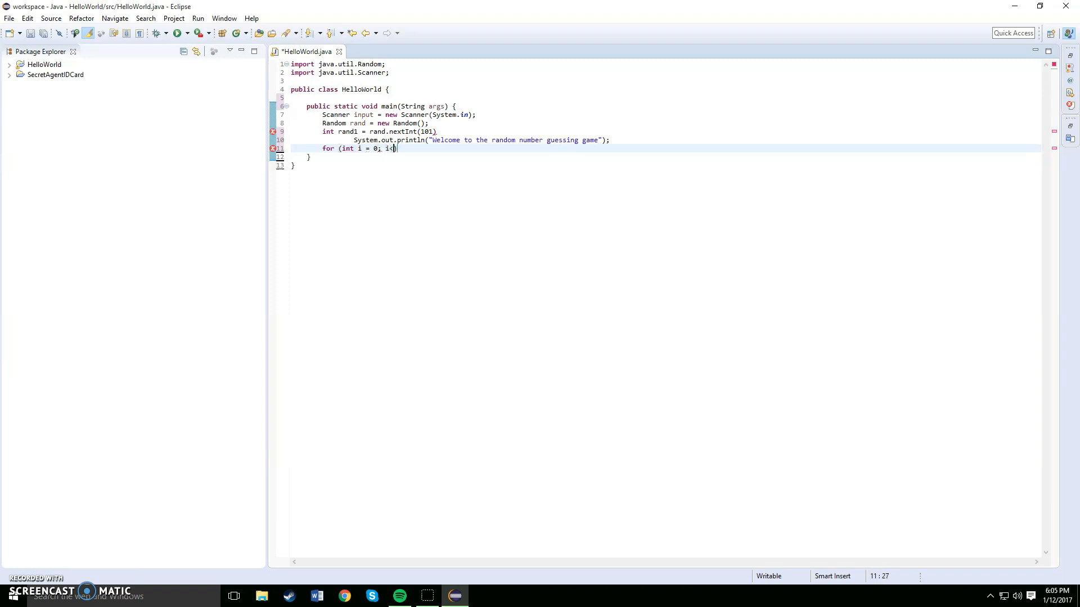
type("15)")
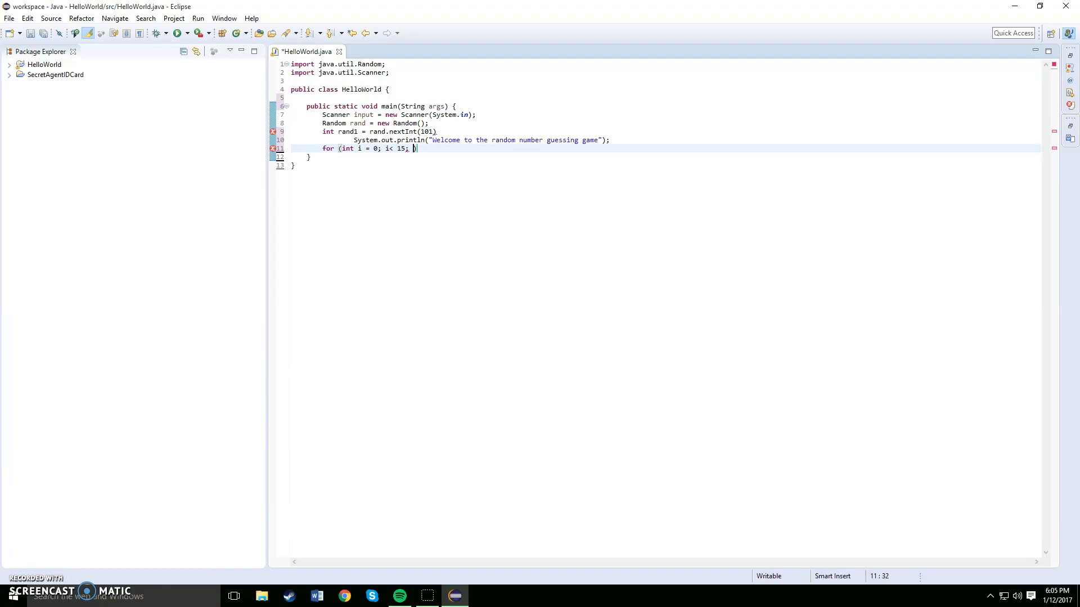
type("i++")
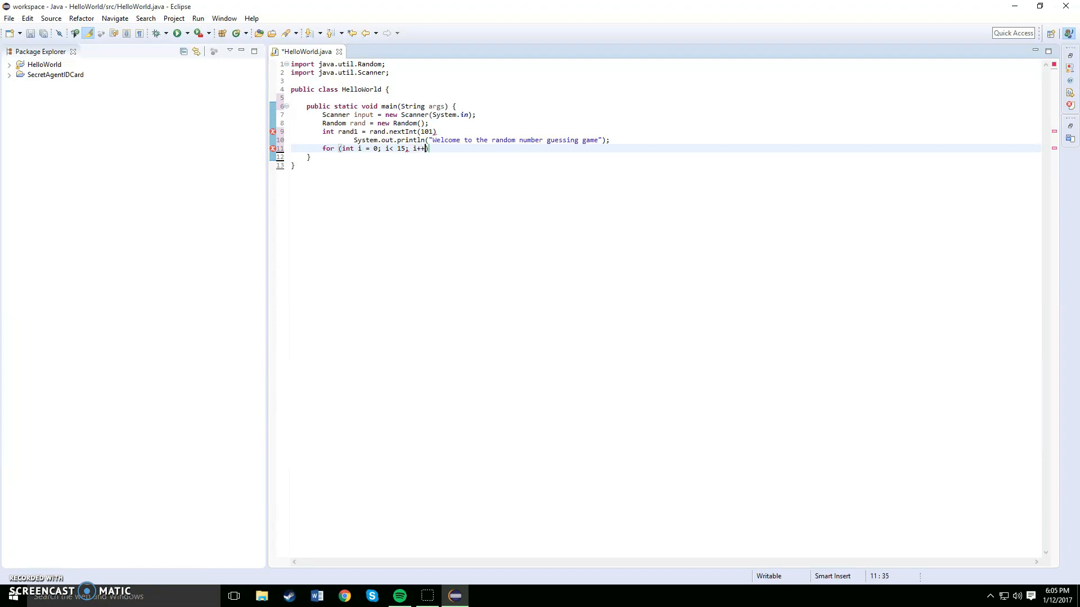
type(")")
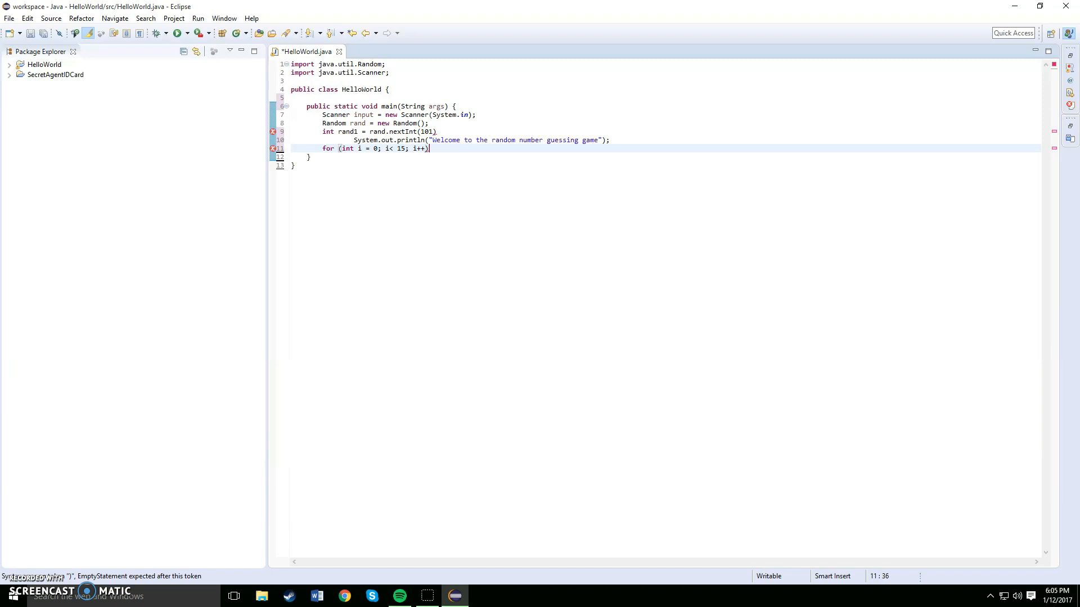
type("{")
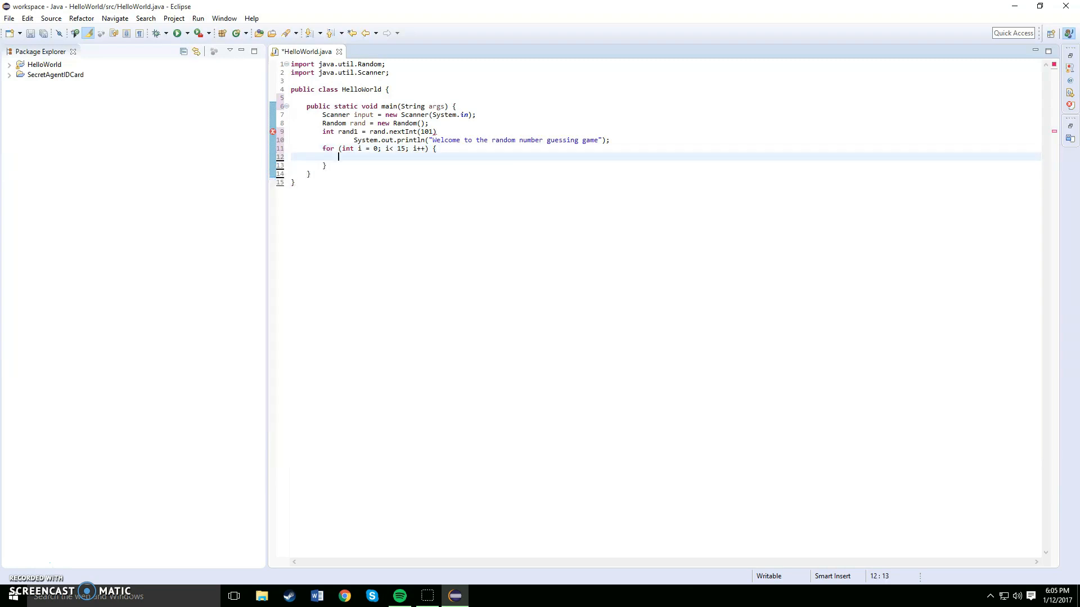
mouse_move(626, 133)
type(";")
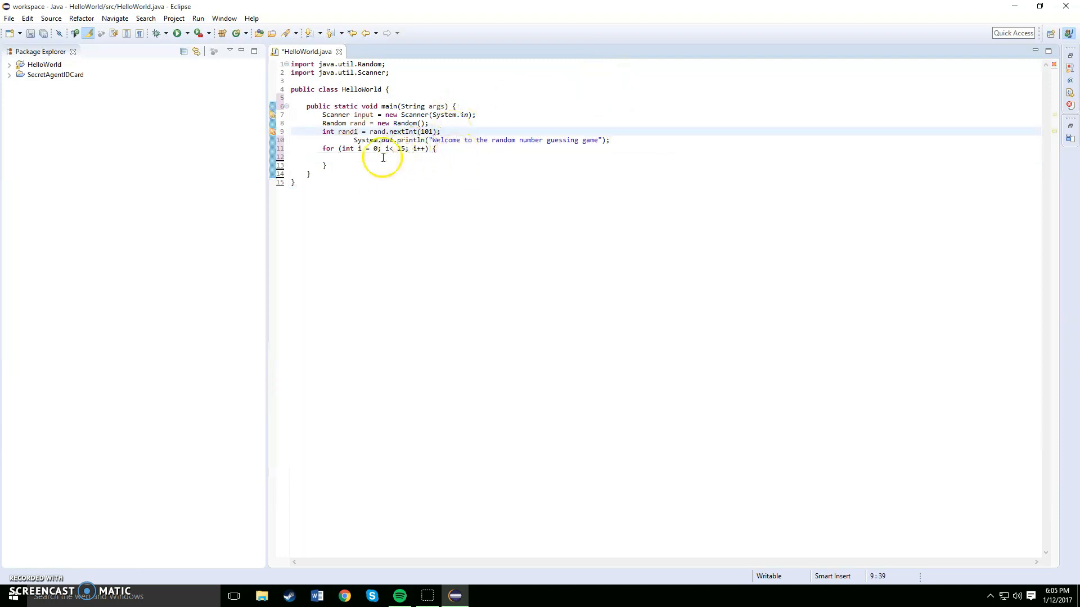
Print "What number would you like to guess?" inside the loop body via syso
left_click(468, 156)
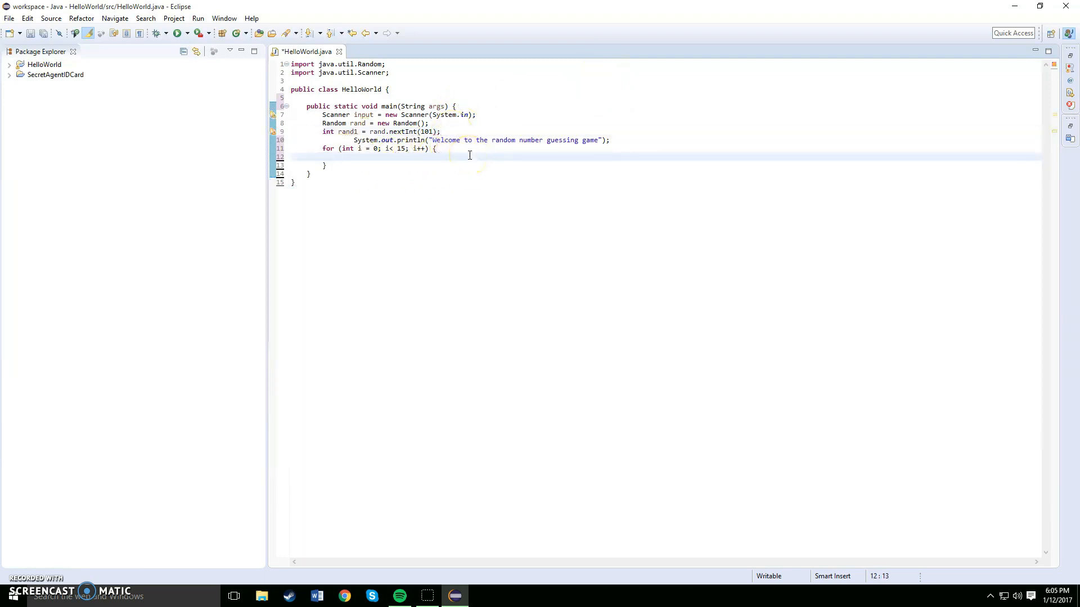
type("syso")
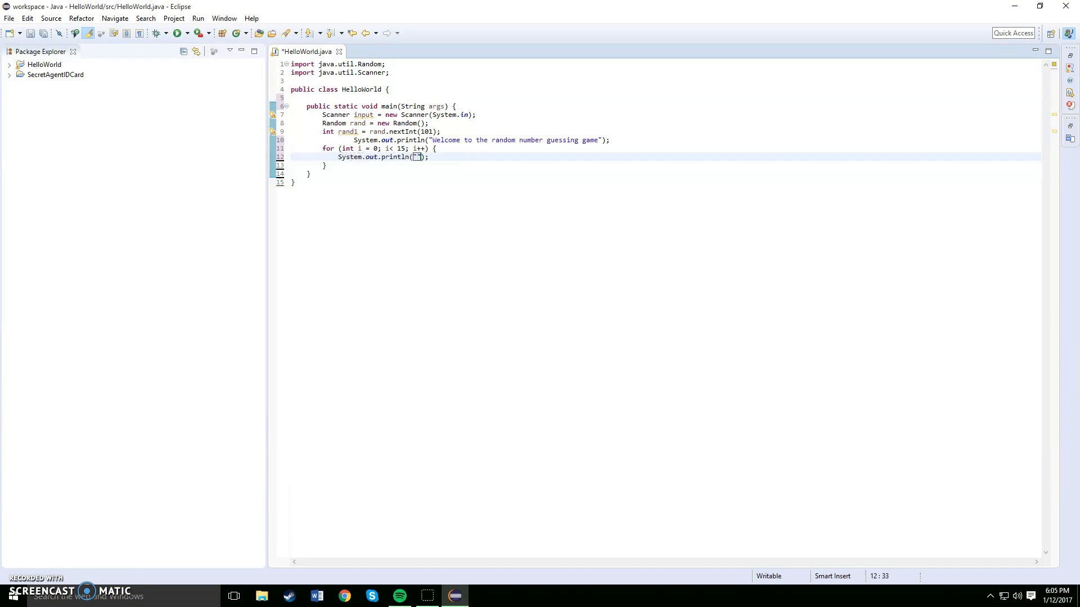
type("What number wo")
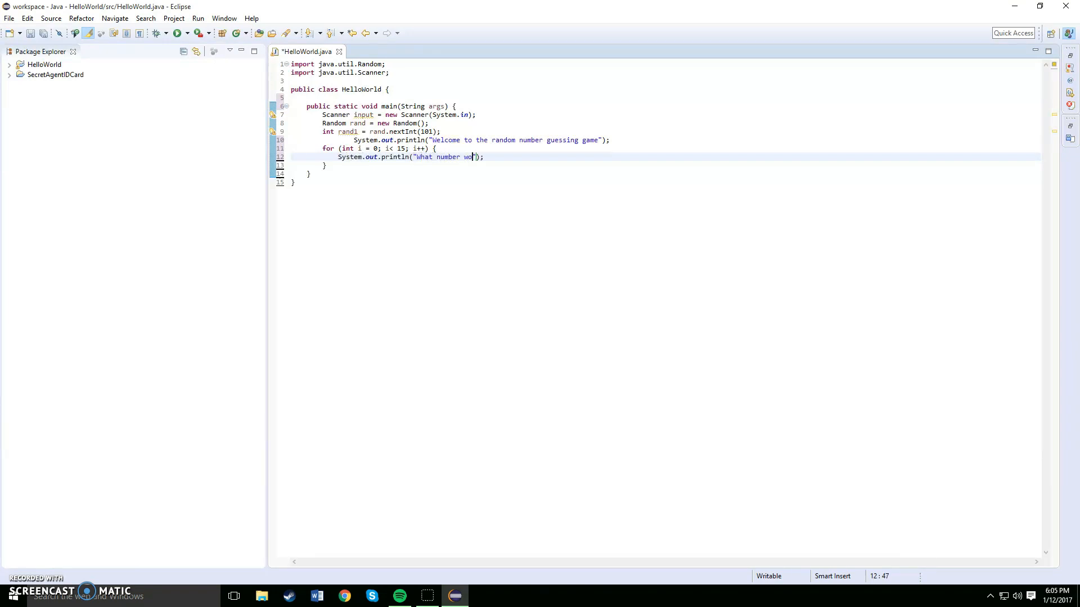
type("uld you like to guess")
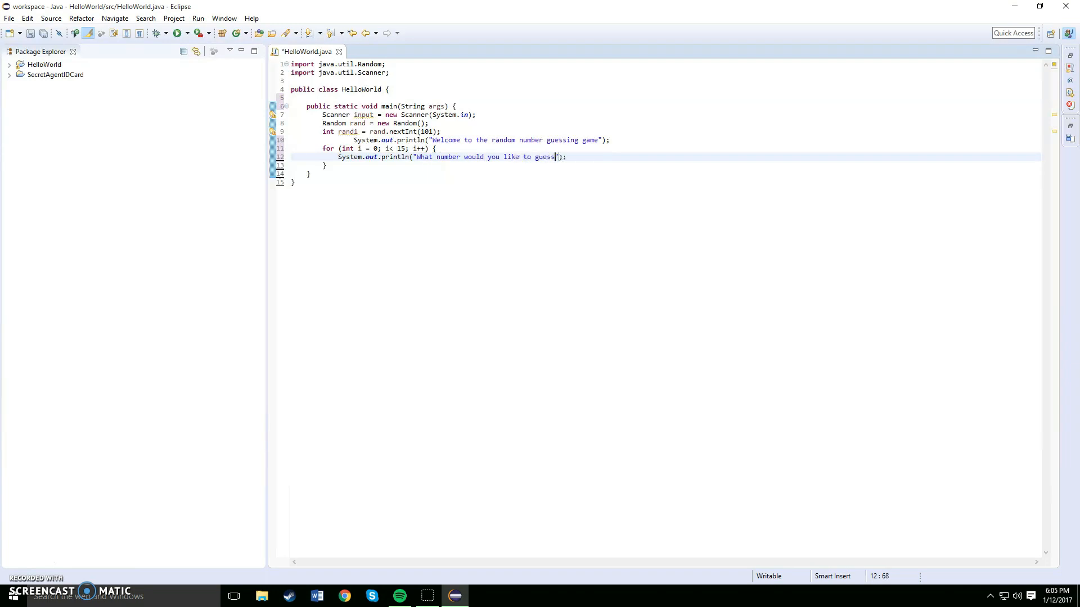
type("?")
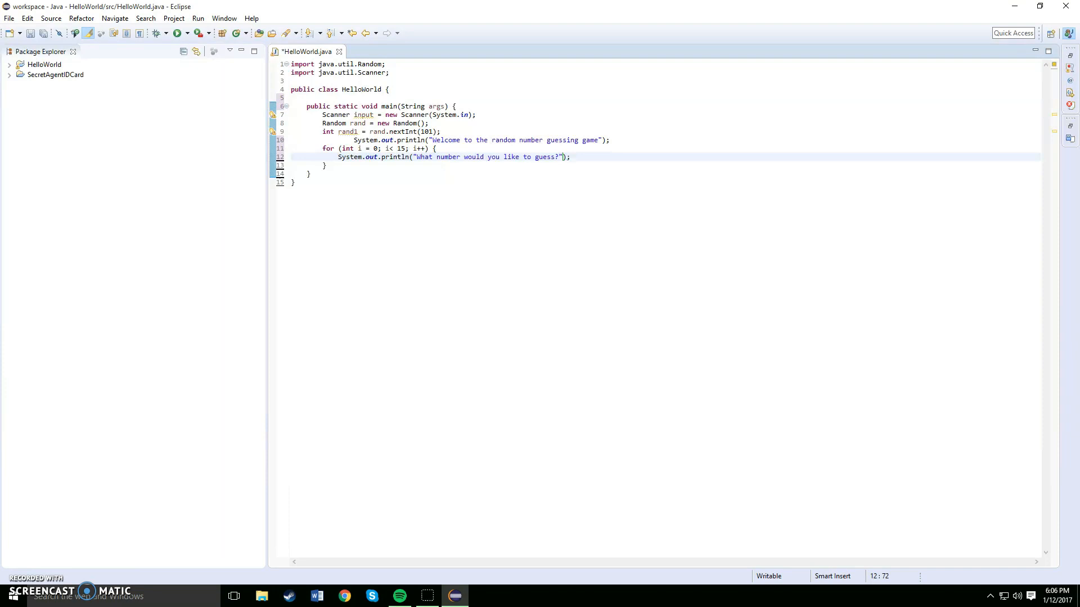
Read the player's guess with int guess = input.nextInt(); inside the loop
type("int")
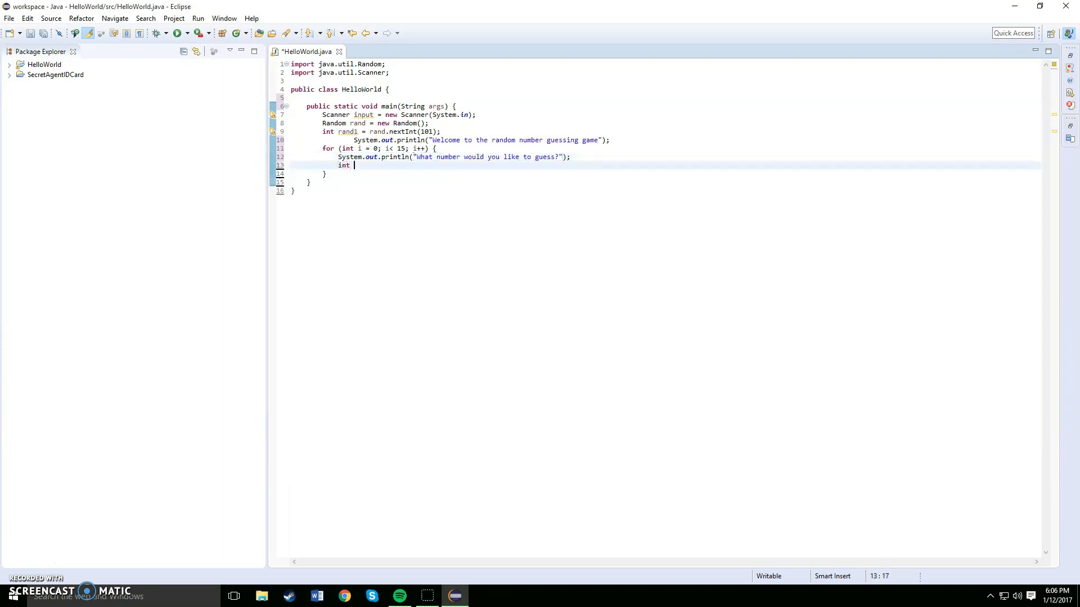
type("guess")
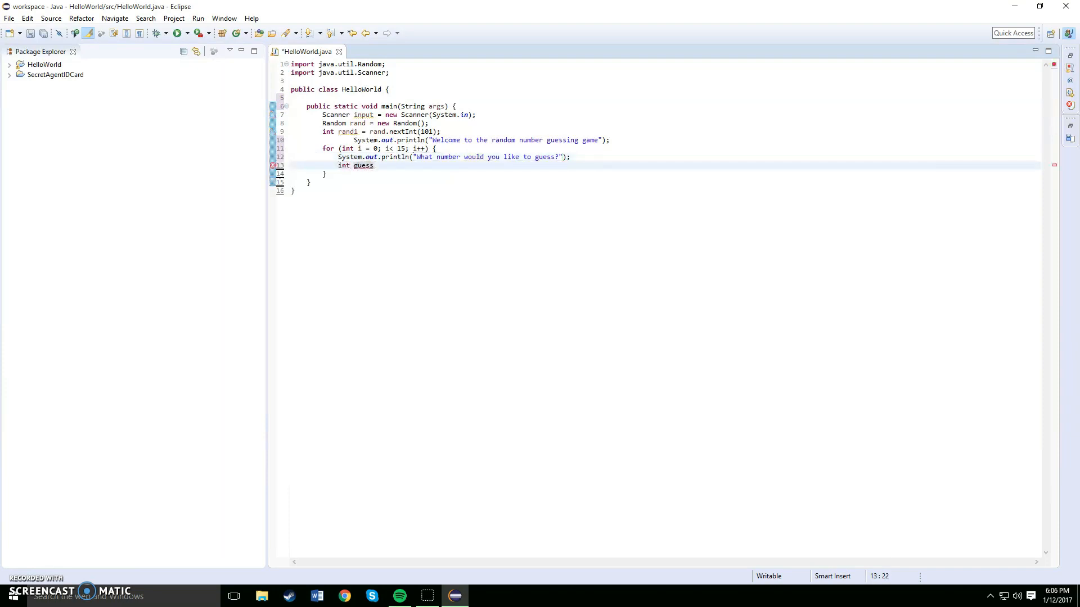
type("= input")
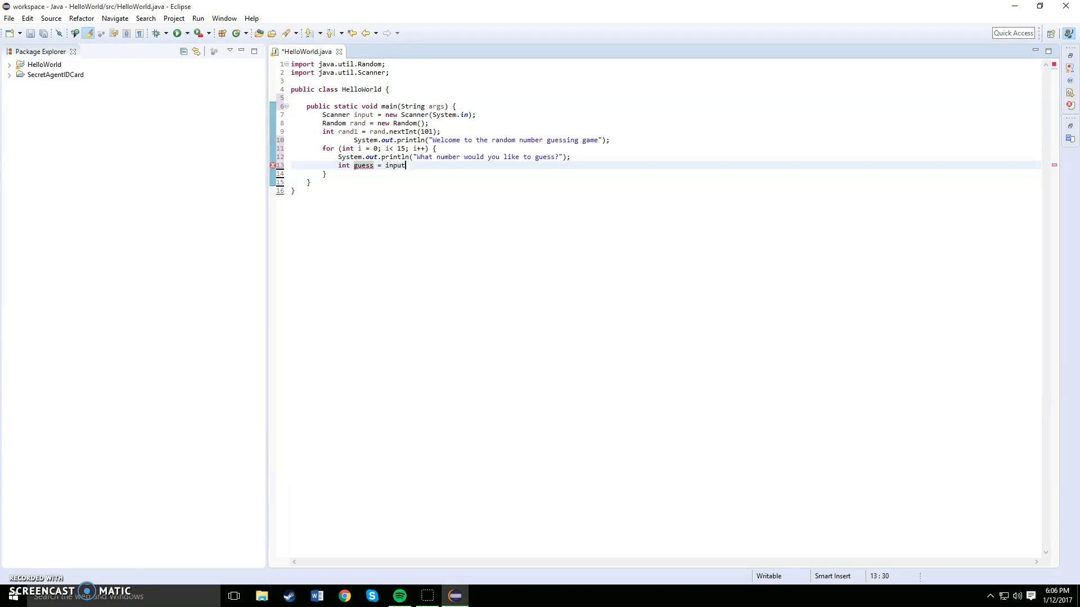
type(".next")
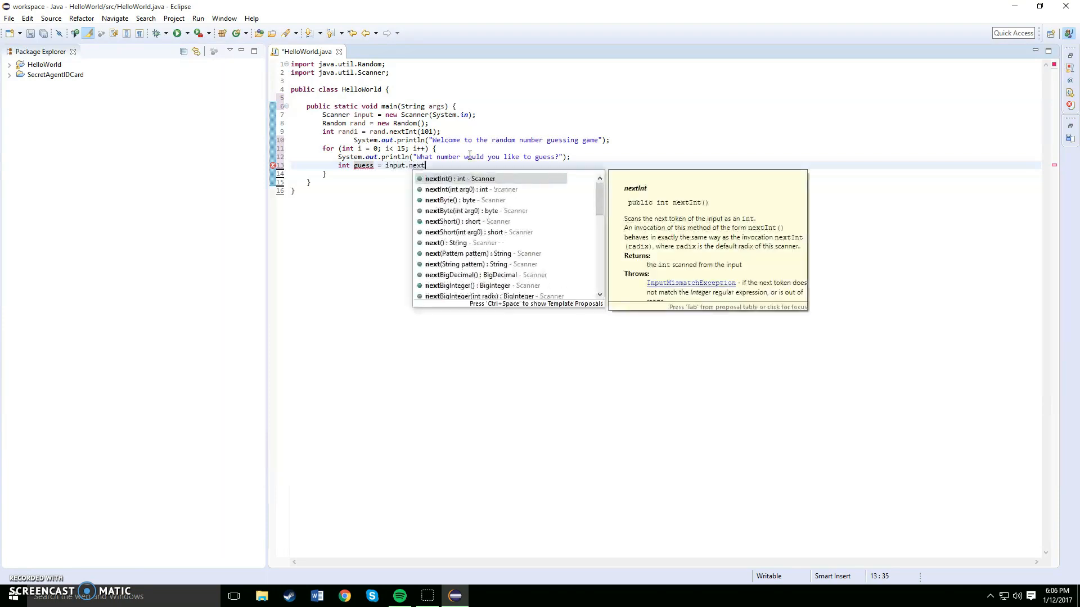
type("Int")
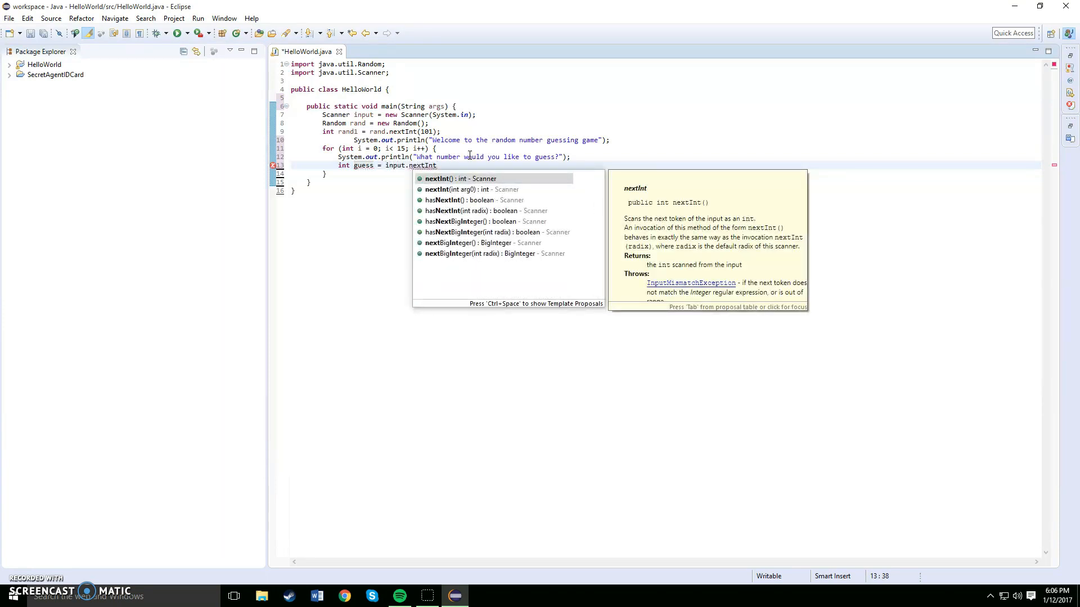
type("();")
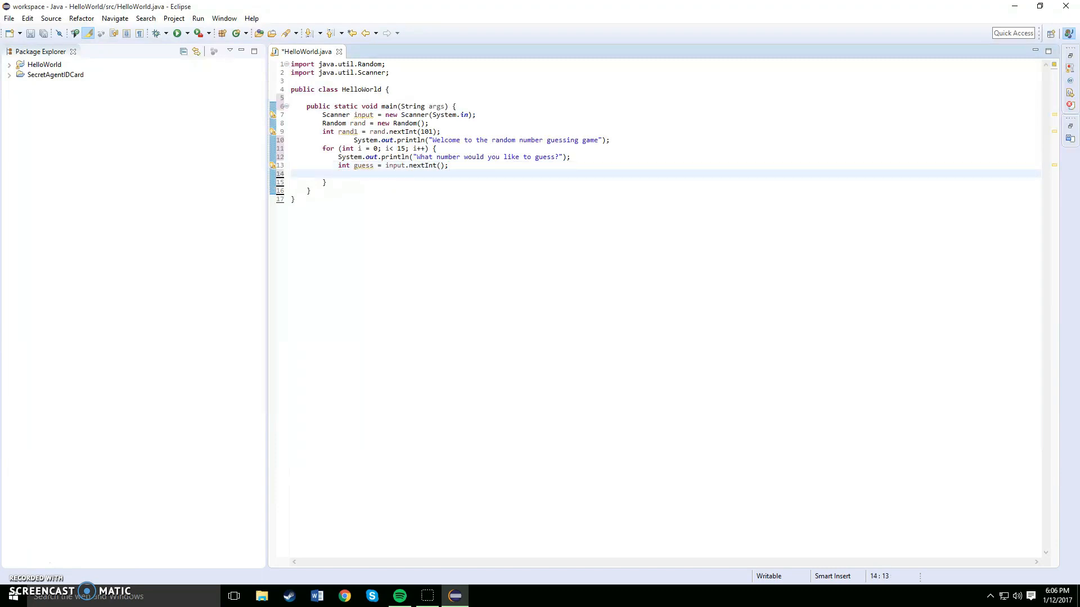
Add an if (guess == rand1) block printing "You got " followed by break;
type("if (")
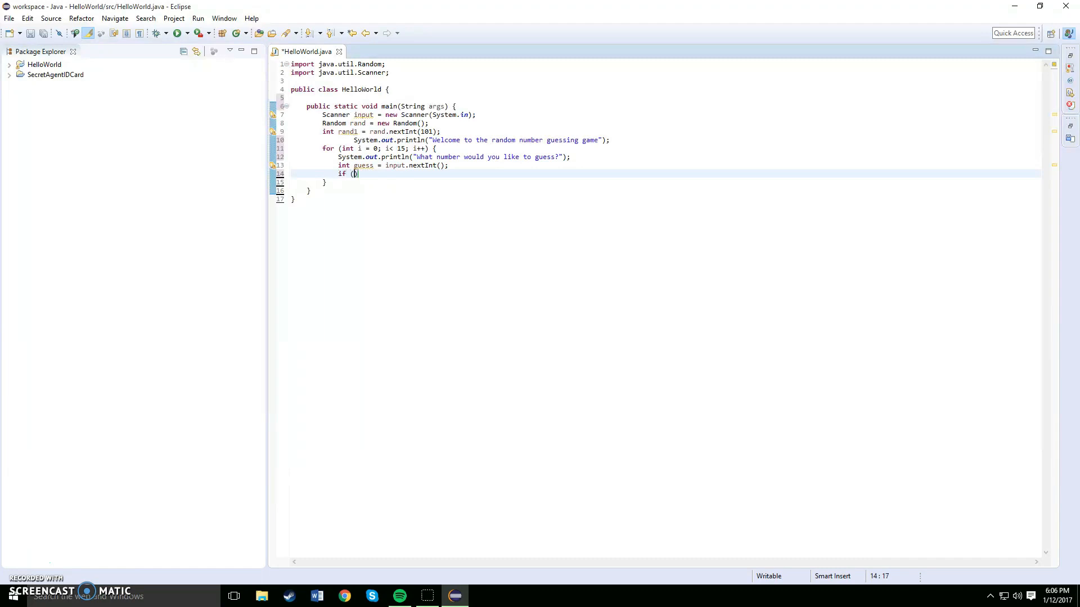
type("guess == rand1")
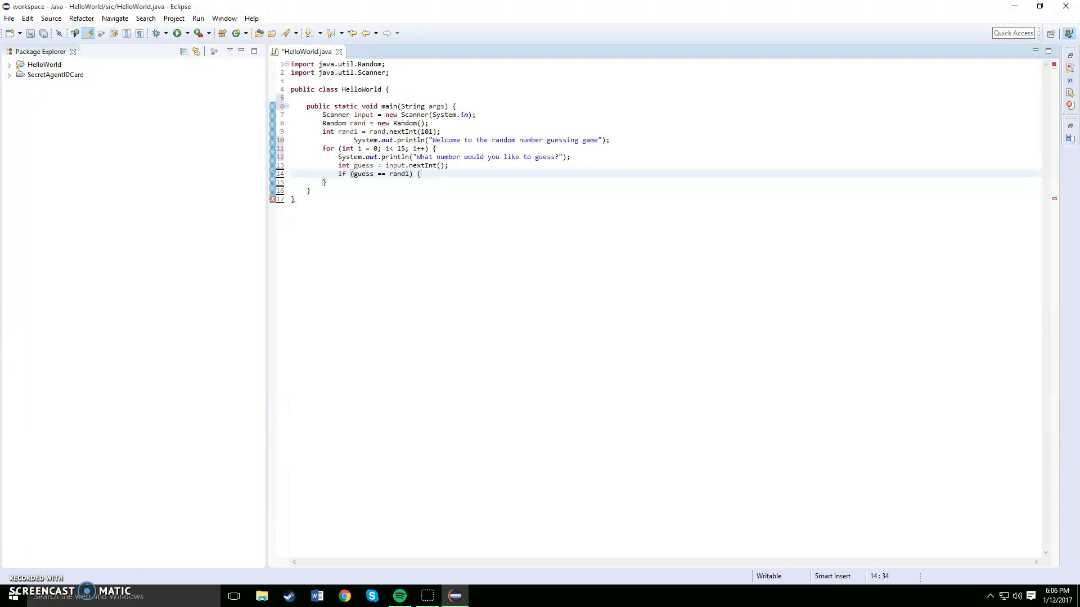
type("sy")
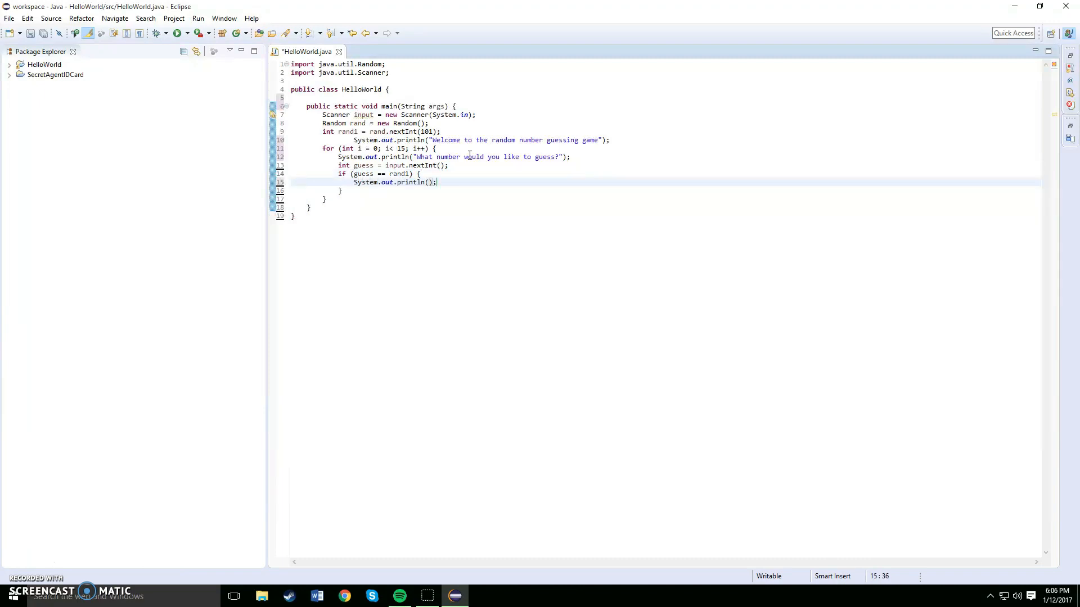
type("You \"")
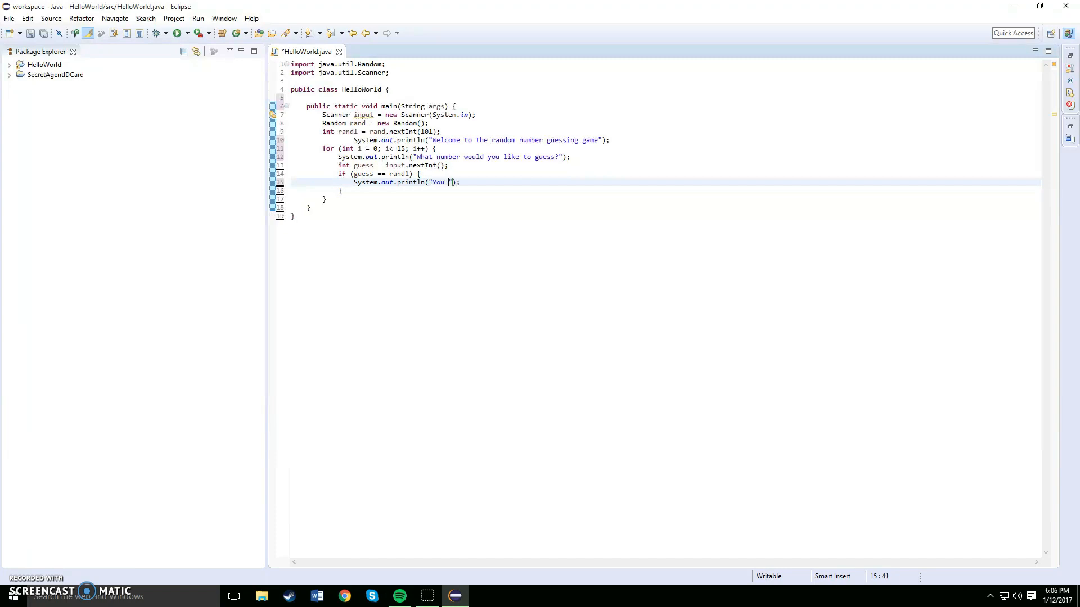
type("got")
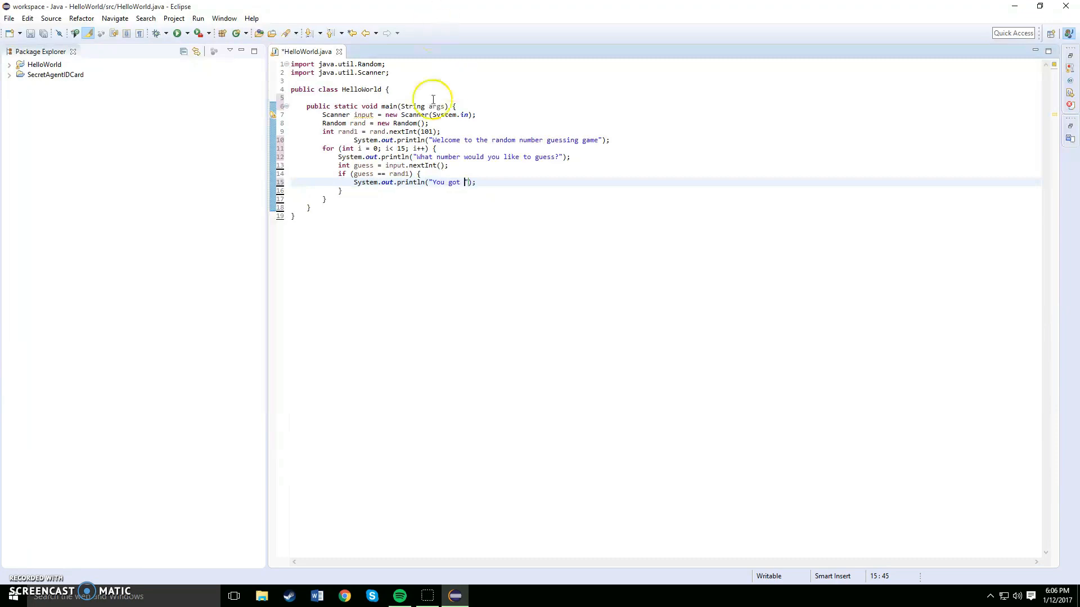
mouse_move(494, 156)
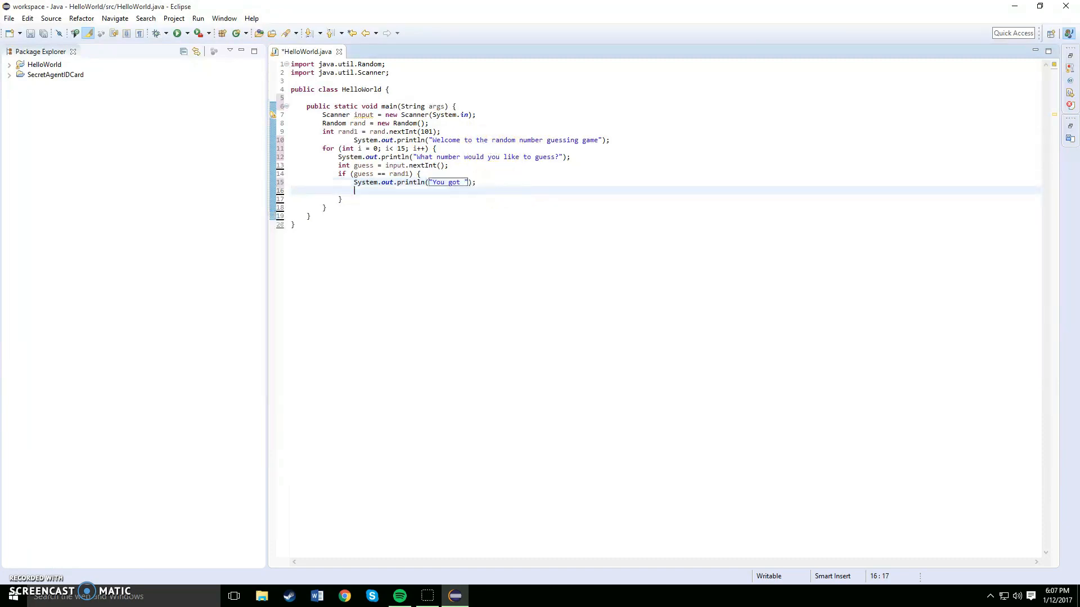
type("break;")
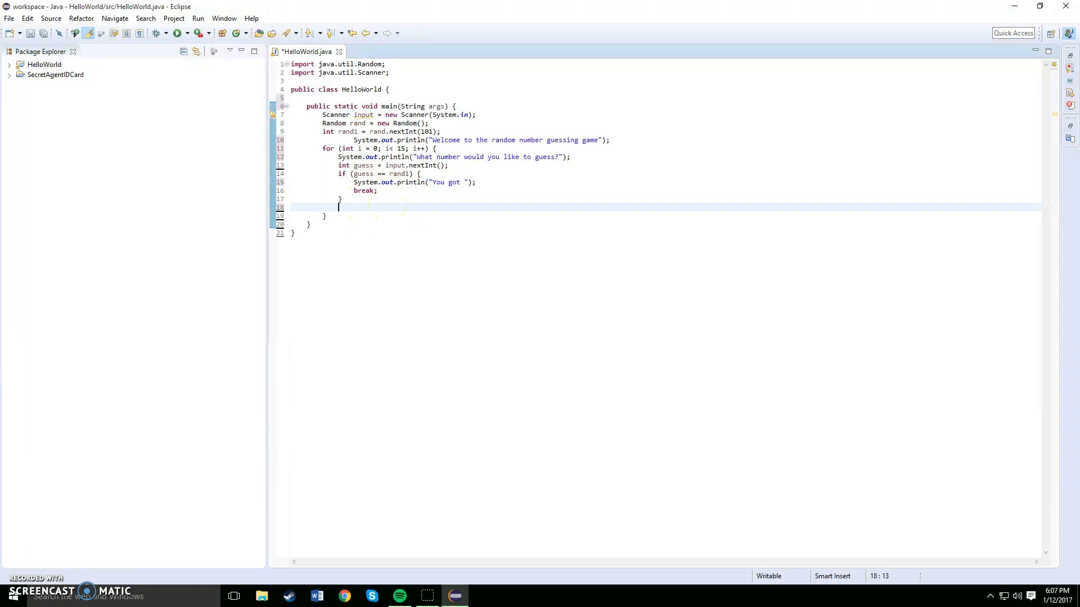
Add else if (guess > rand1) with a sysout println of "Too High" inside
type("else if")
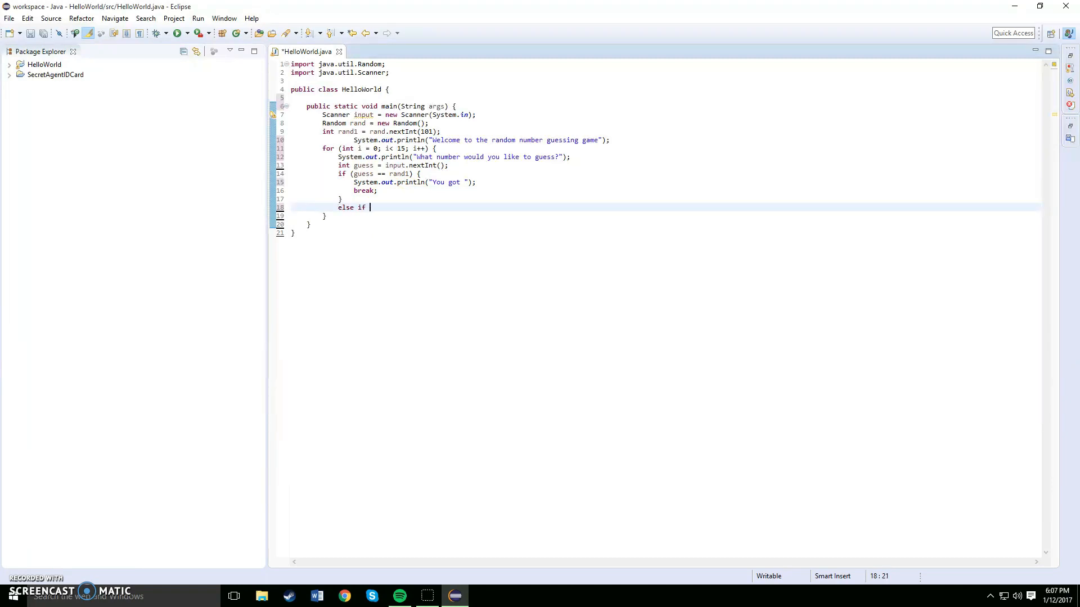
type("(guess")
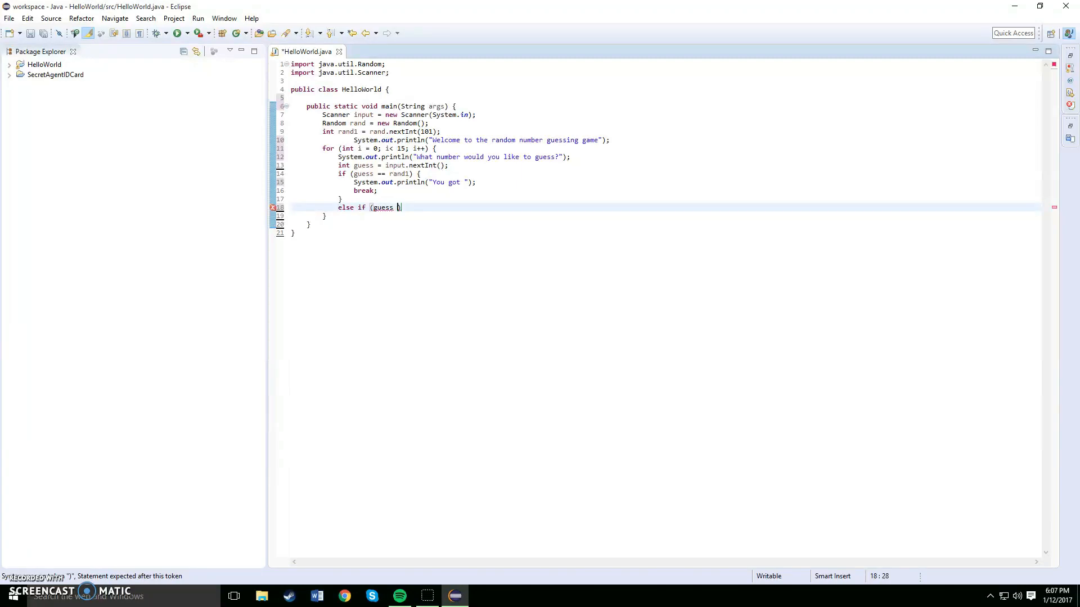
key("backspace")
type(">")
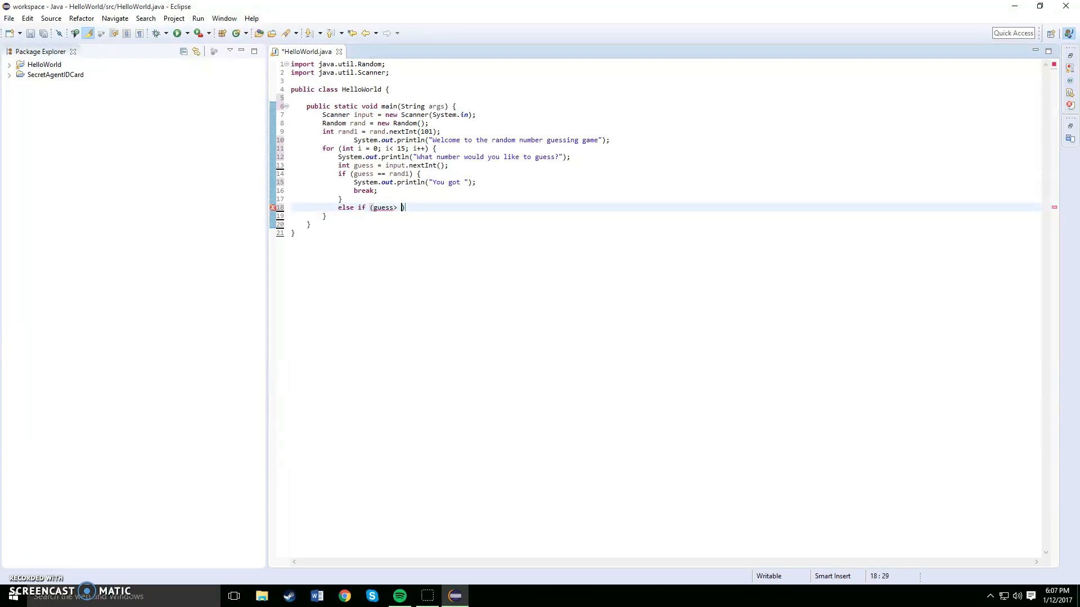
type("rand1)")
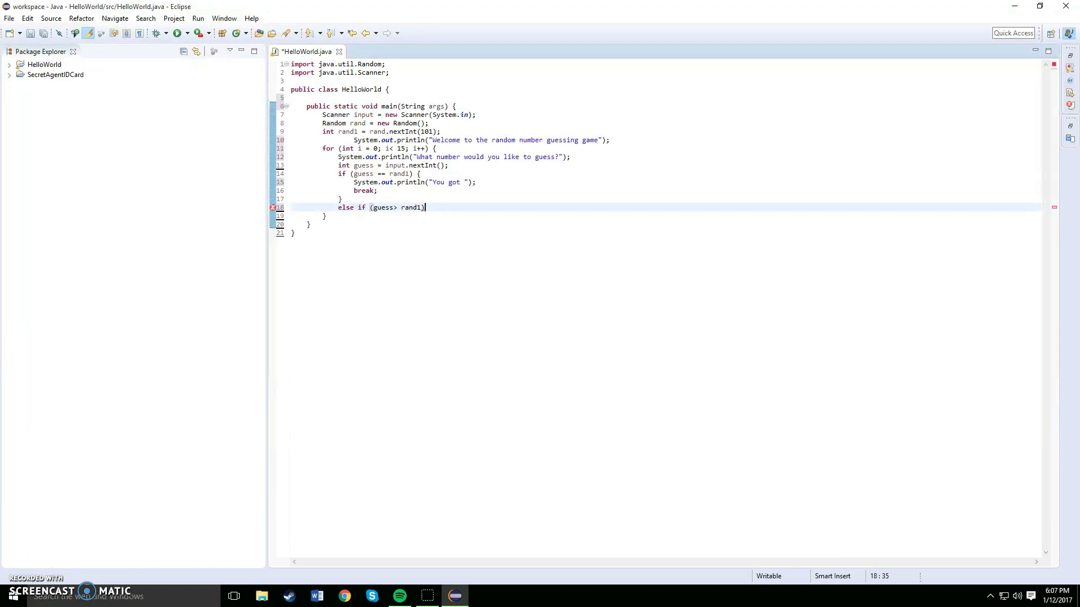
type("{")
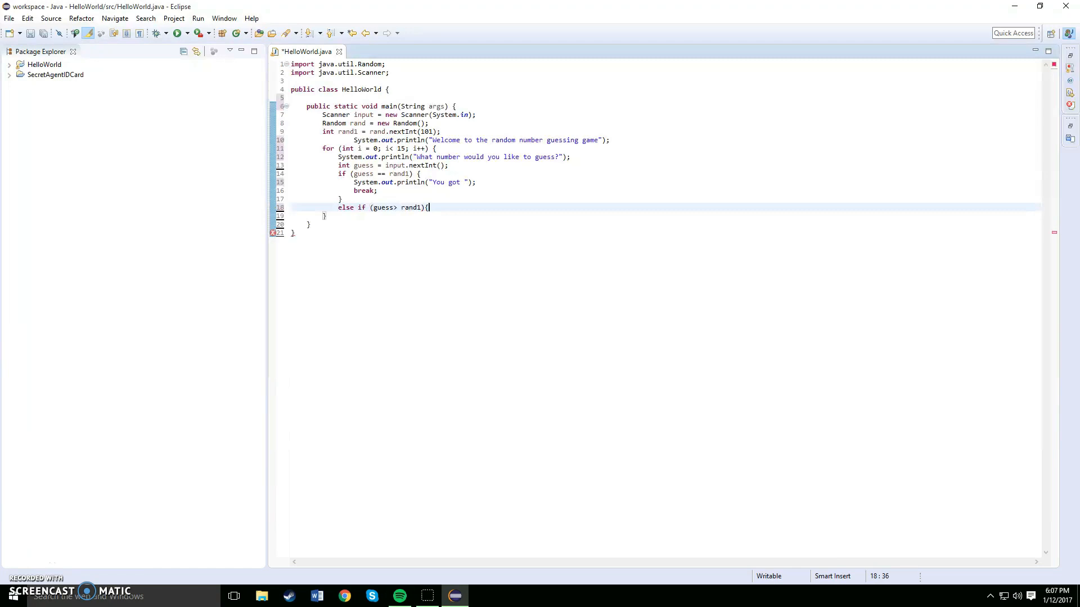
type("s")
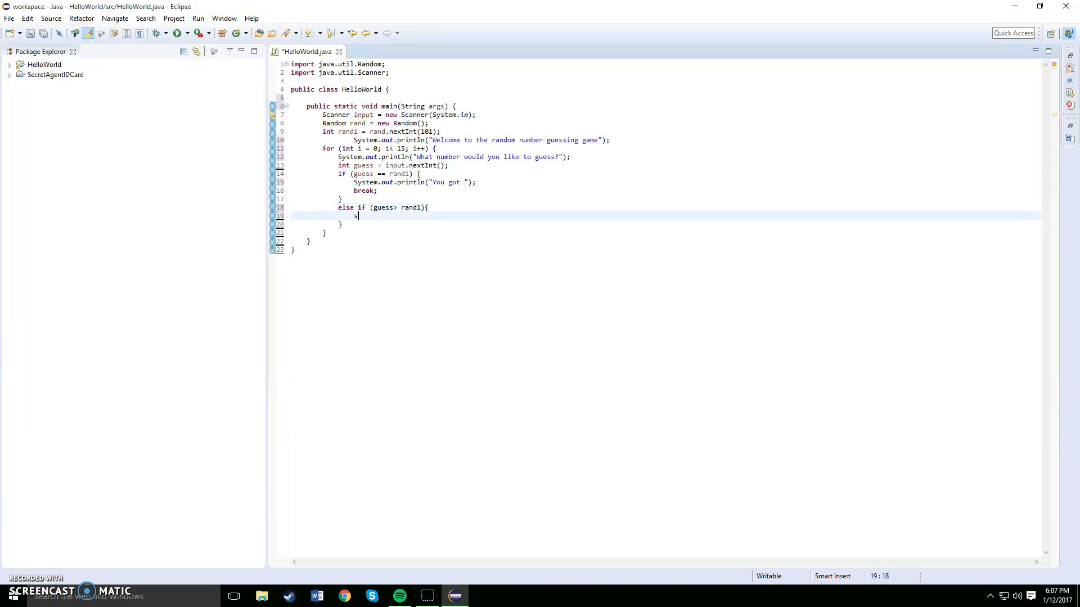
type("ysout")
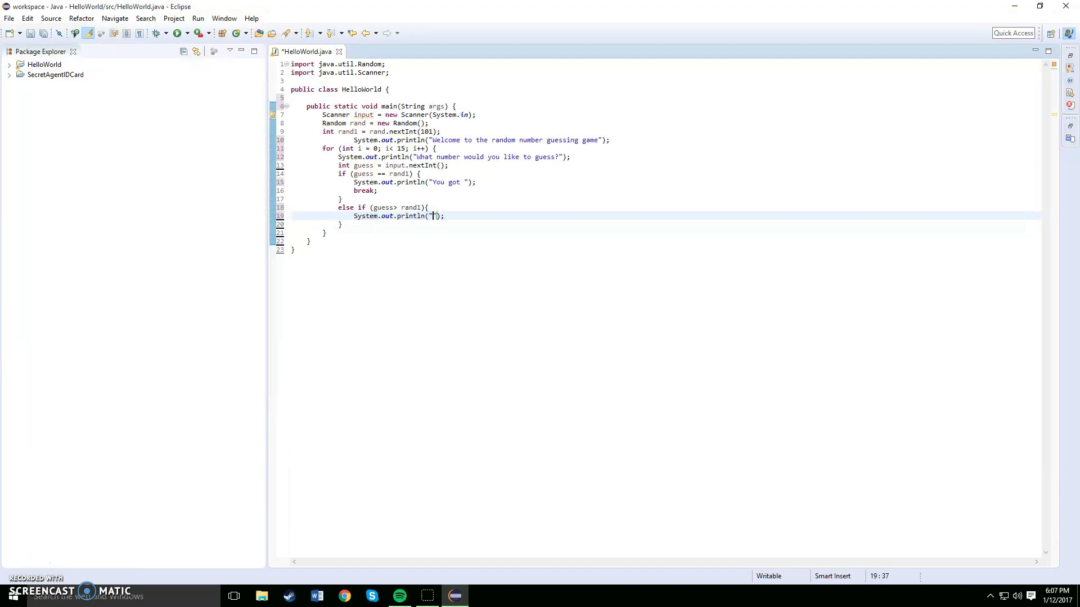
key("BackSpace")
type("Too H")
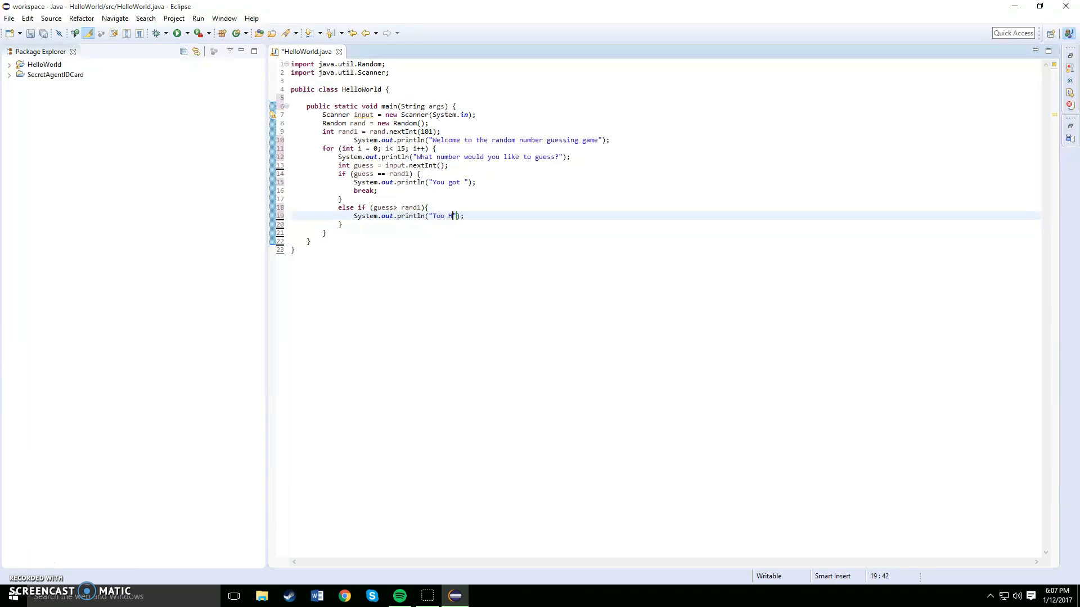
type("igh")
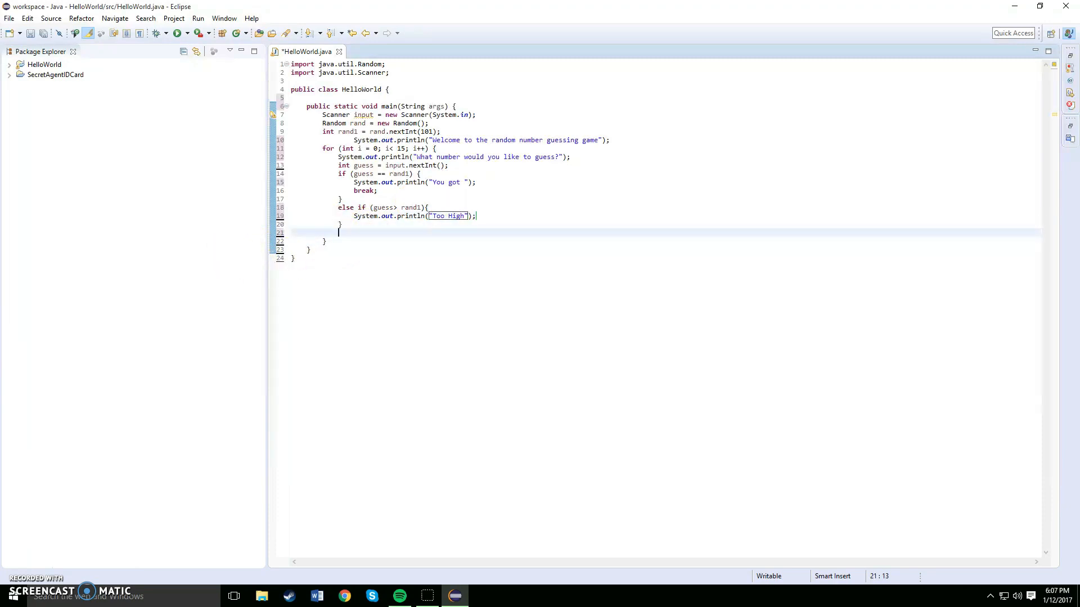
Close the chain with an else block whose sysout prints "Too Low"
type("e")
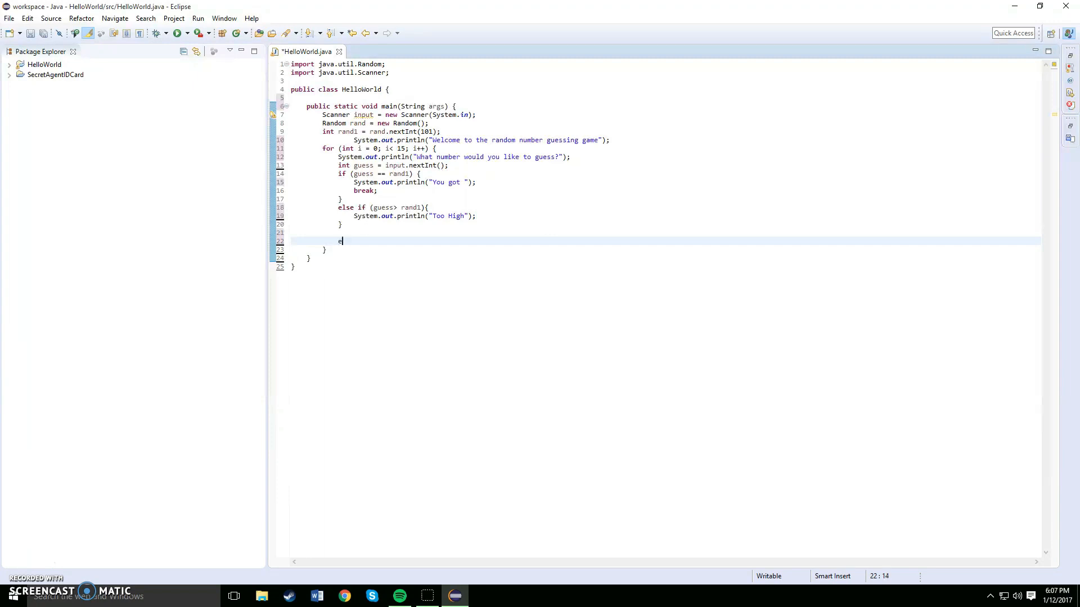
type("else")
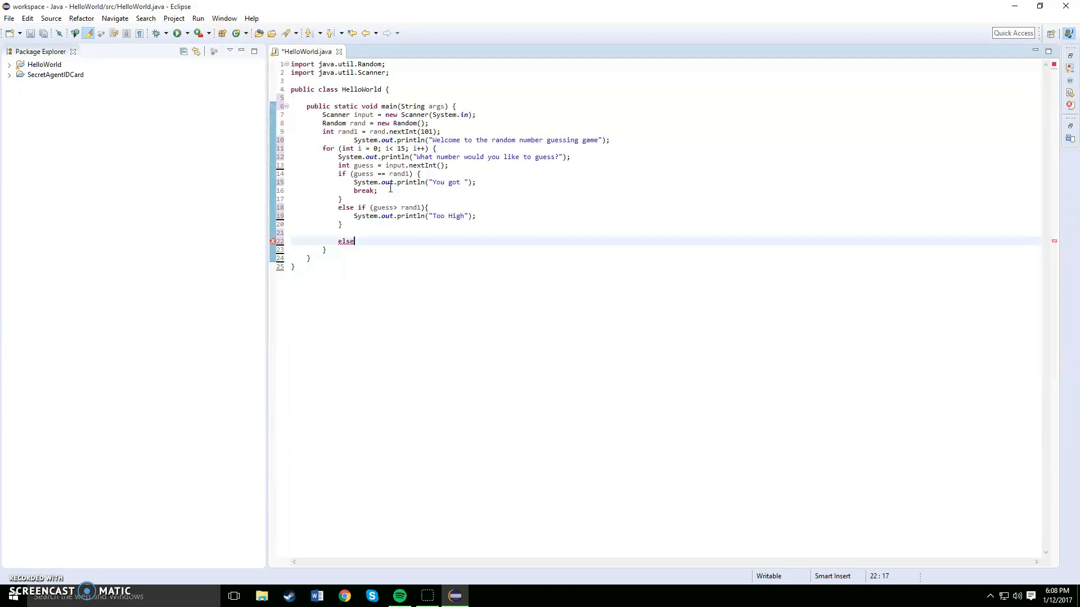
type("{")
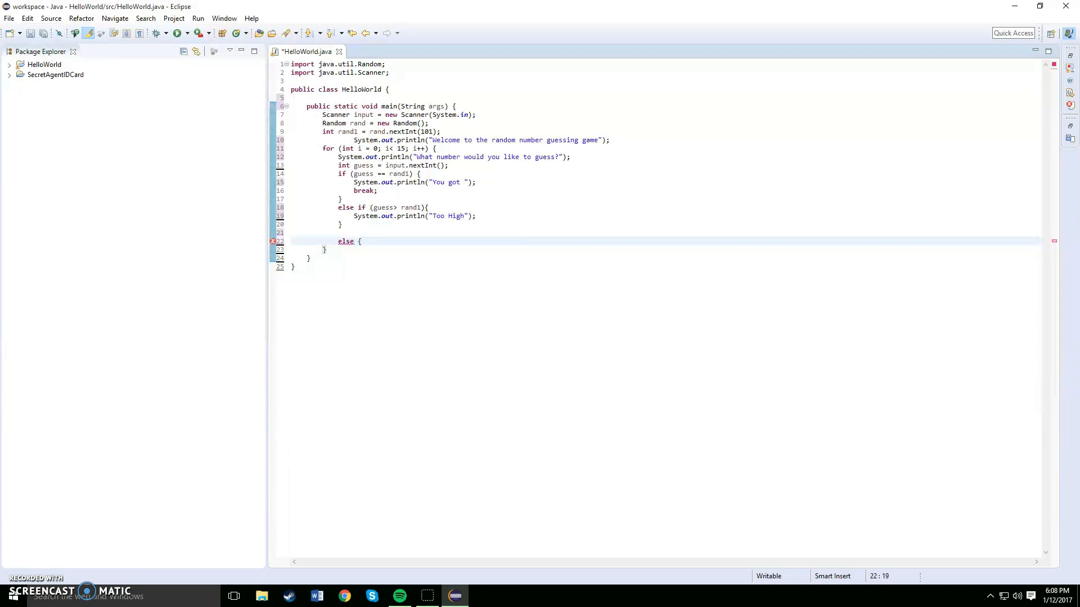
type("sysout")
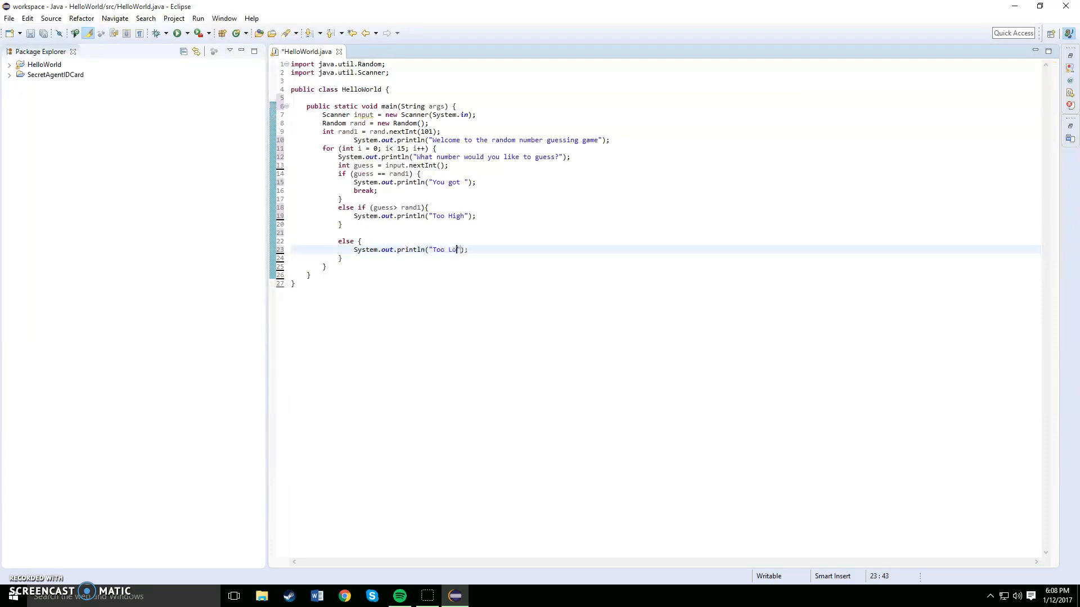
type("w")
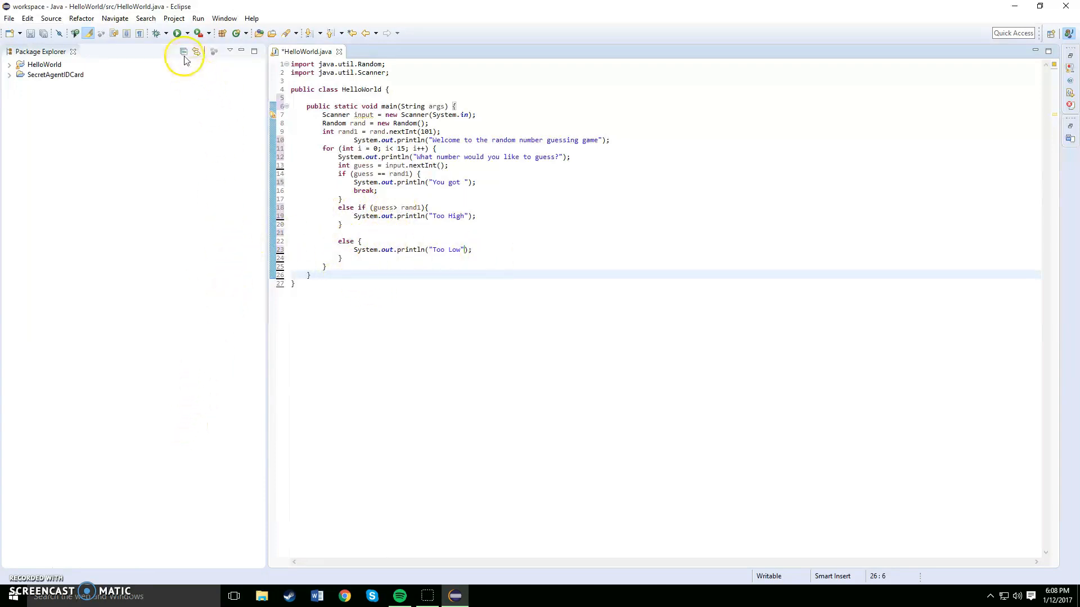
Run the guessing game, which fails with no main method found in HelloWorld
left_click(178, 32)
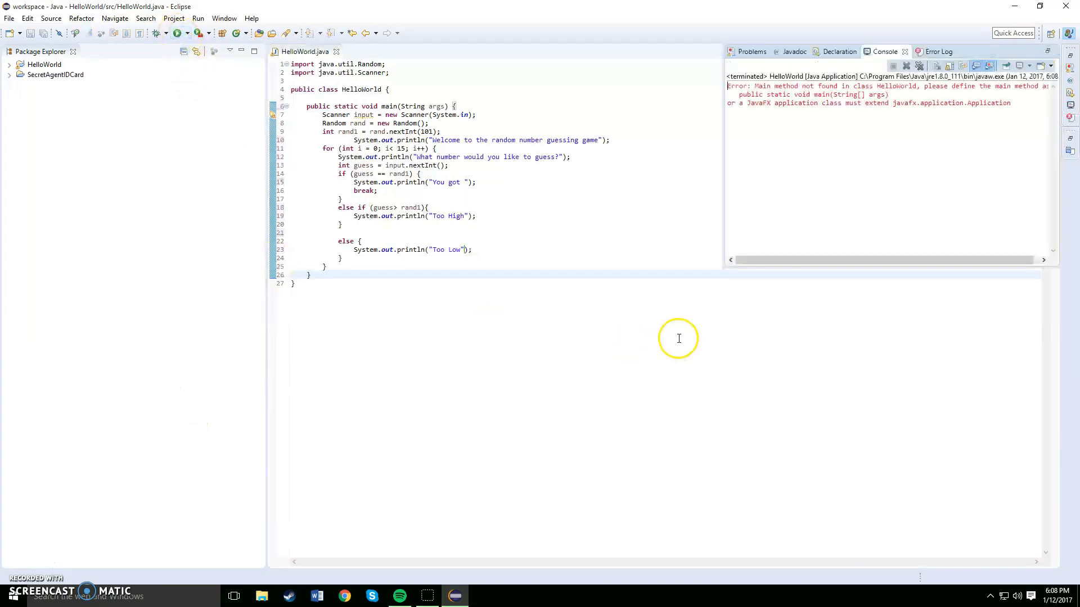
mouse_move(670, 315)
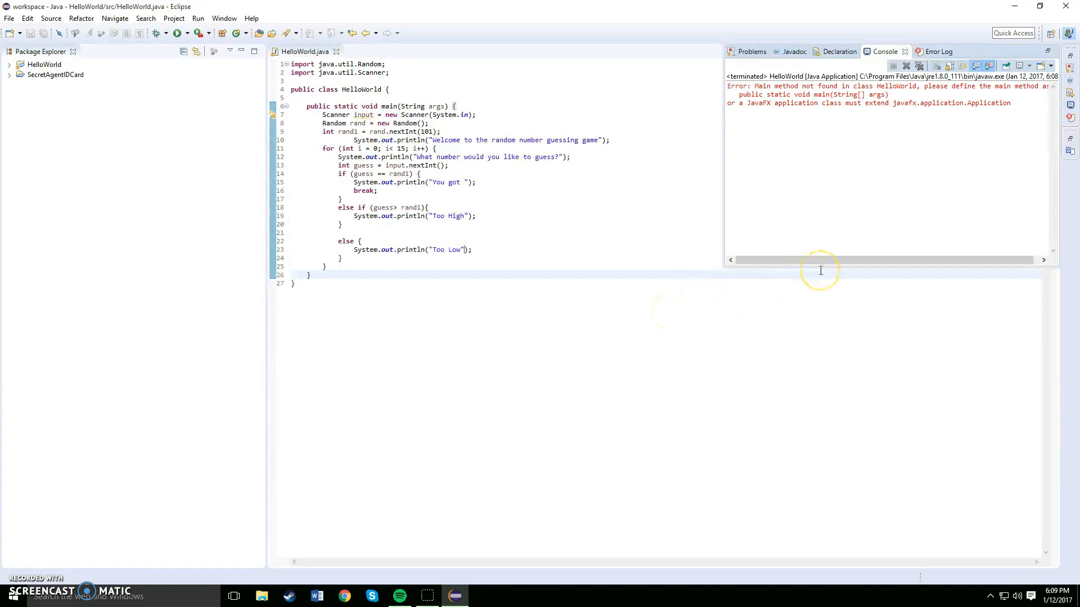
mouse_move(512, 189)
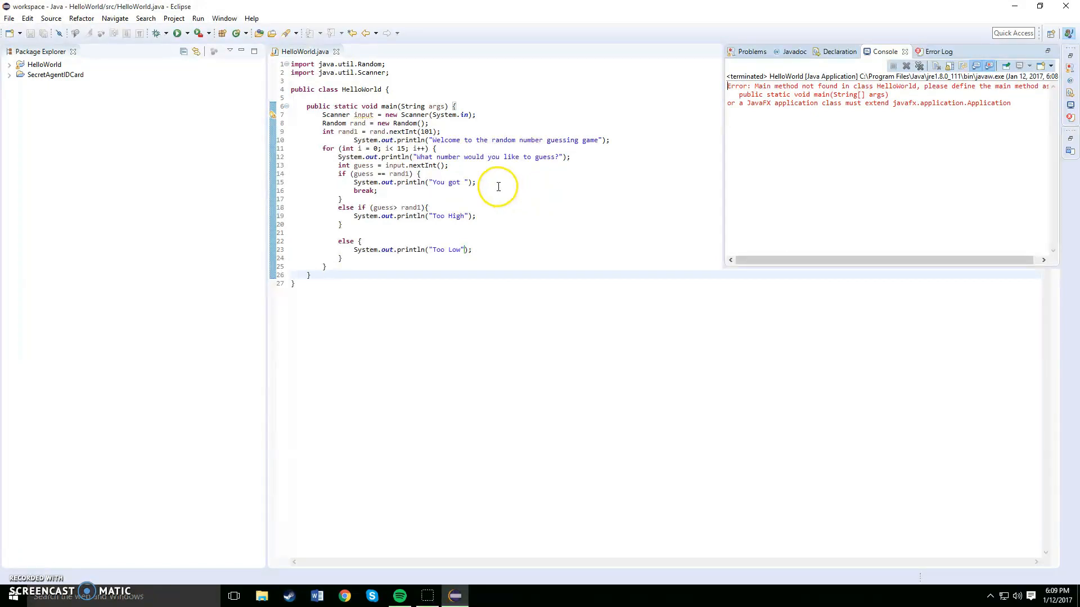
mouse_move(413, 106)
type("[] ")
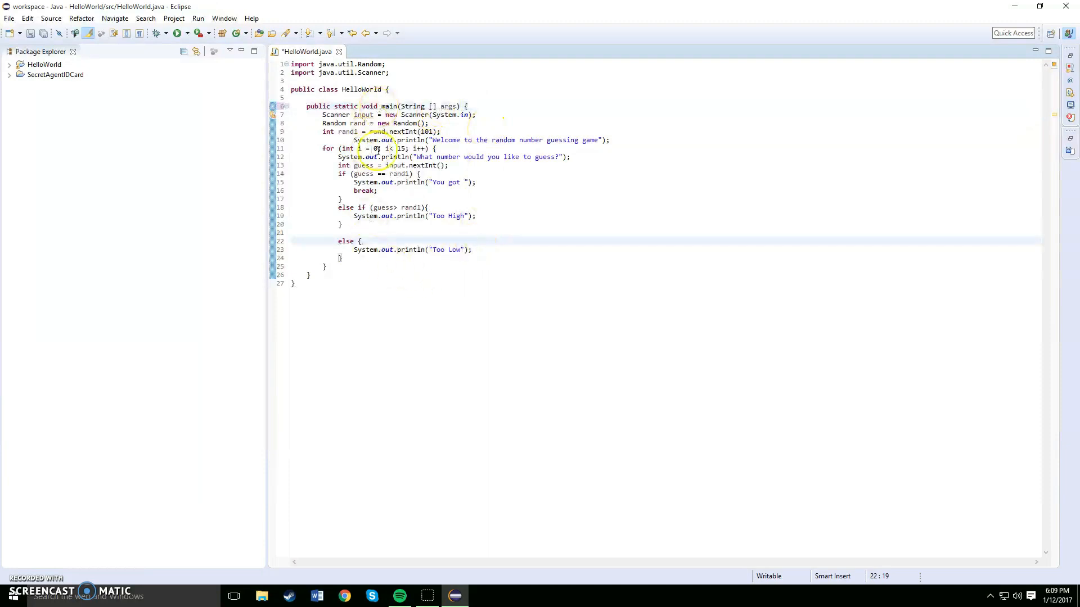
Rerun the game and enter guesses 18, 25, 35, 70, 95, 94 in the console
left_click(178, 33)
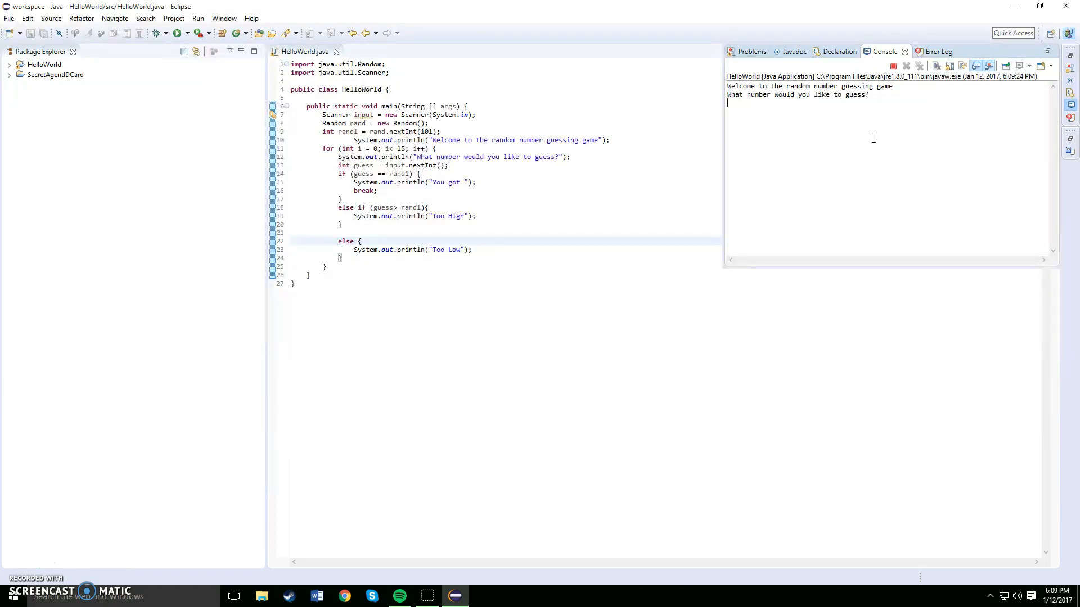
type("18")
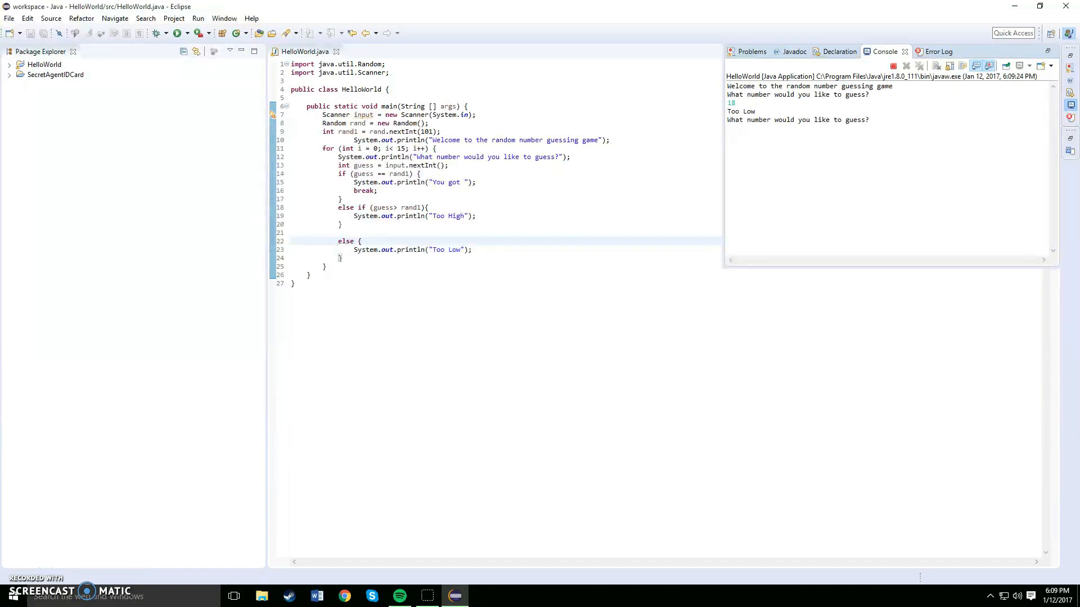
type("25")
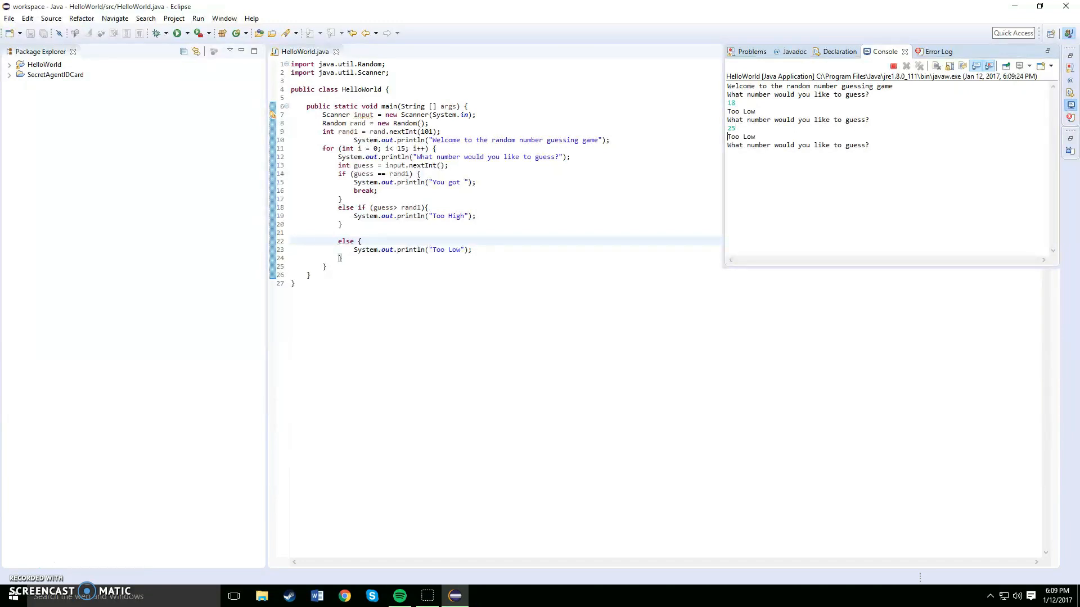
type("35")
type("60")
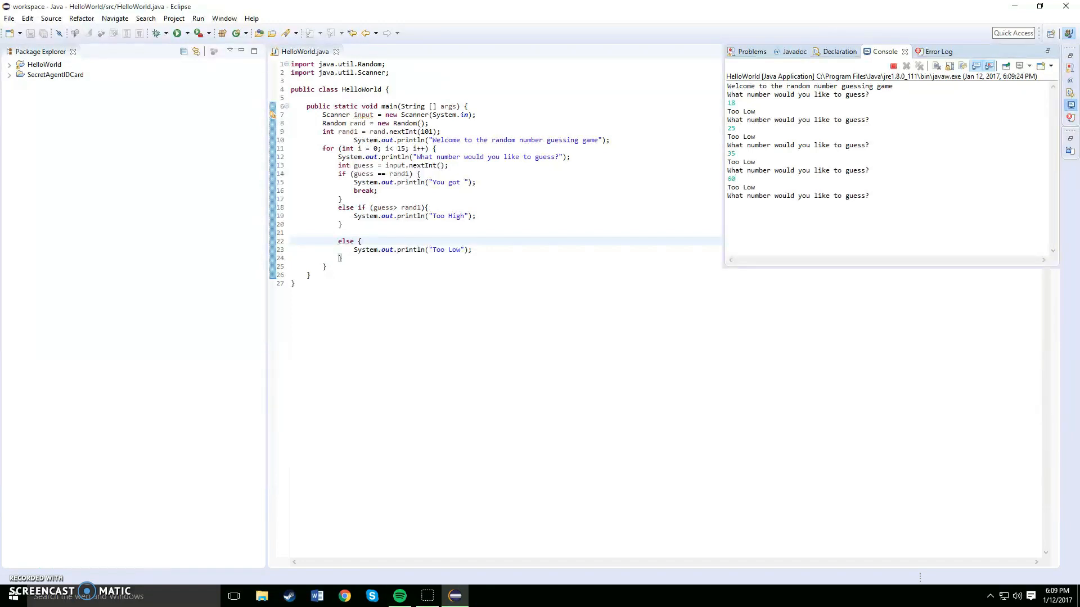
type("70")
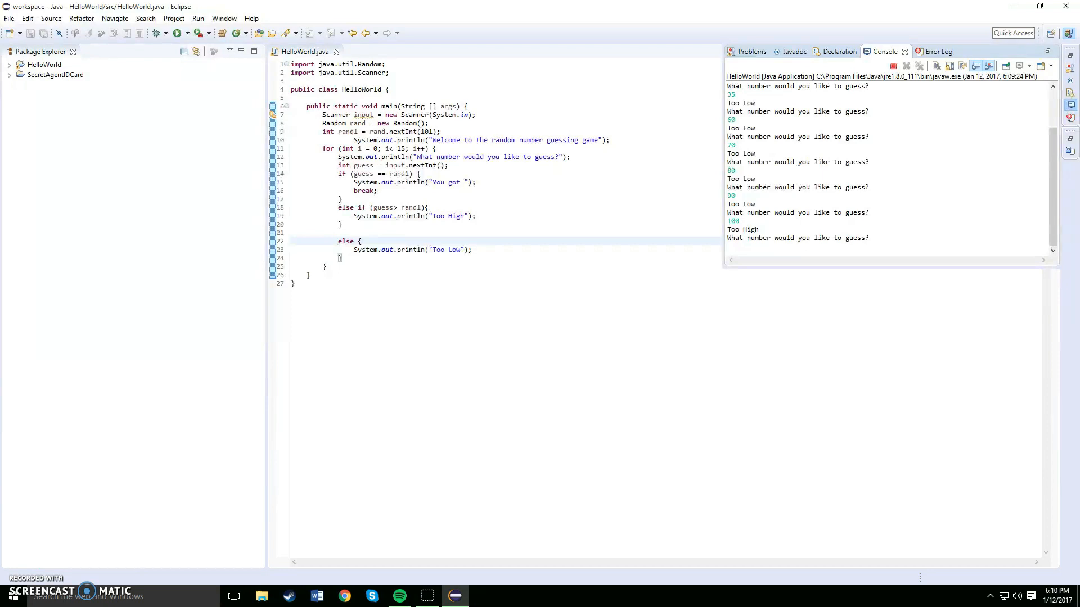
type("95")
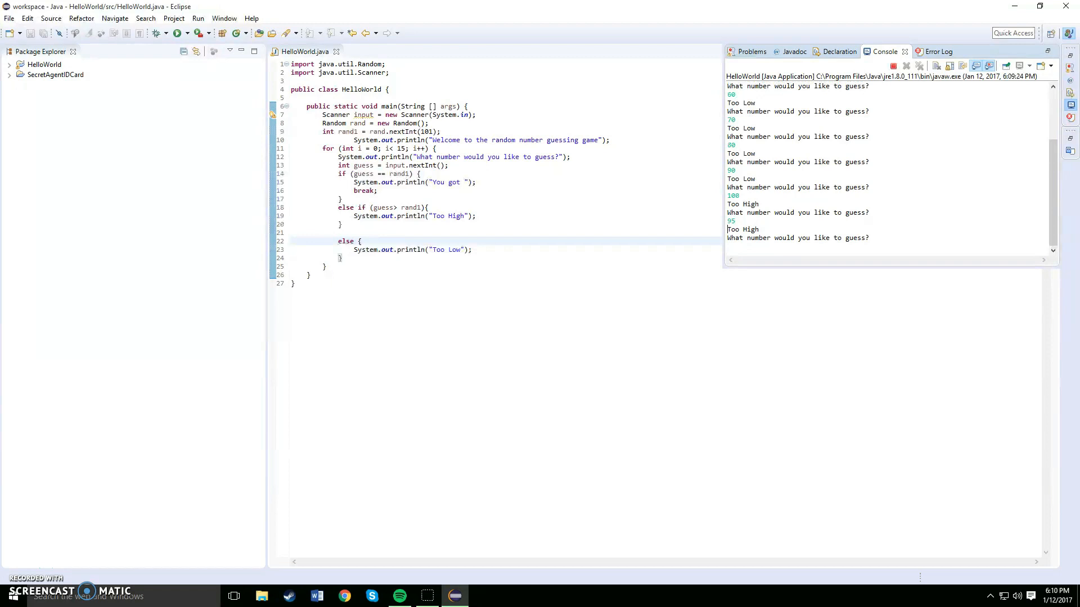
type("94'")
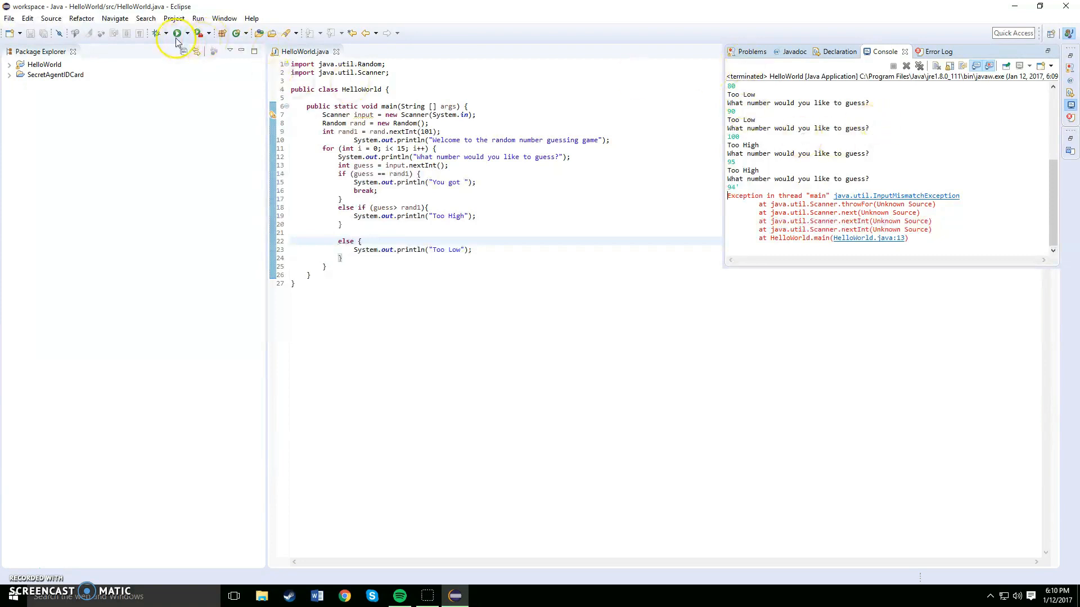
Run the game and play guesses 98, 70, 80 and 74, scrolling the console
left_click(176, 32)
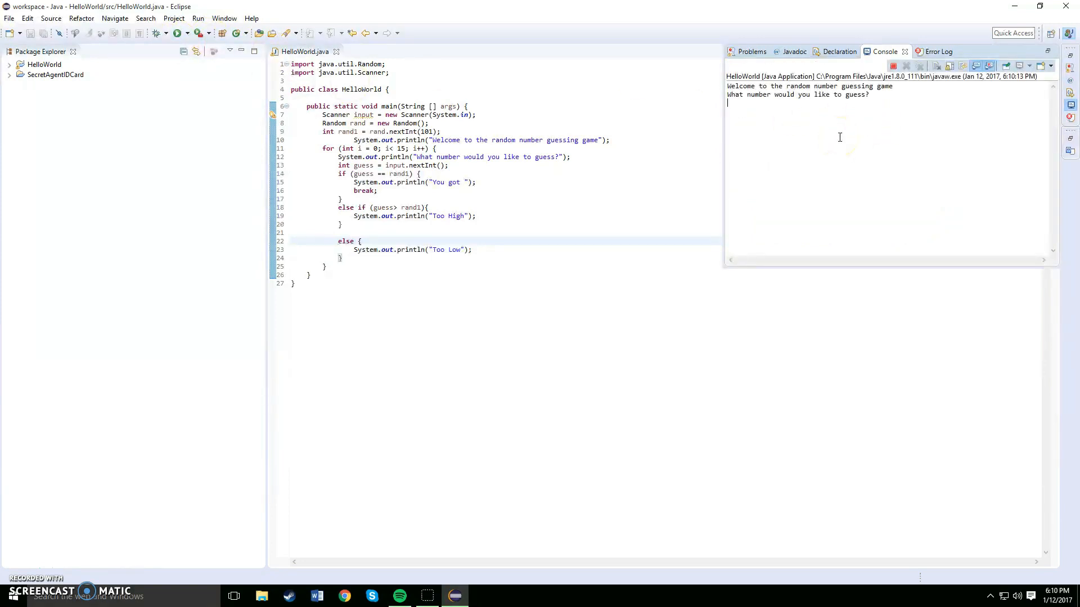
type("98")
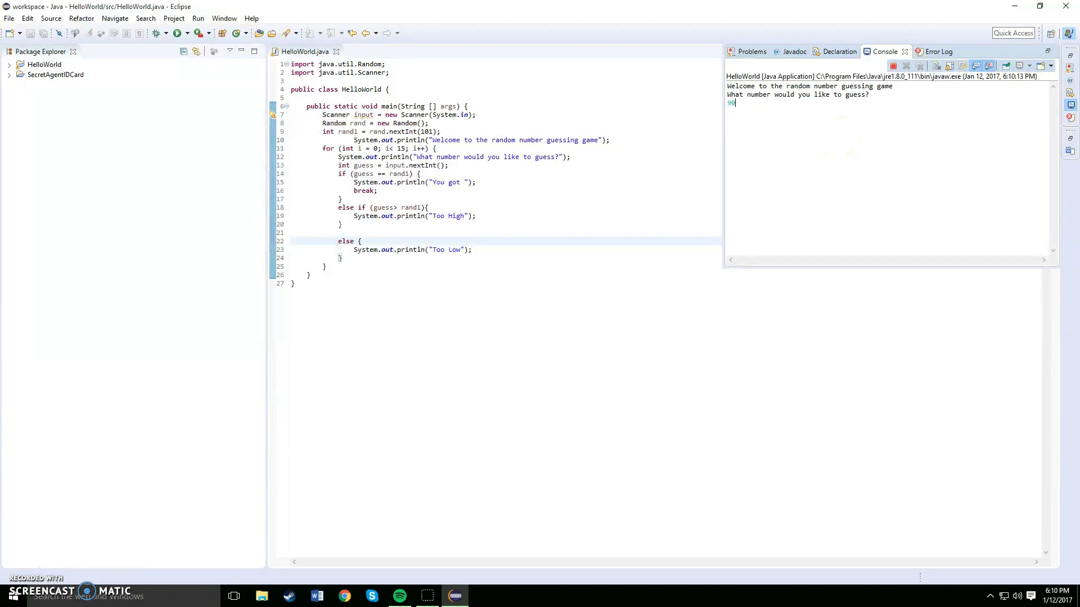
type("70")
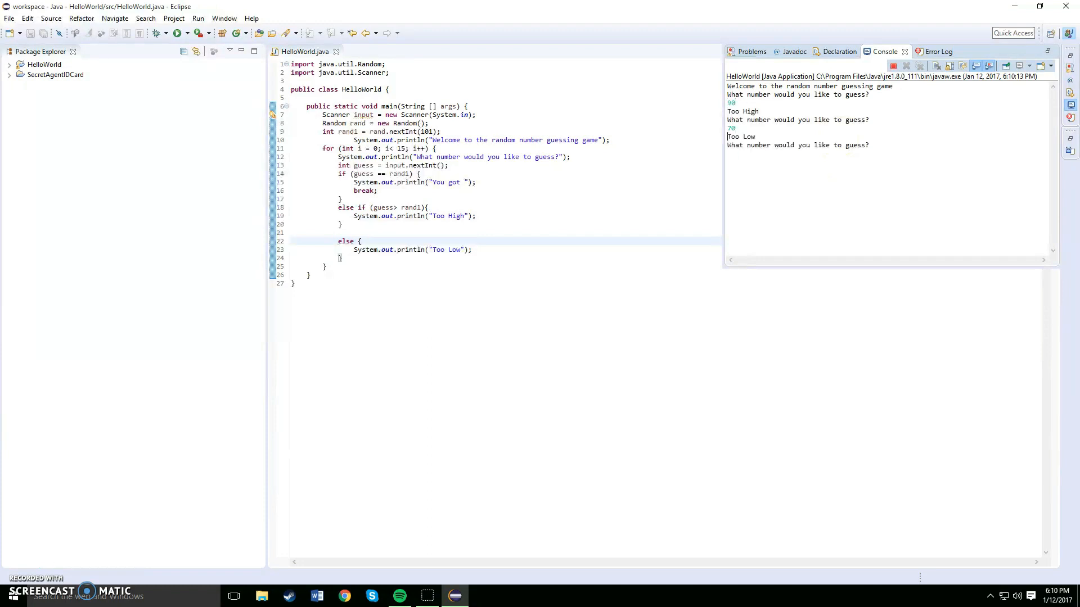
type("80")
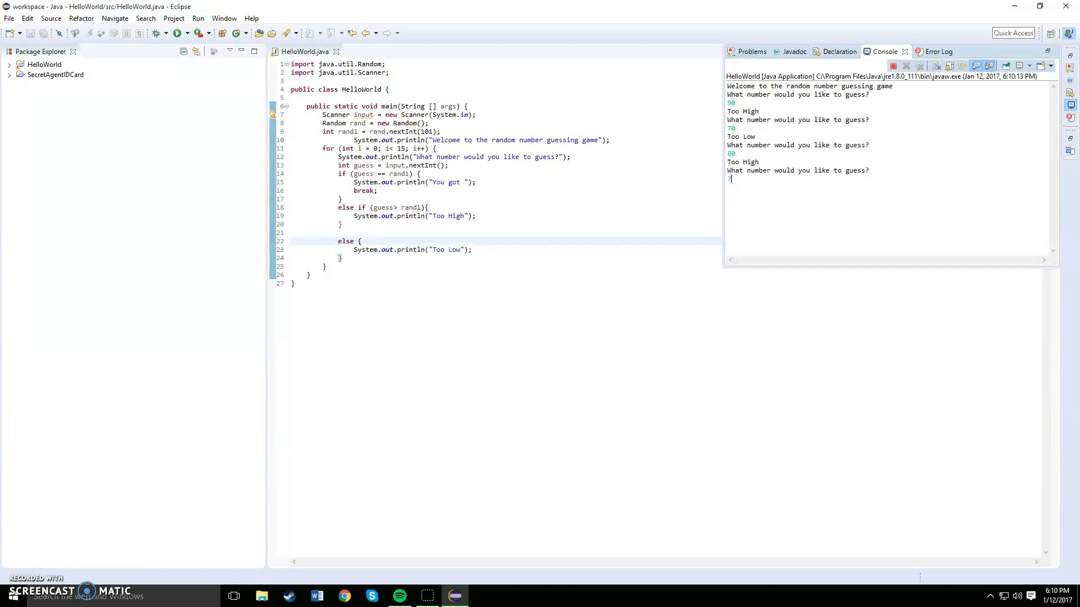
type("74")
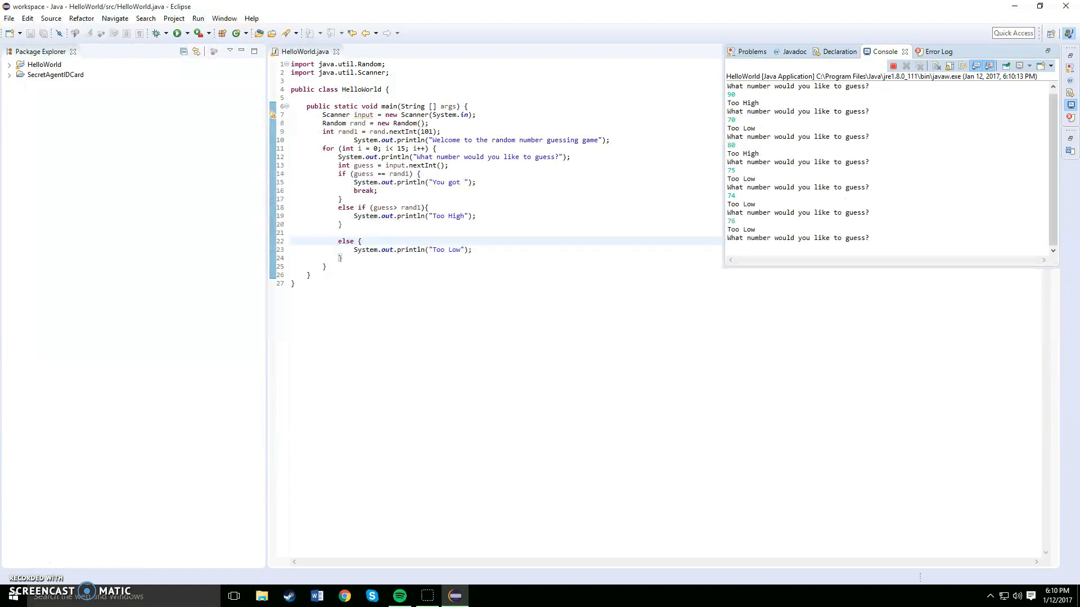
scroll("down", 3)
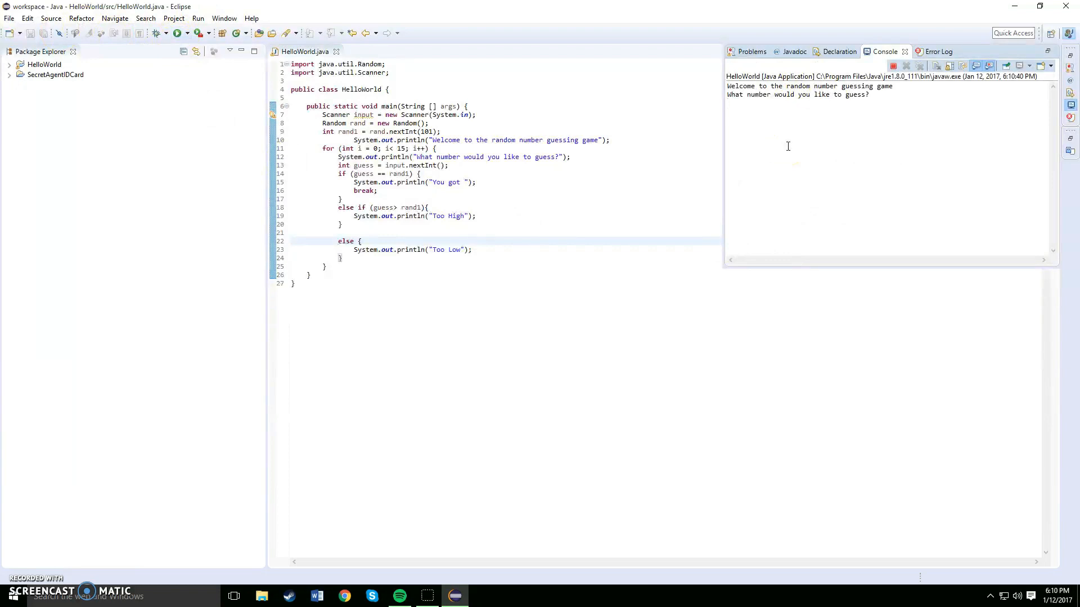
Enter guesses 40, 80, 90 and 89, narrowing between Too Low and Too High
type("40")
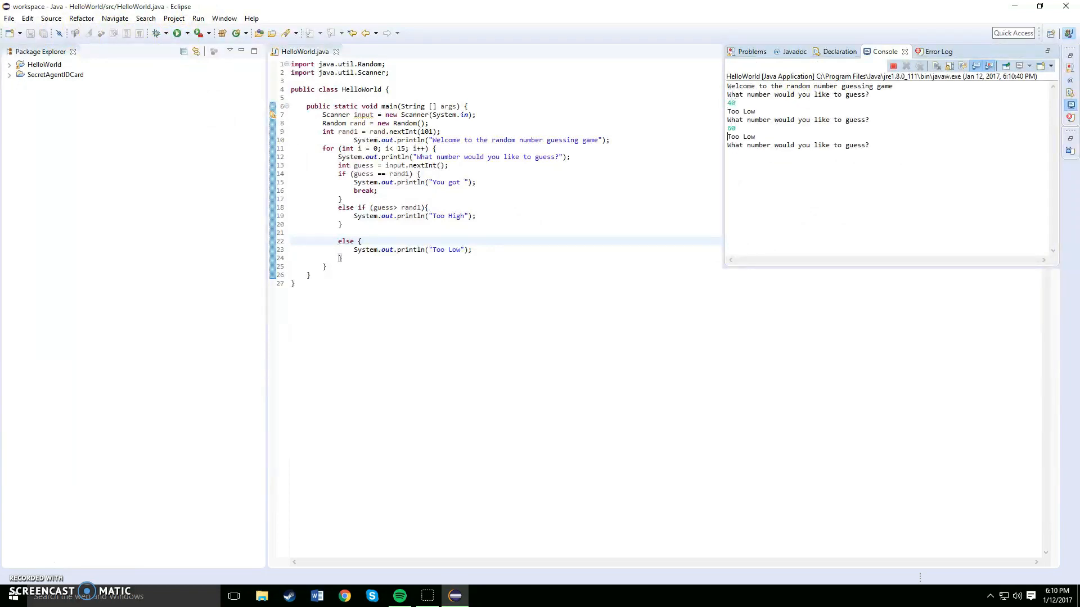
type("80")
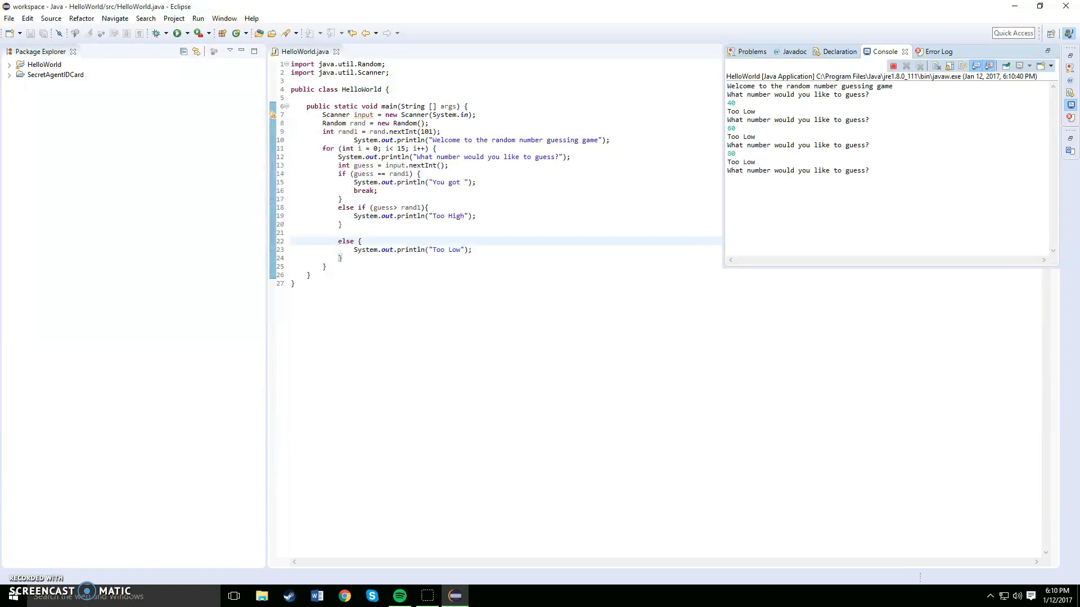
type("90")
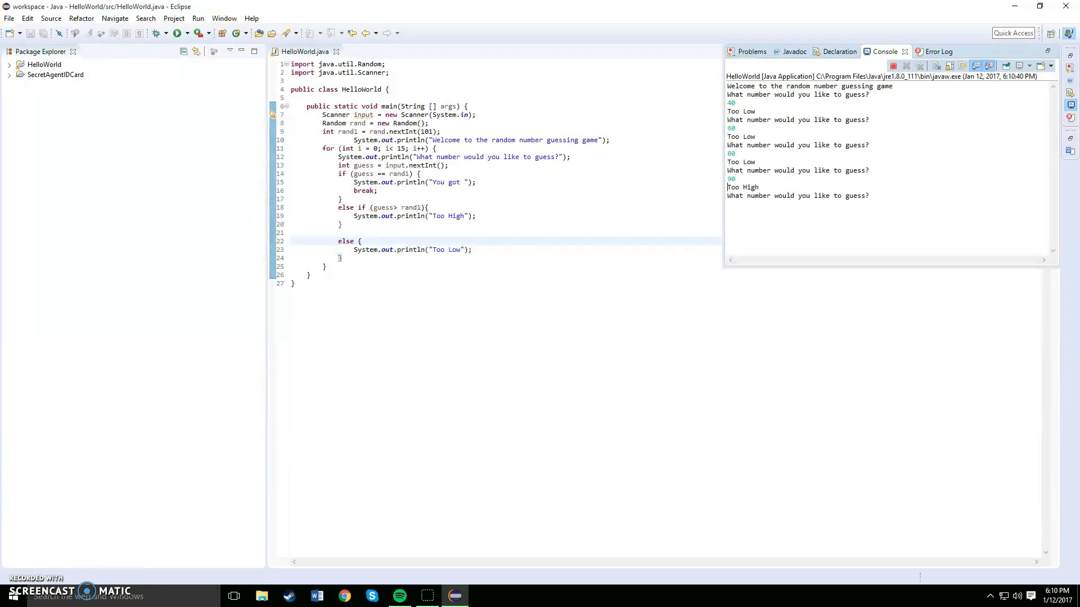
type("8")
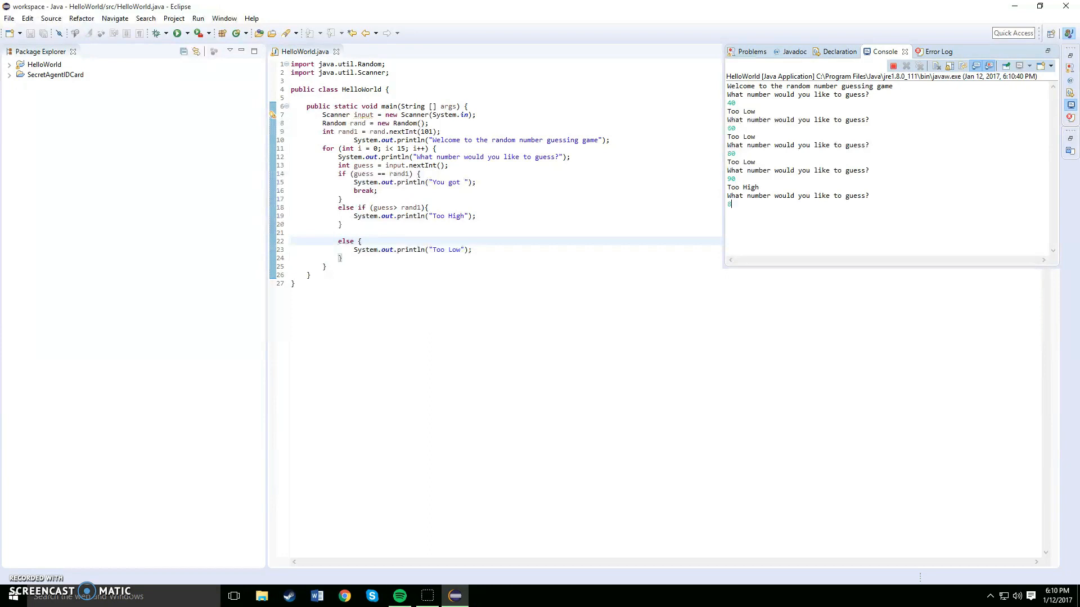
type("89")
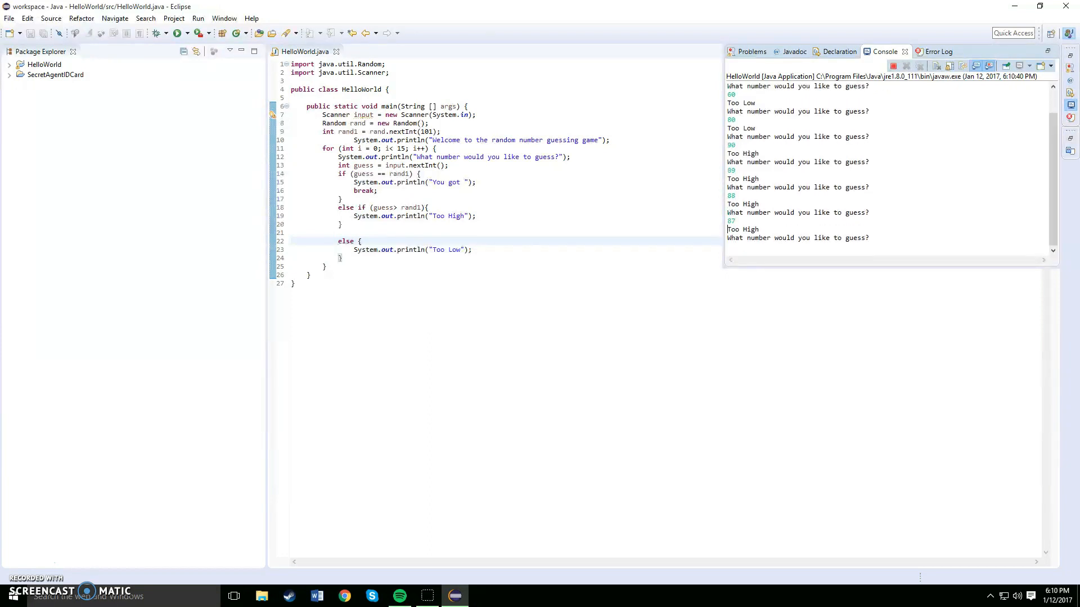
type("8")
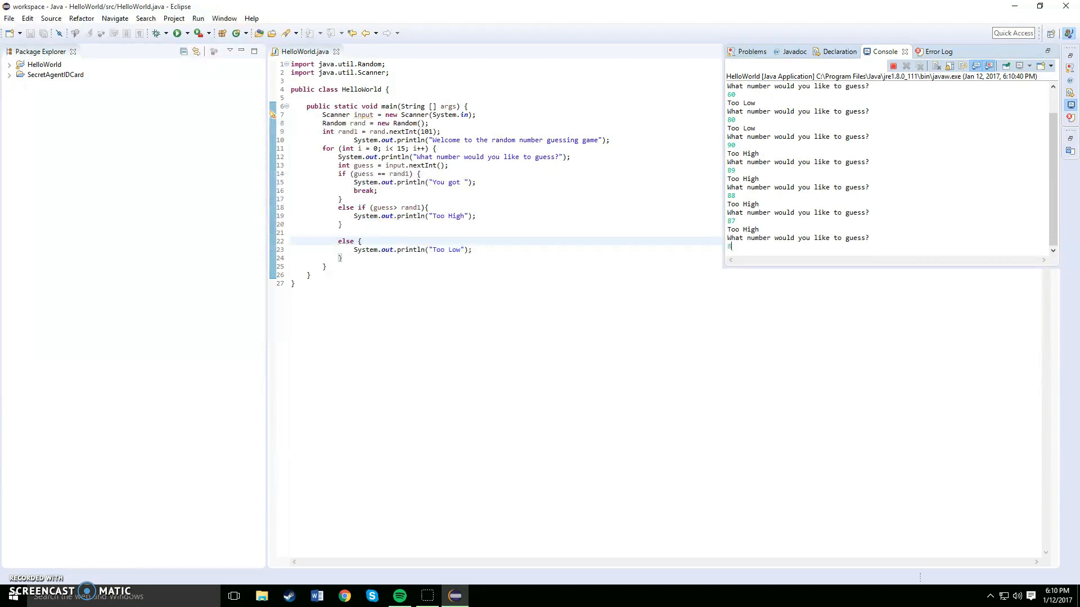